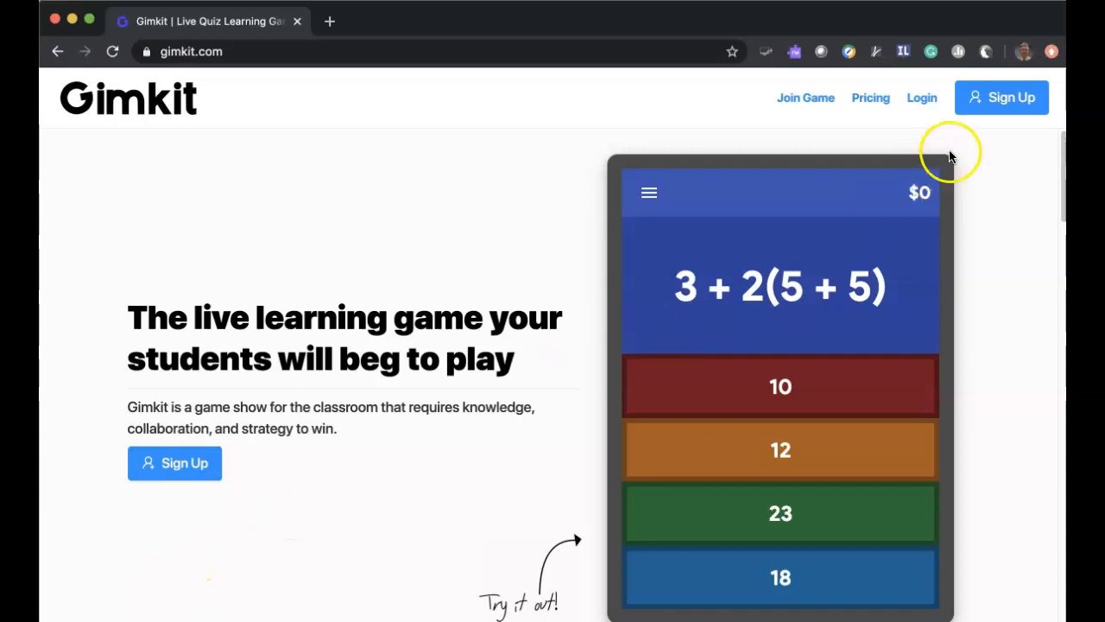
pyautogui.moveTo(1005, 102)
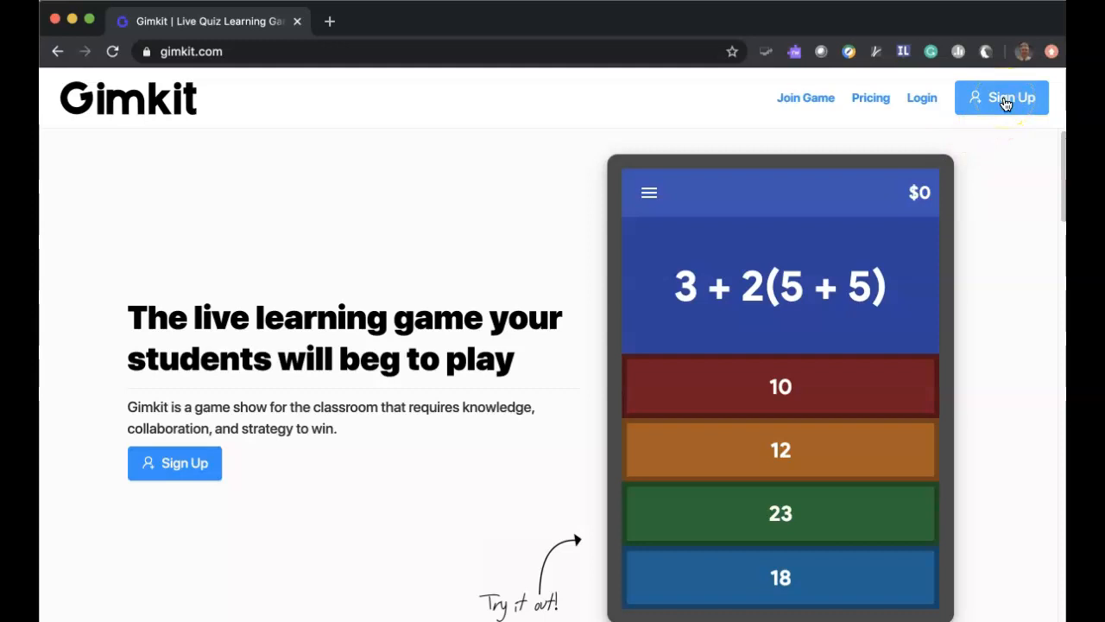
pyautogui.moveTo(923, 97)
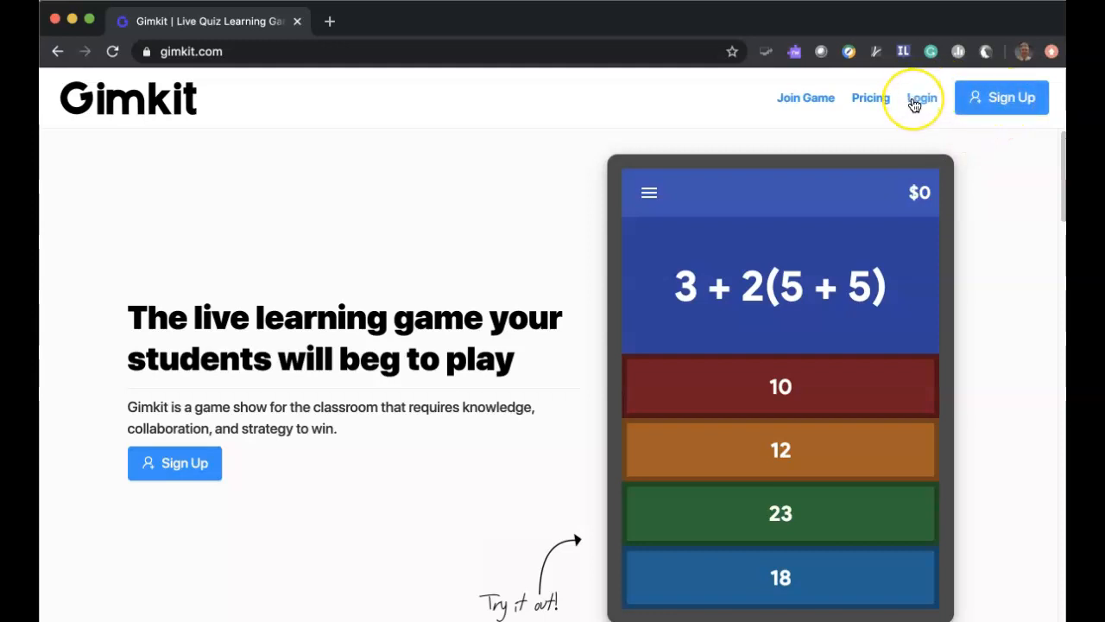
# View the pricing plans comparing free Basic with Pro and Pro Pass
pyautogui.click(870, 97)
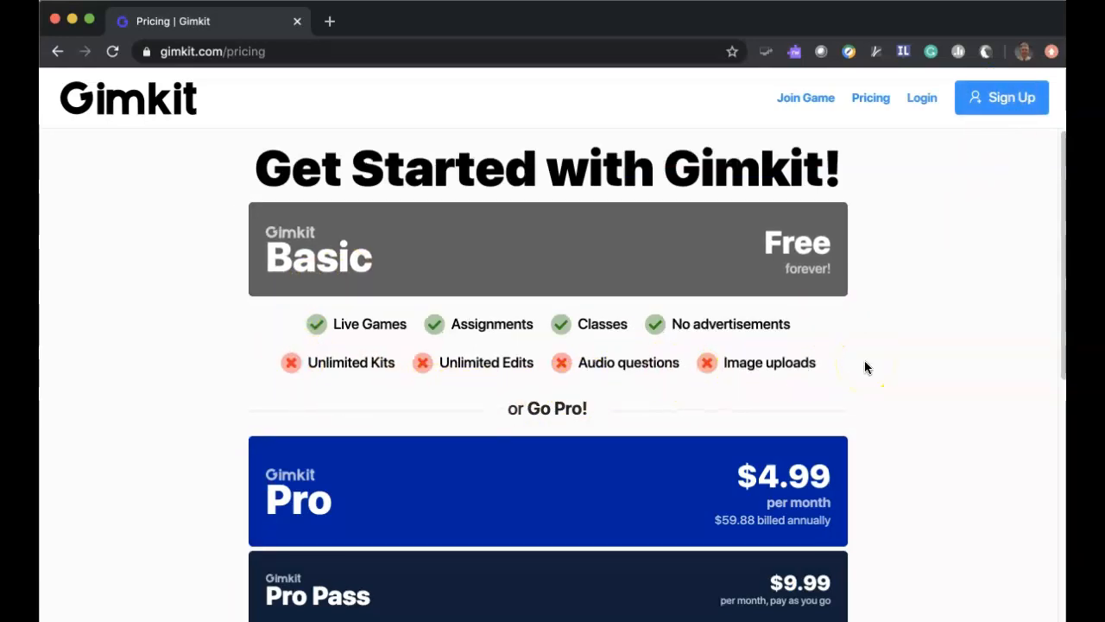
pyautogui.scroll(-3)
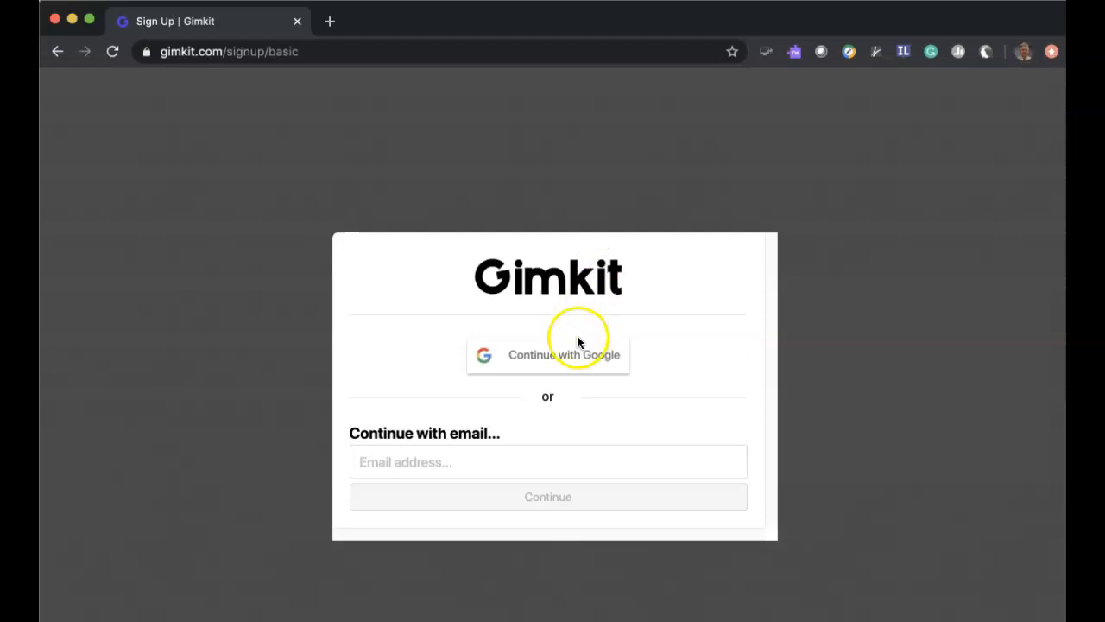
pyautogui.moveTo(561, 366)
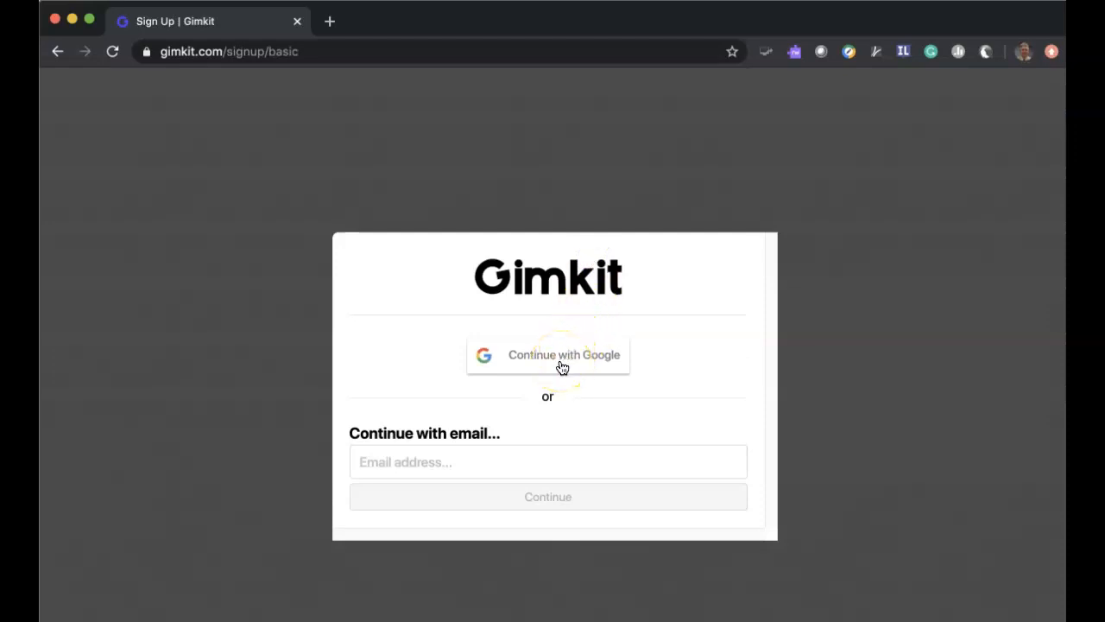
# Sign up with an email address, choose an account type and fill in the name details
pyautogui.click(549, 461)
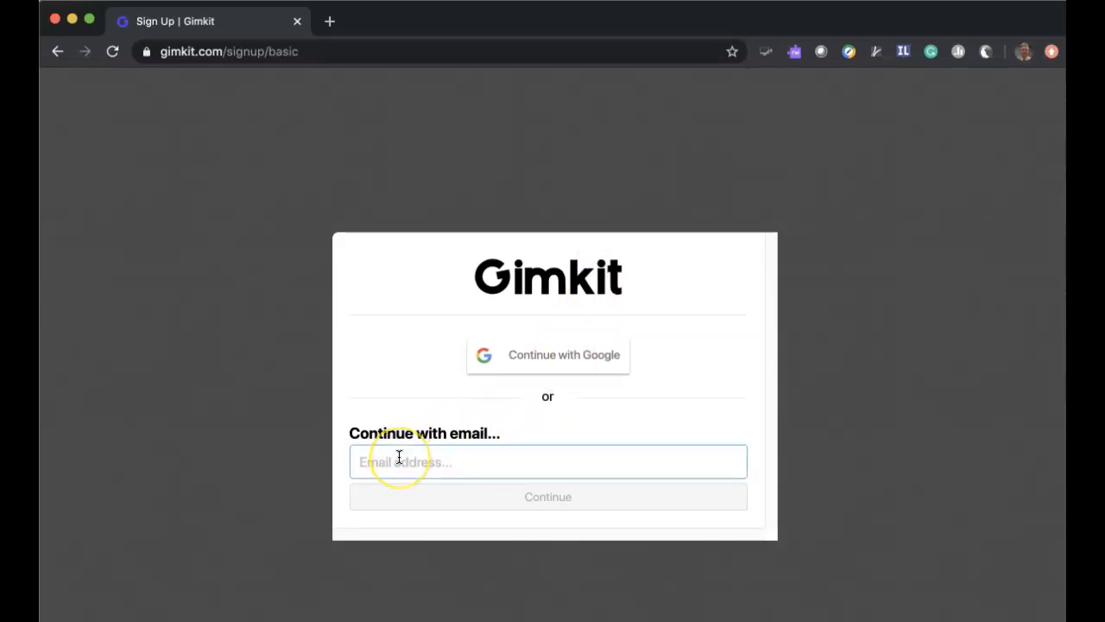
pyautogui.click(547, 461)
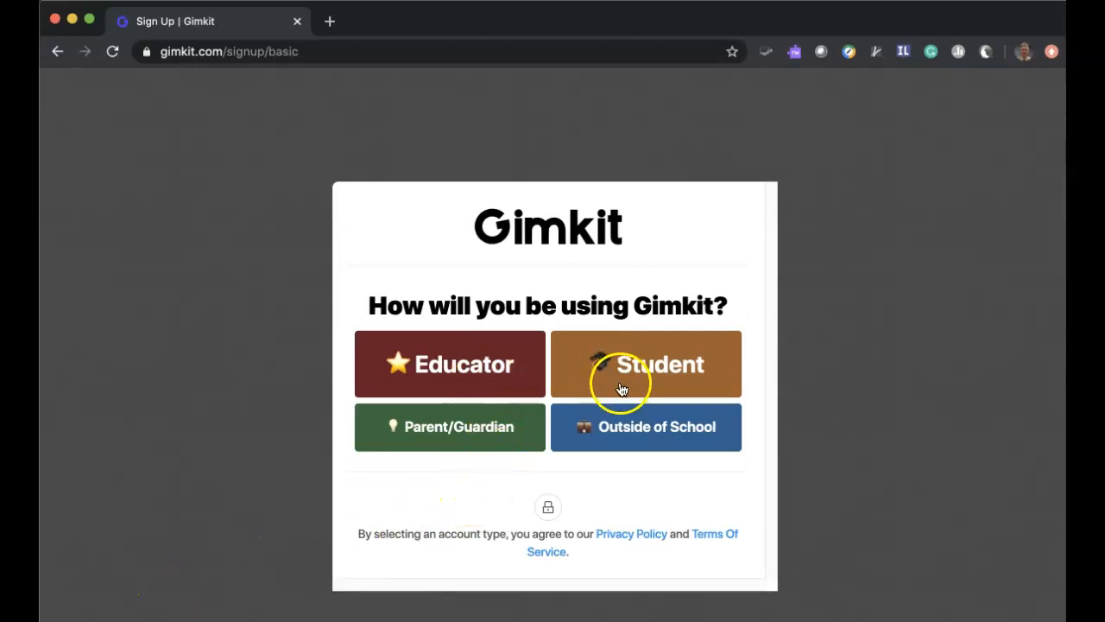
pyautogui.click(646, 362)
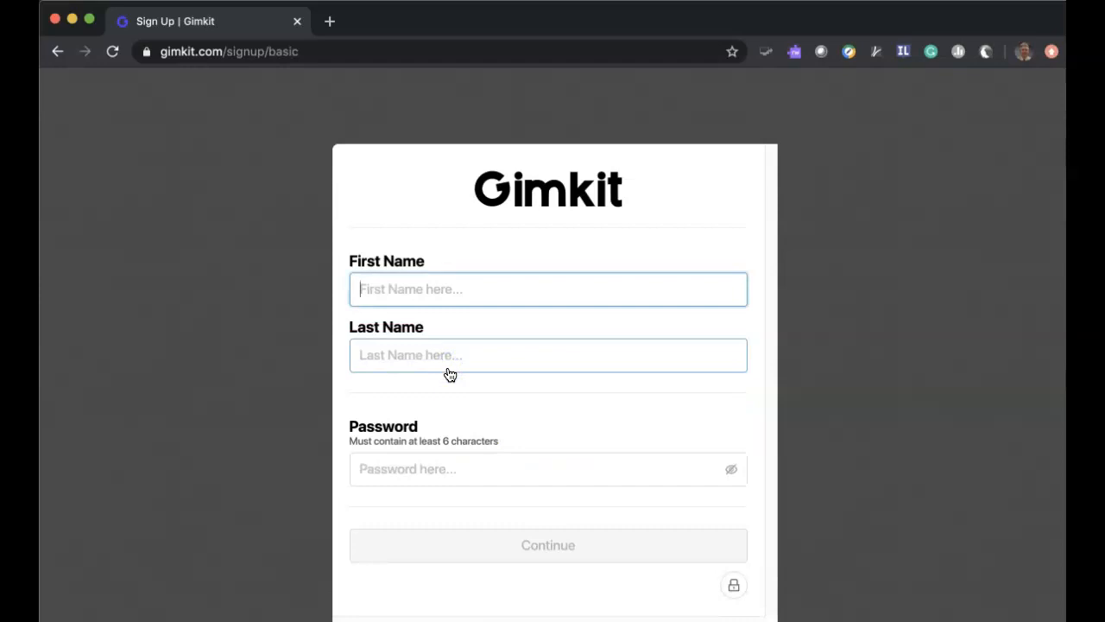
pyautogui.click(549, 290)
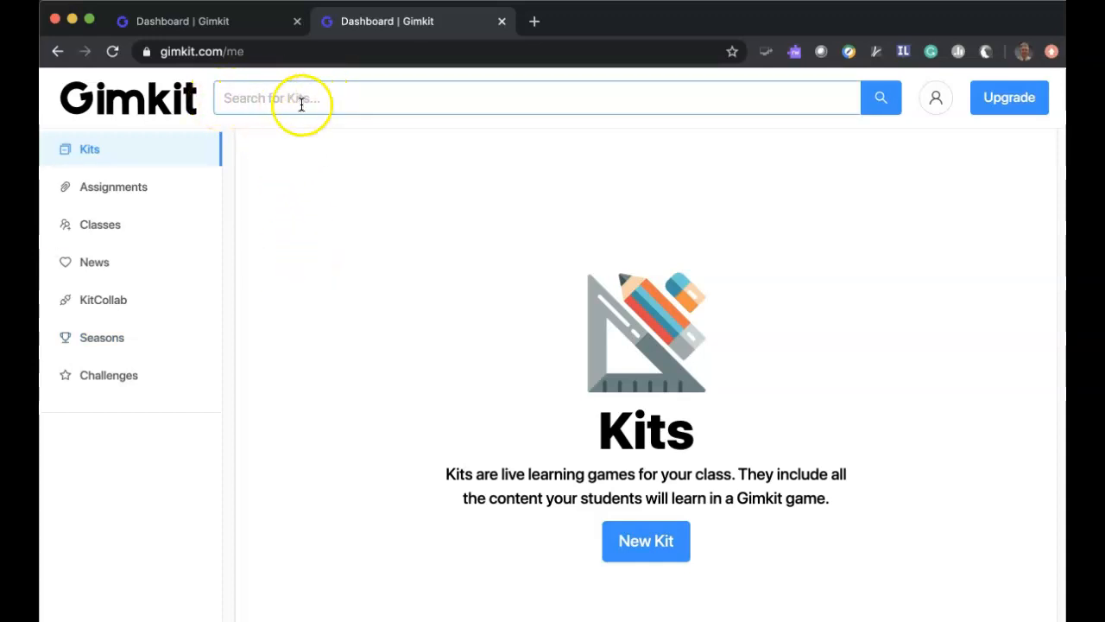
pyautogui.moveTo(332, 432)
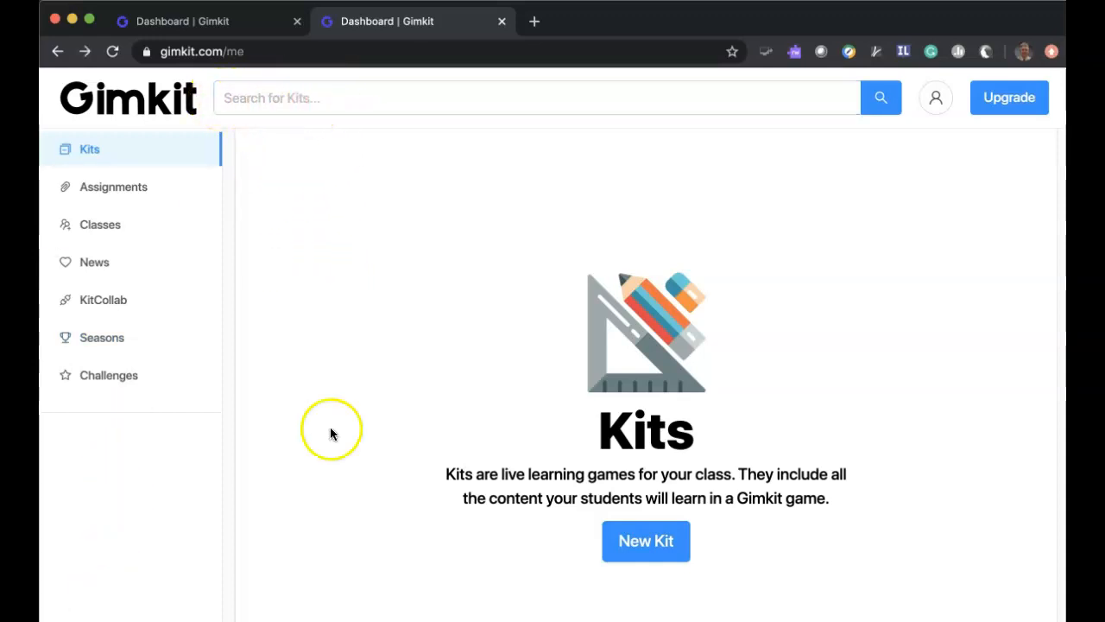
# Enter 'interest rates' in the kit search bar
pyautogui.click(535, 96)
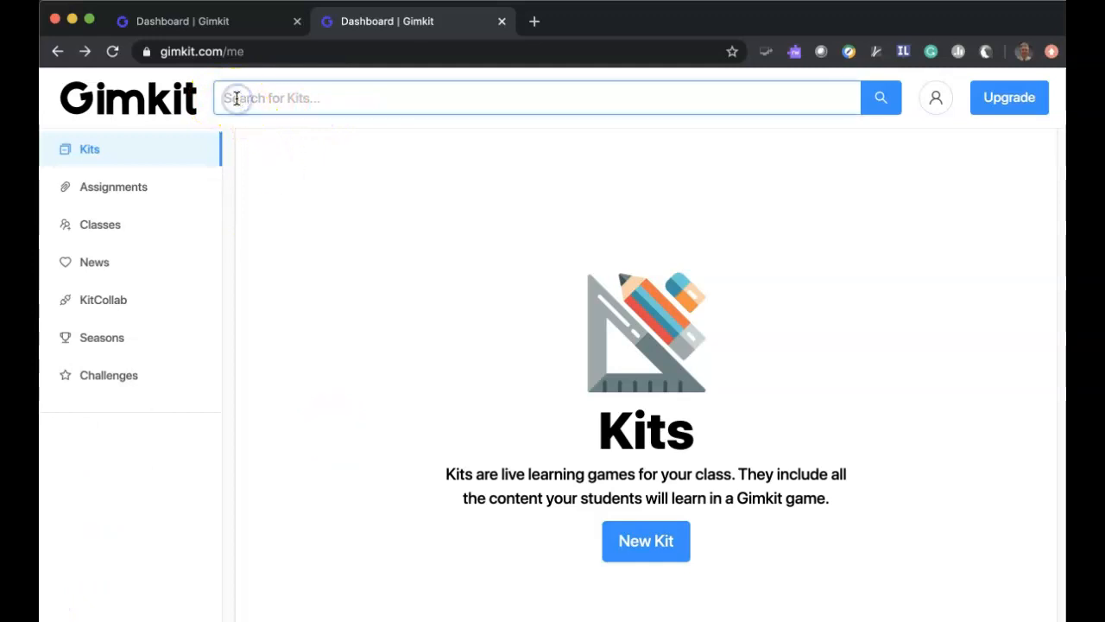
pyautogui.write('interest')
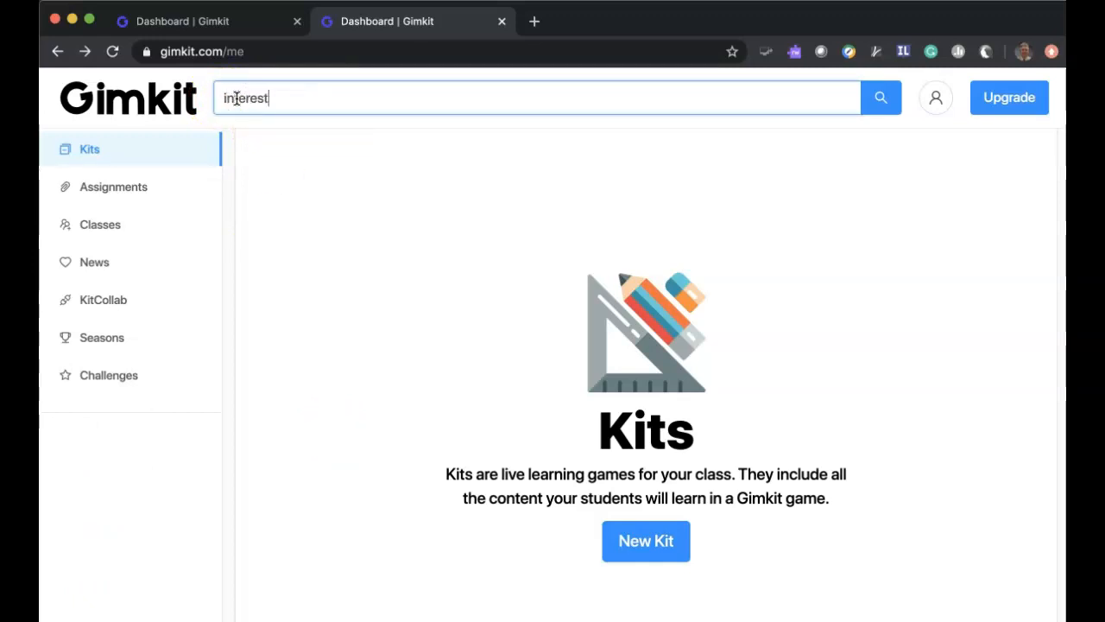
pyautogui.write('rates')
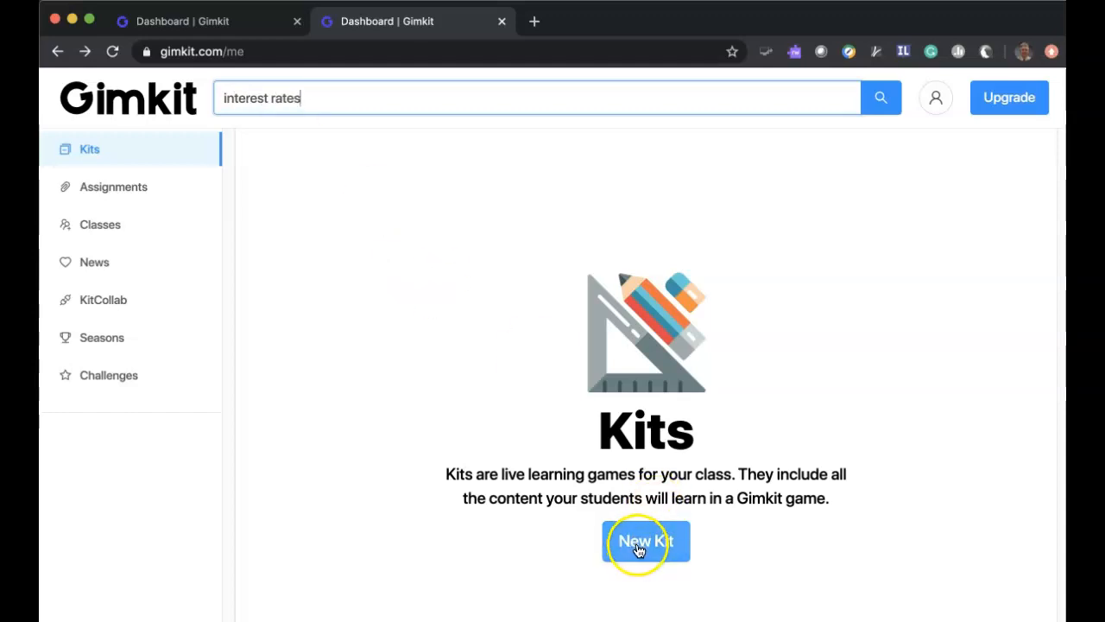
# Run the search and preview the rate and unit rate and interest rate tax tip kits
pyautogui.click(881, 97)
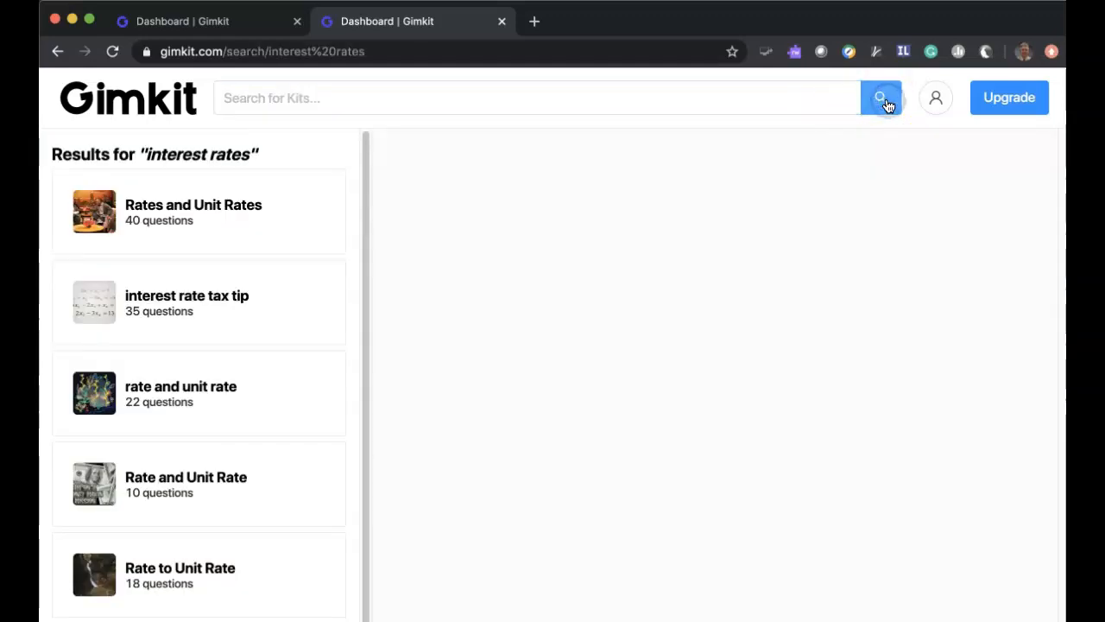
pyautogui.moveTo(321, 356)
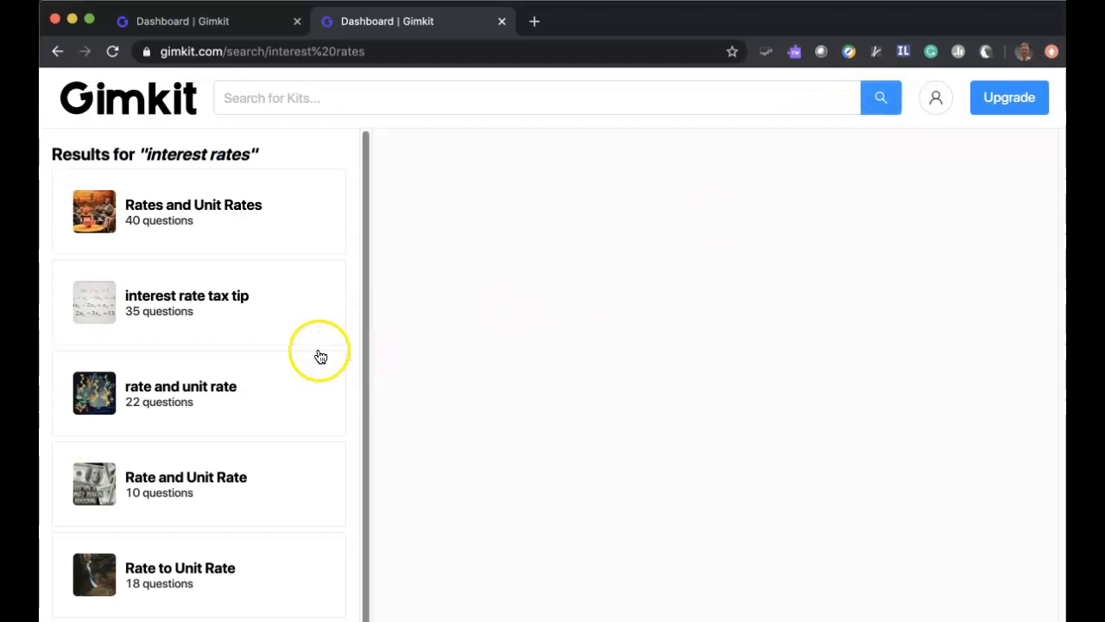
pyautogui.click(199, 394)
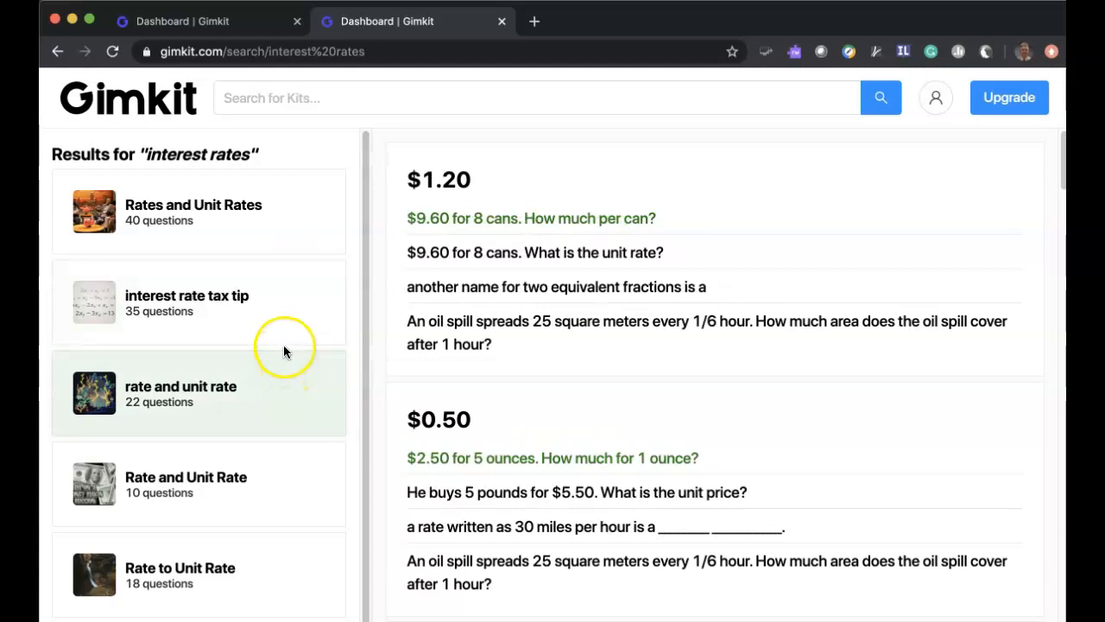
pyautogui.click(198, 302)
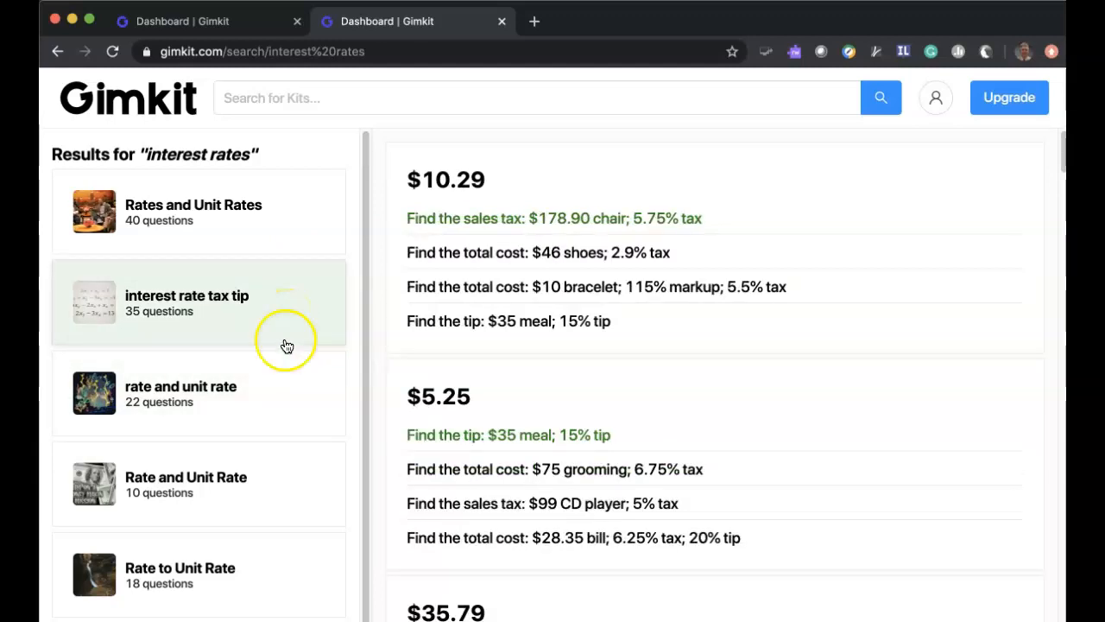
pyautogui.click(199, 394)
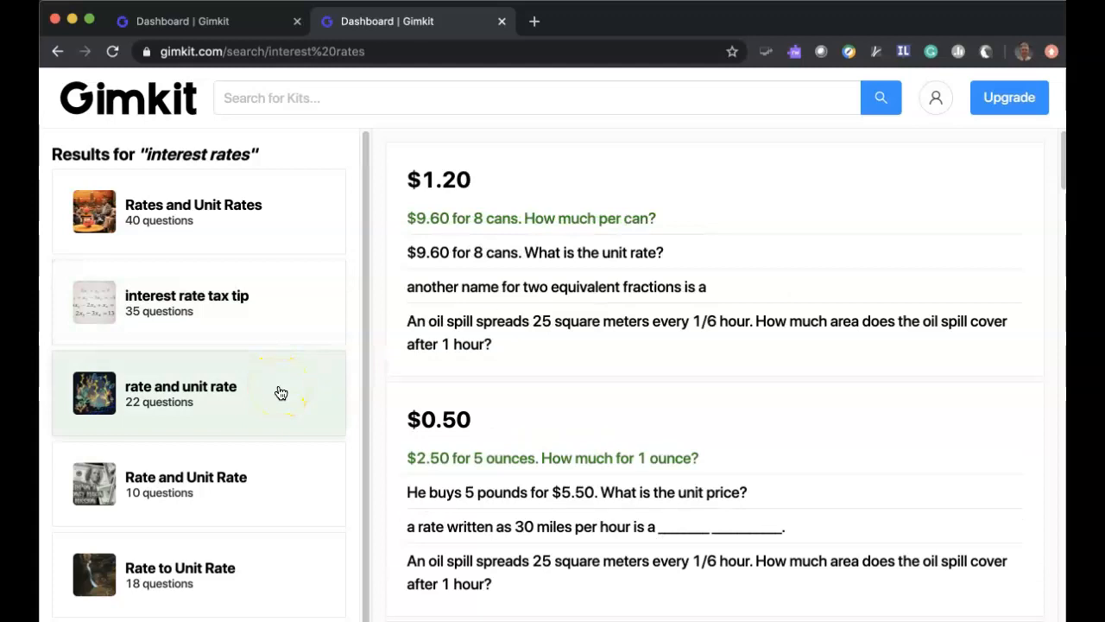
# Preview the Rate and Unit Rate kits again and view the full rate and unit rate kit page
pyautogui.click(199, 483)
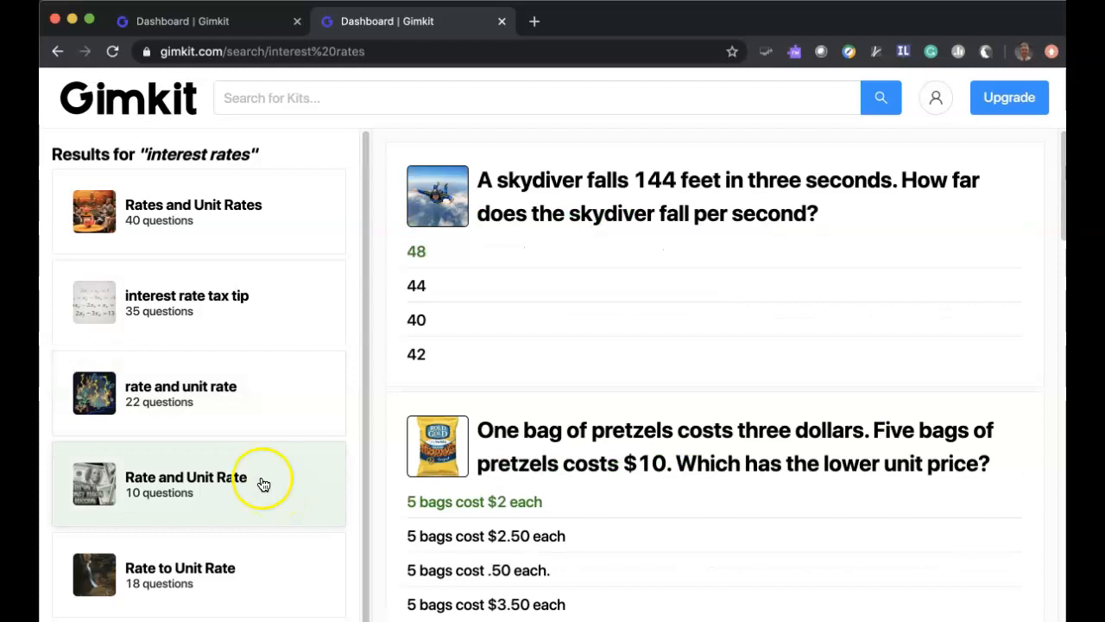
pyautogui.click(187, 302)
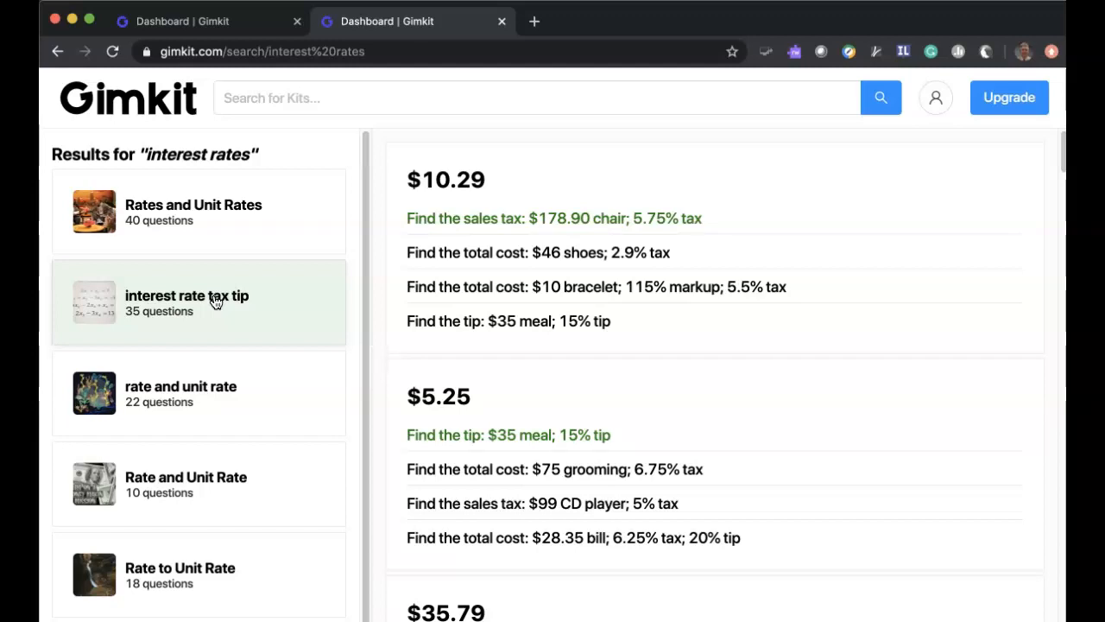
pyautogui.click(181, 387)
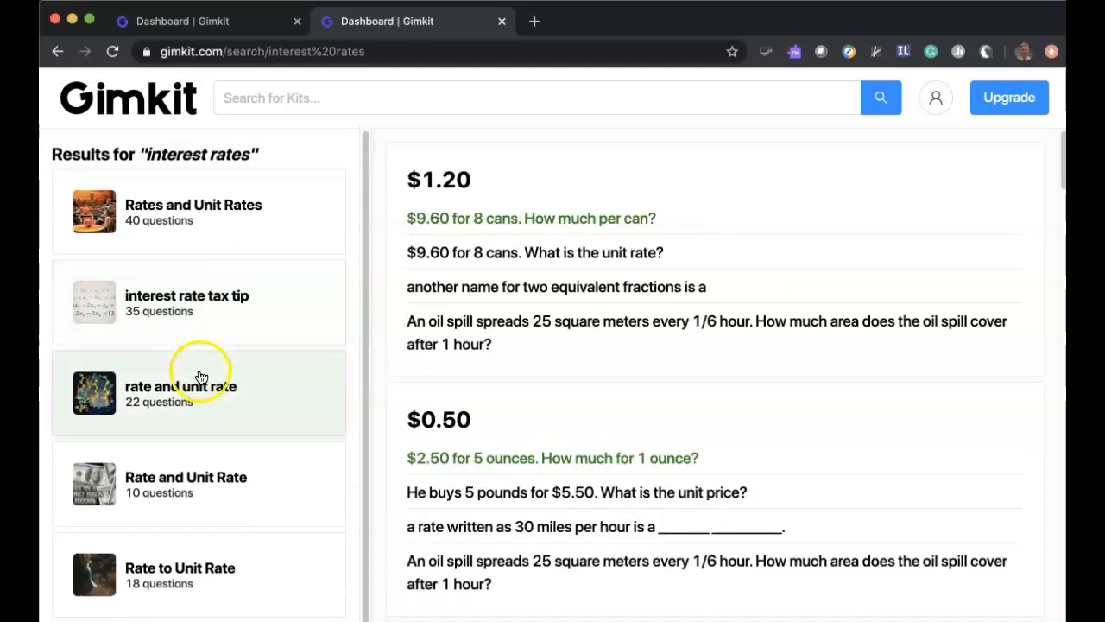
pyautogui.click(182, 387)
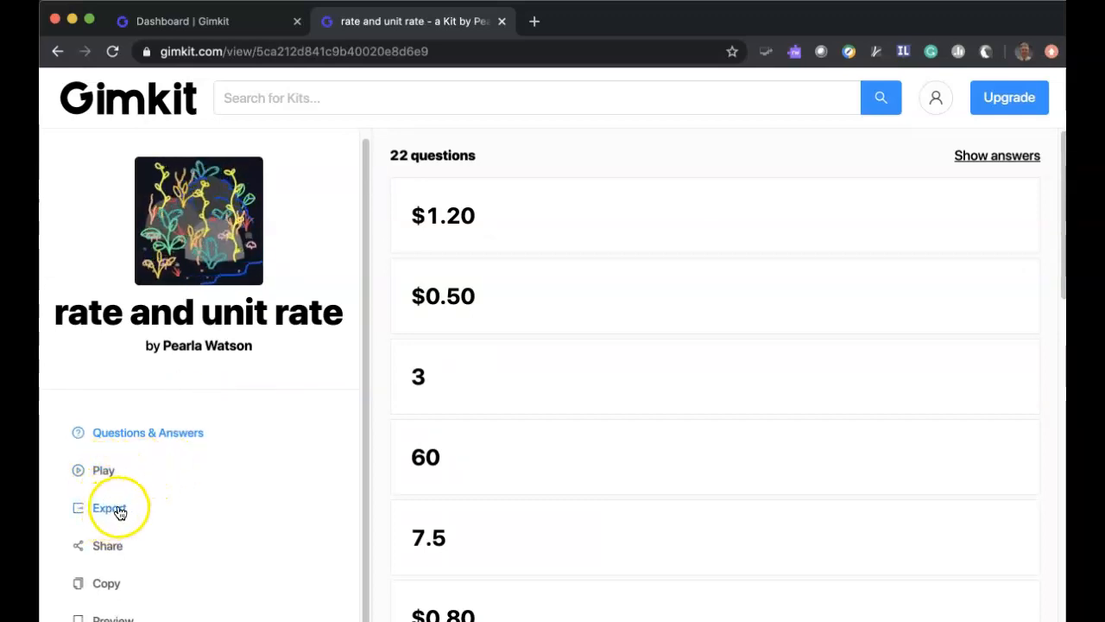
pyautogui.moveTo(190, 393)
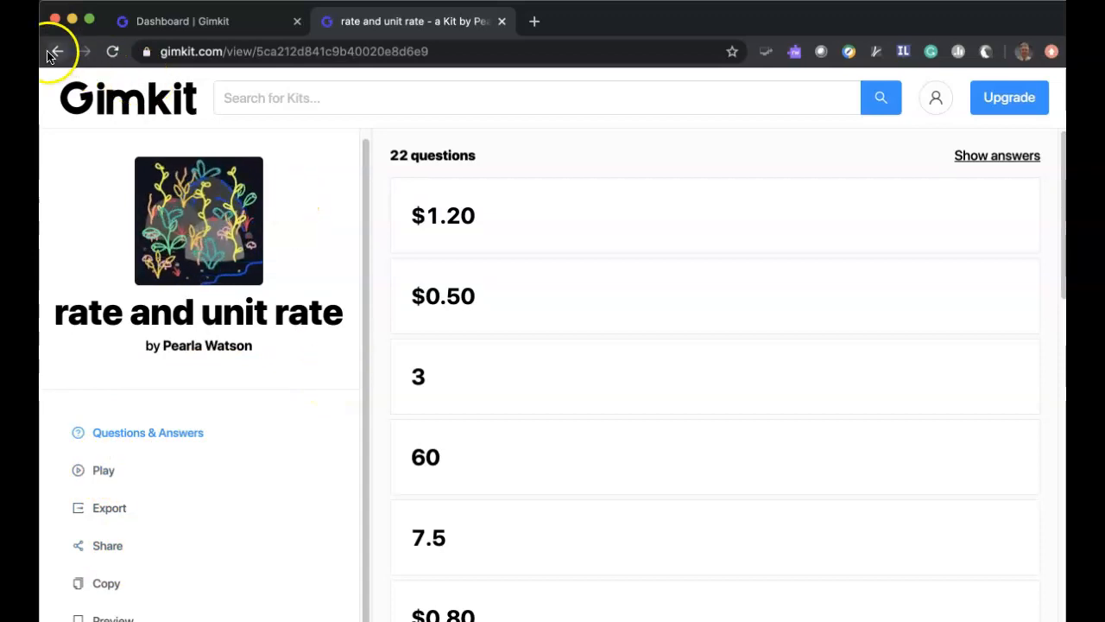
# Go back from the kit page to the empty Kits dashboard
pyautogui.click(55, 52)
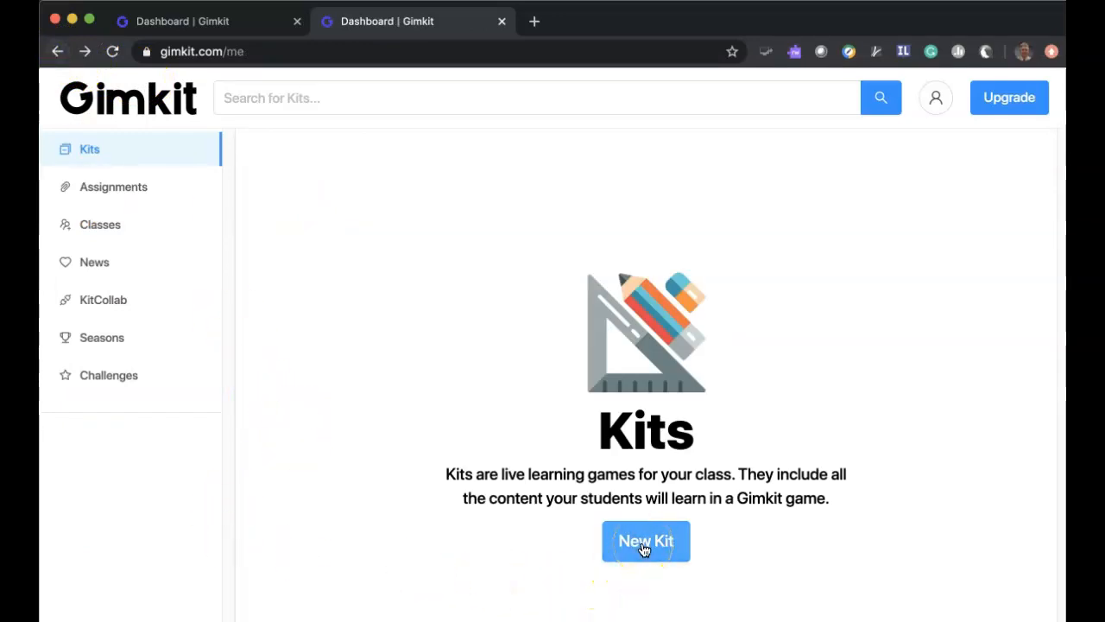
# Create a new kit named 'Time Value of Money'
pyautogui.click(645, 540)
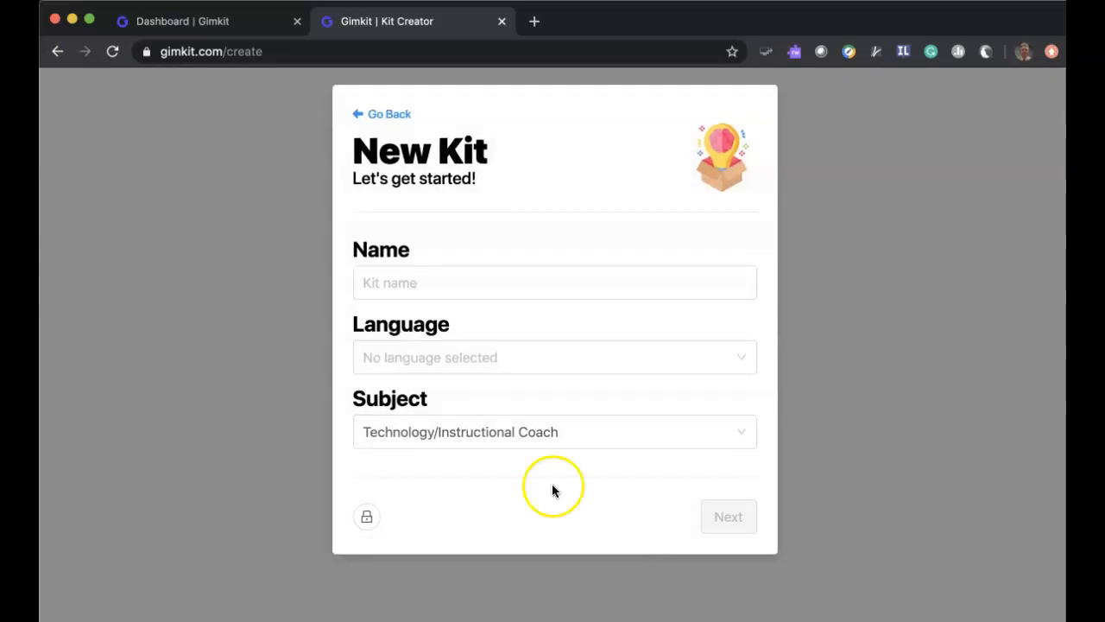
pyautogui.click(554, 283)
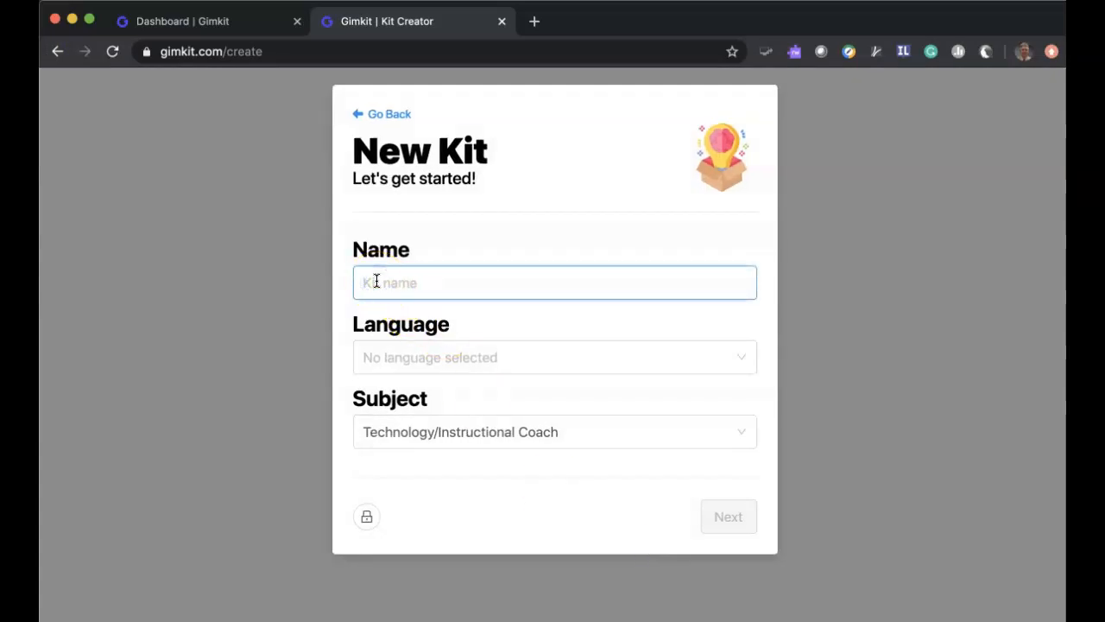
pyautogui.write('Time Value of M<')
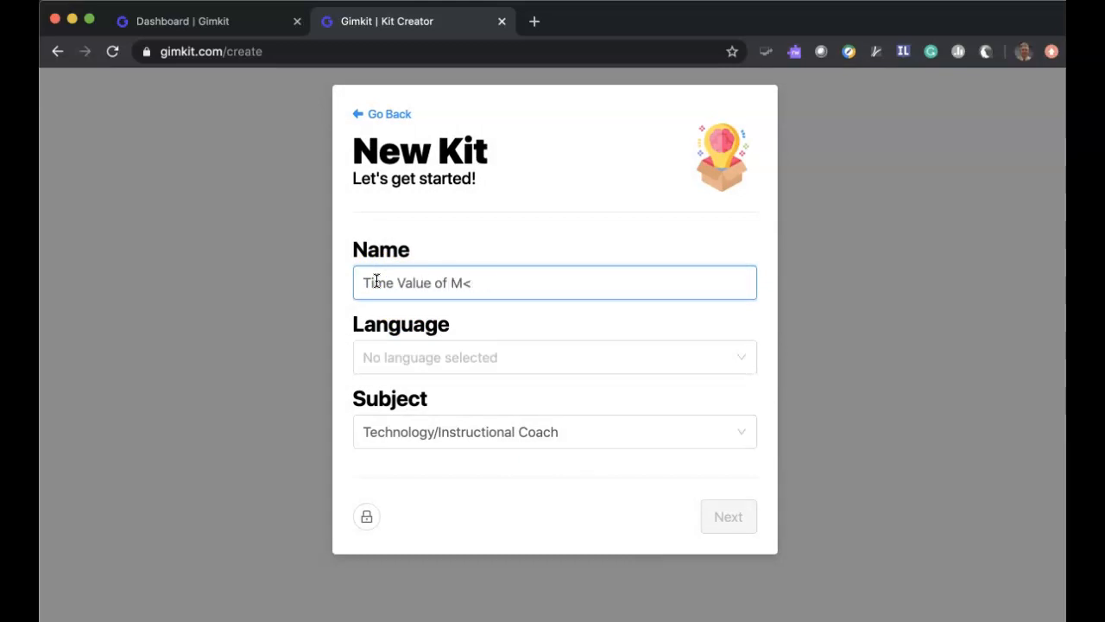
pyautogui.write('oney')
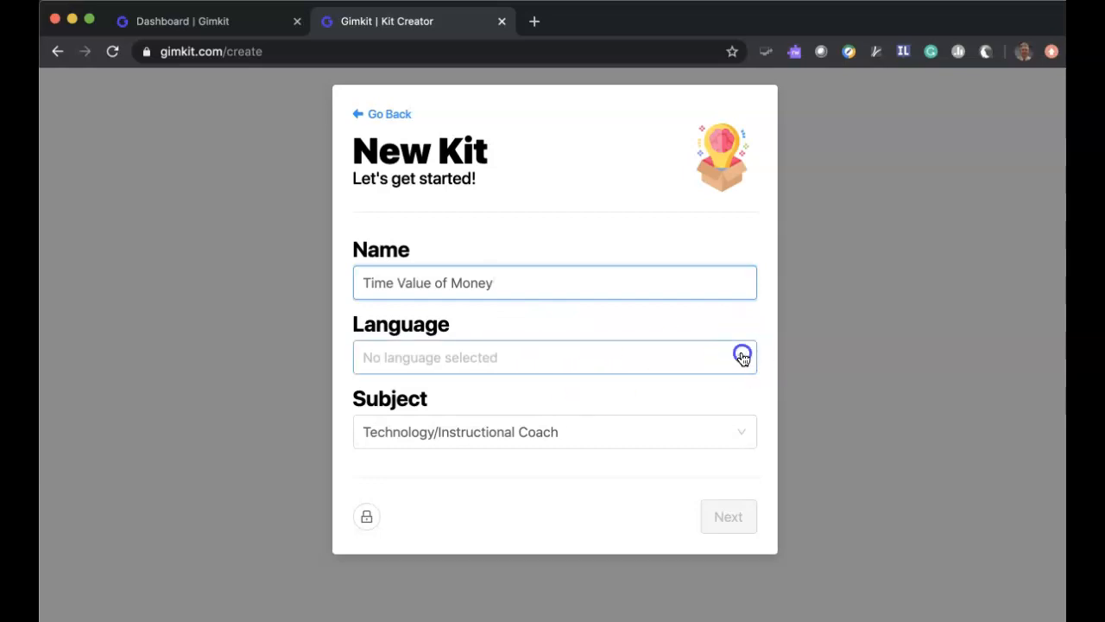
# Set the language to English and keep Technology/Instructional Coach as the subject
pyautogui.click(554, 356)
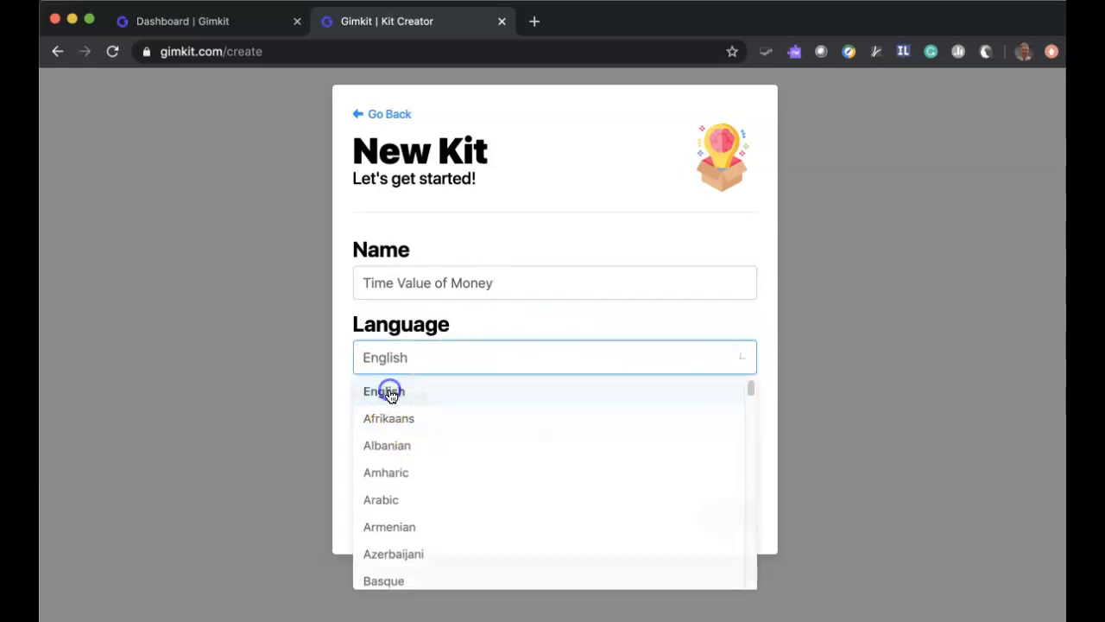
pyautogui.click(383, 390)
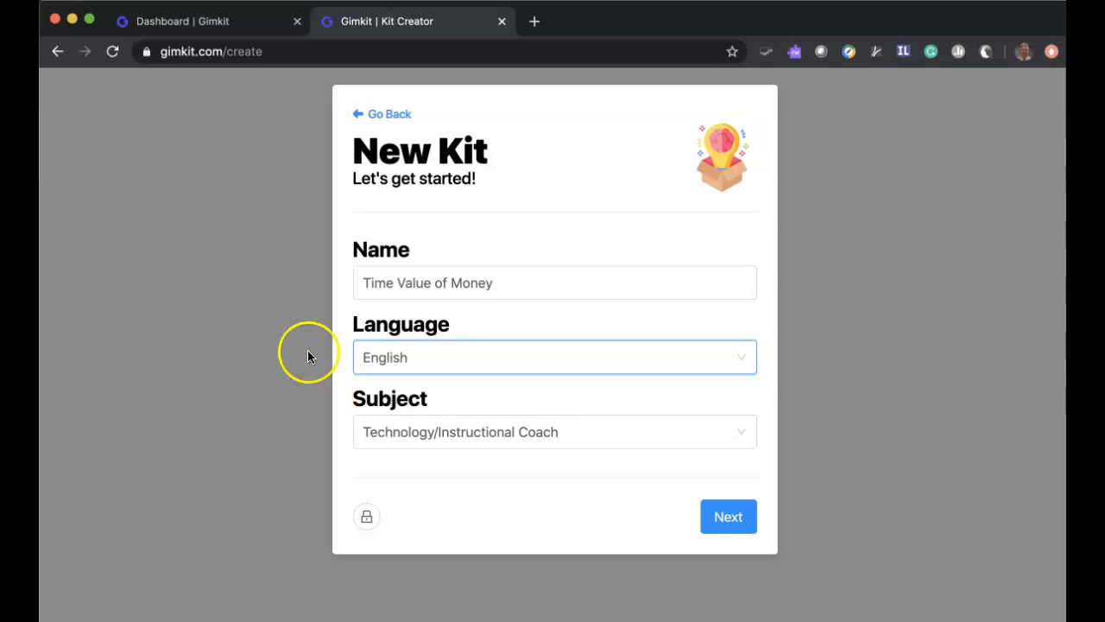
pyautogui.click(741, 431)
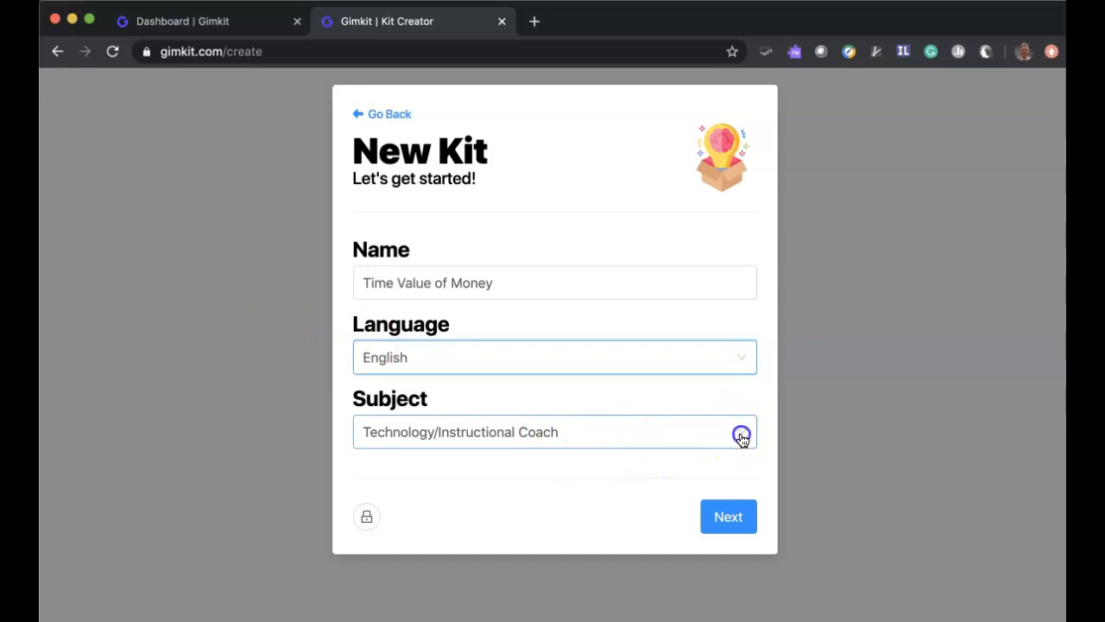
pyautogui.click(741, 431)
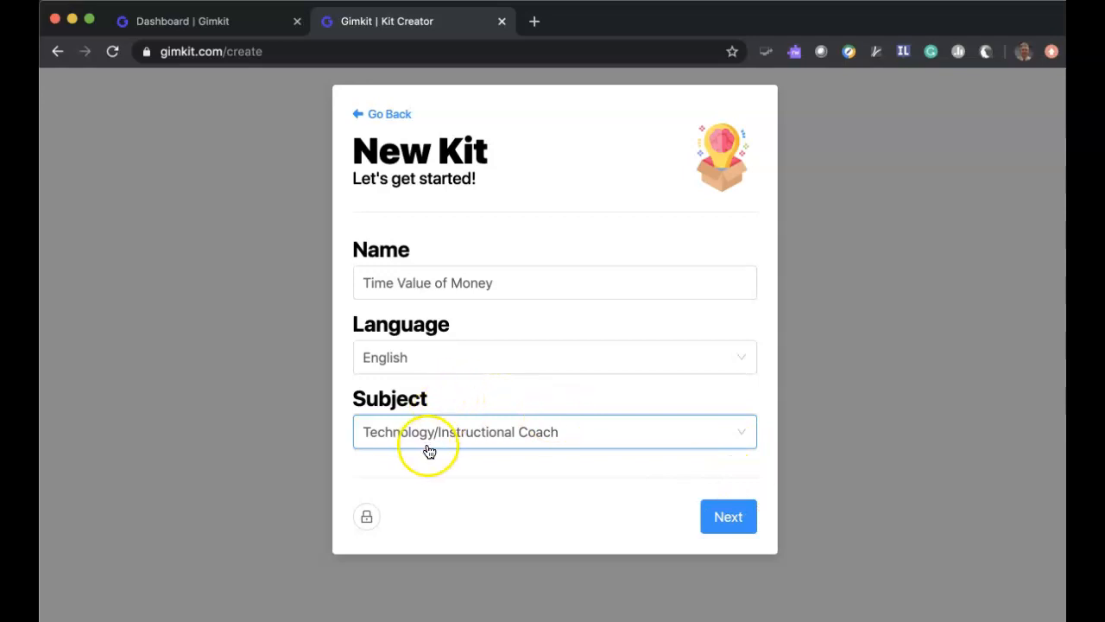
pyautogui.click(729, 516)
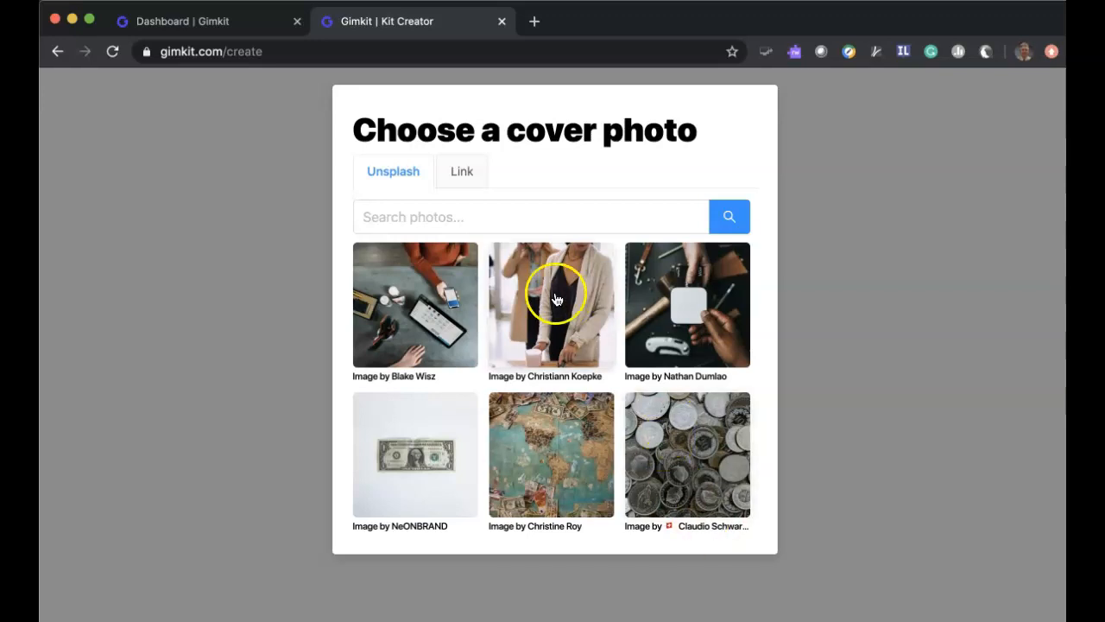
pyautogui.moveTo(559, 452)
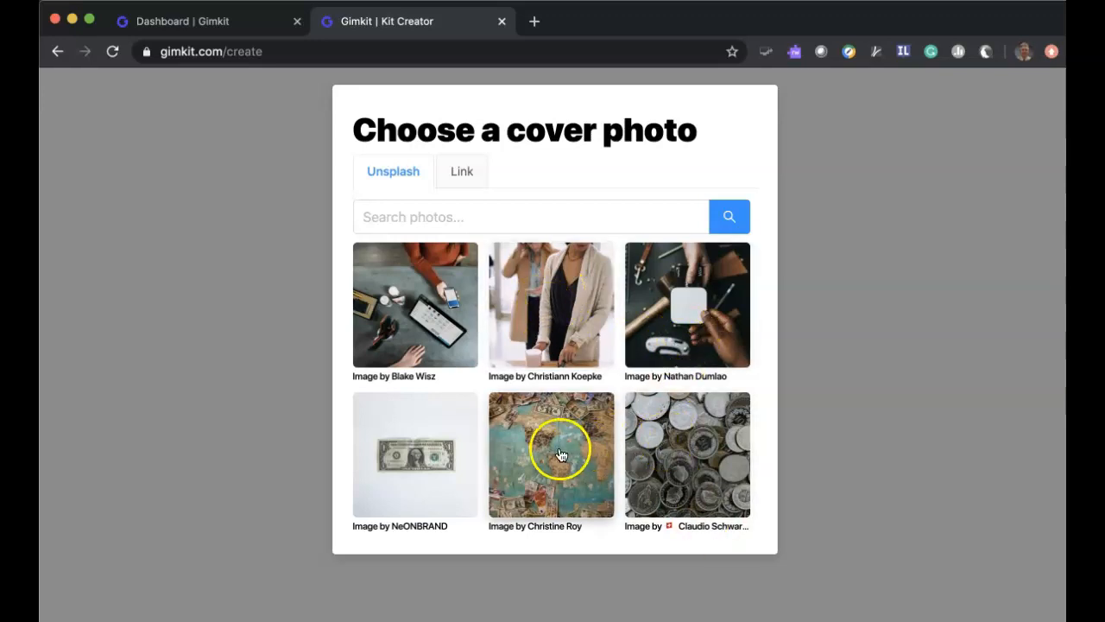
pyautogui.moveTo(406, 456)
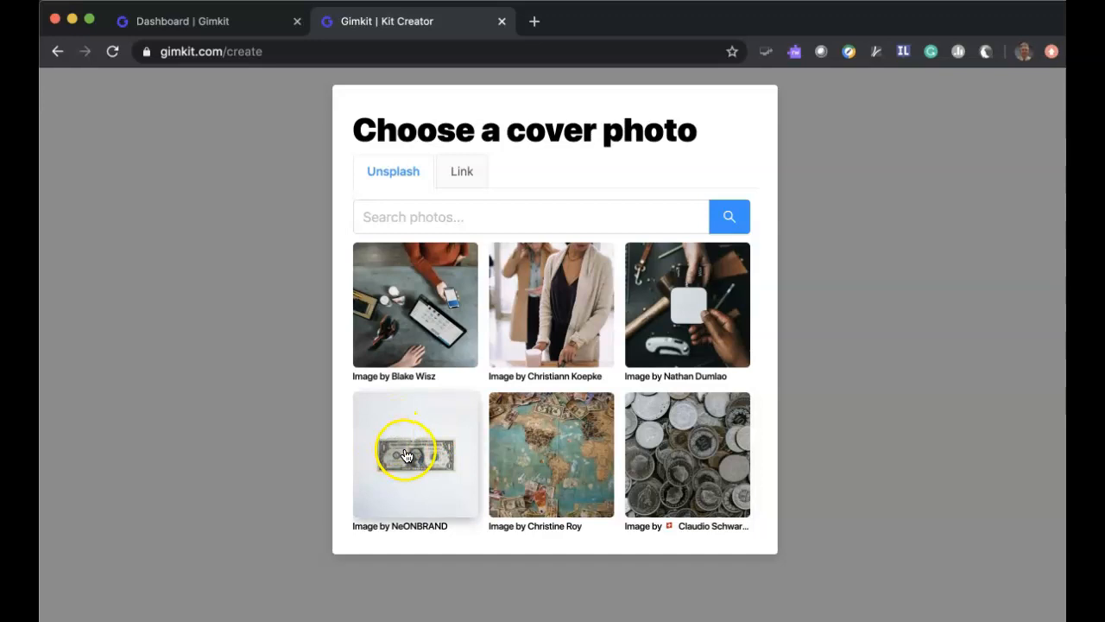
# Choose the dollar-bill cover photo and start a blank multiple-choice question
pyautogui.click(415, 452)
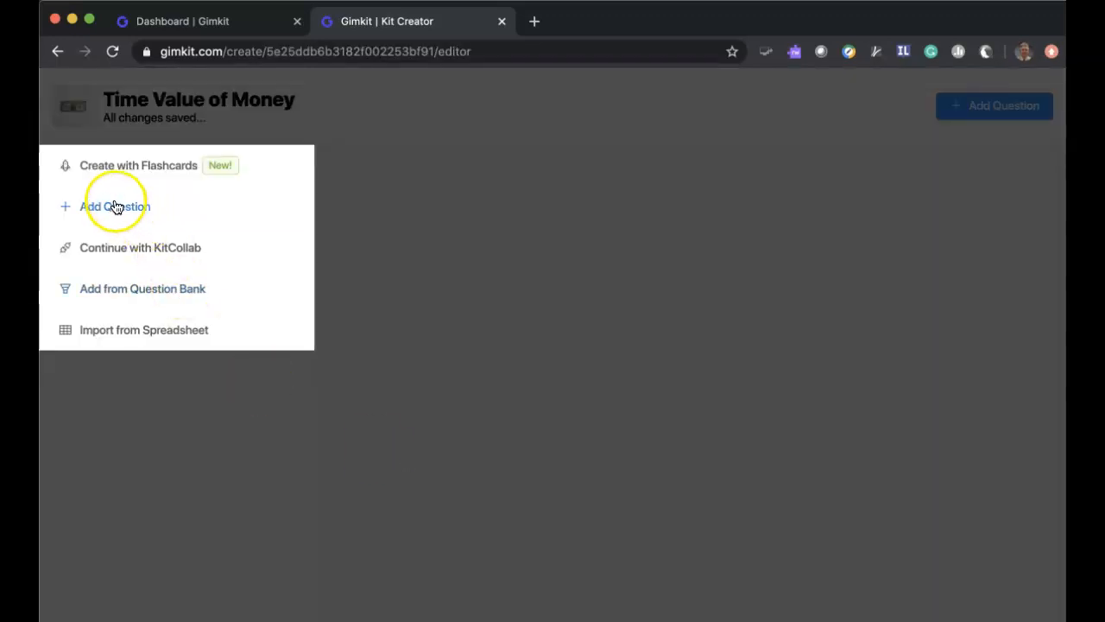
pyautogui.moveTo(143, 335)
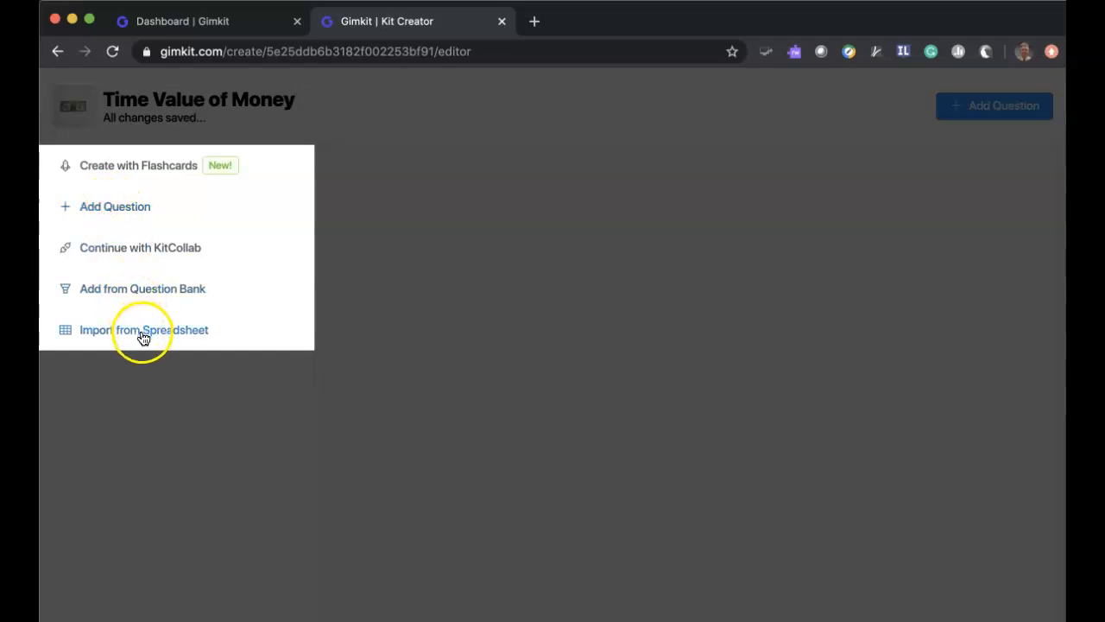
pyautogui.moveTo(135, 294)
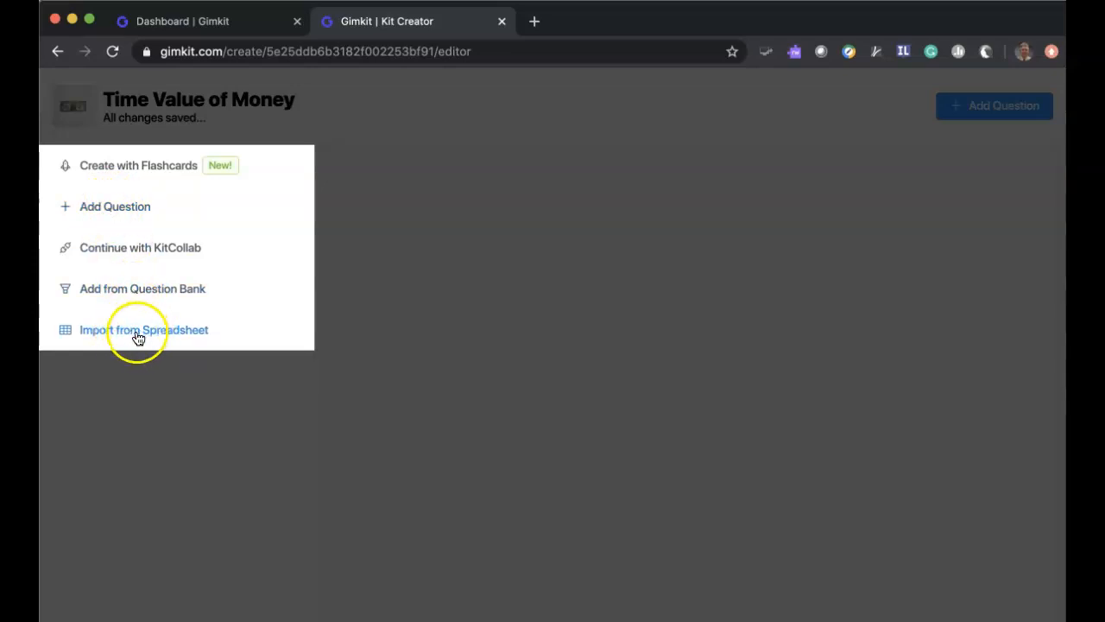
pyautogui.moveTo(121, 208)
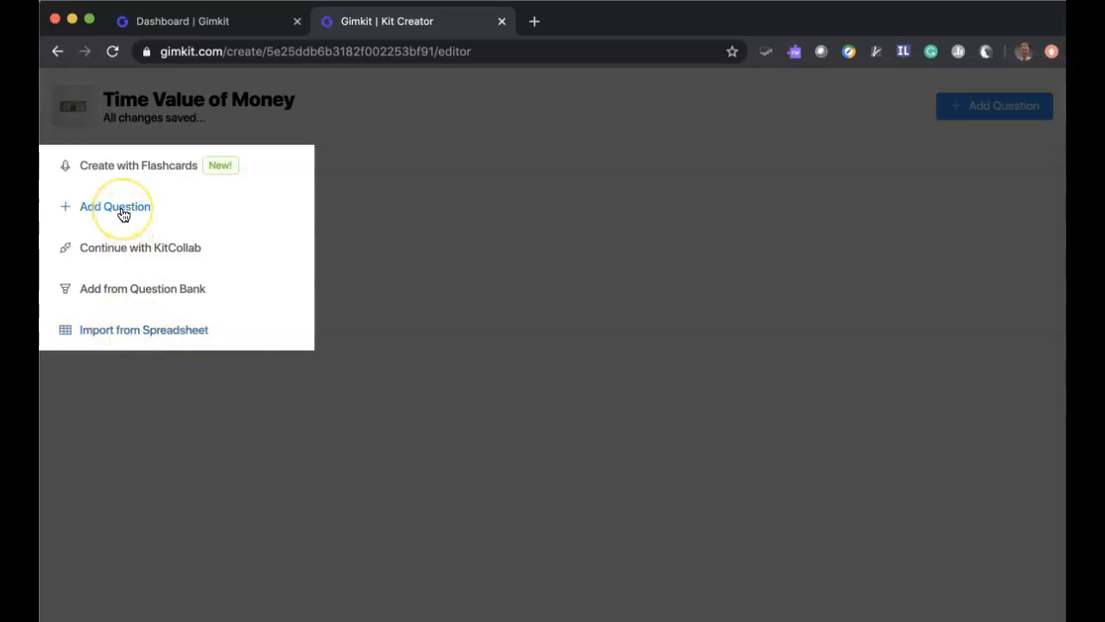
pyautogui.moveTo(216, 169)
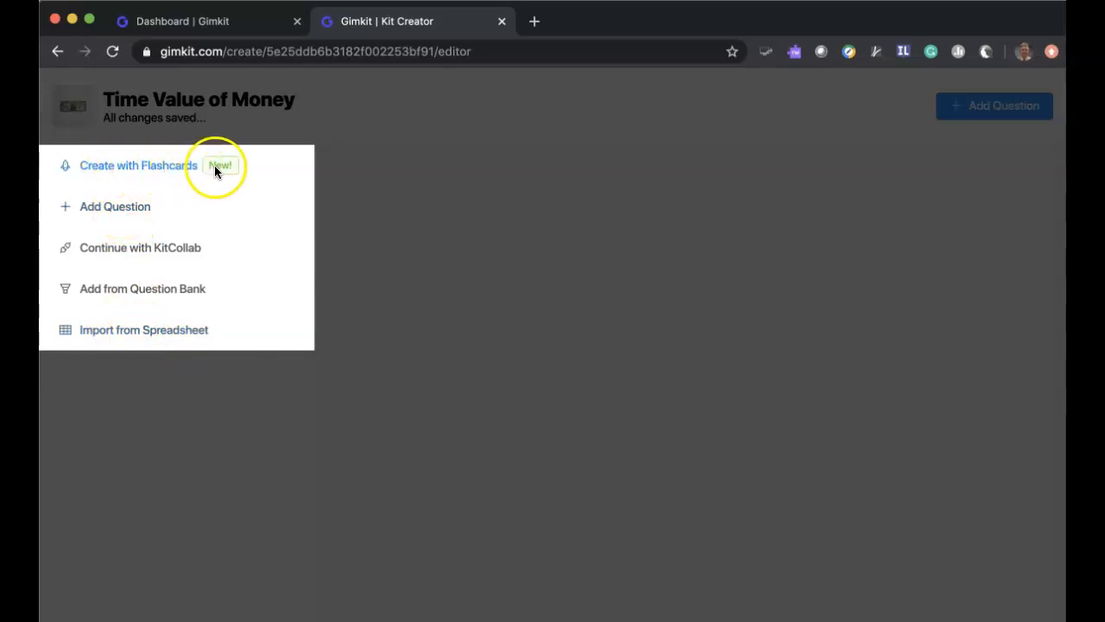
pyautogui.moveTo(135, 210)
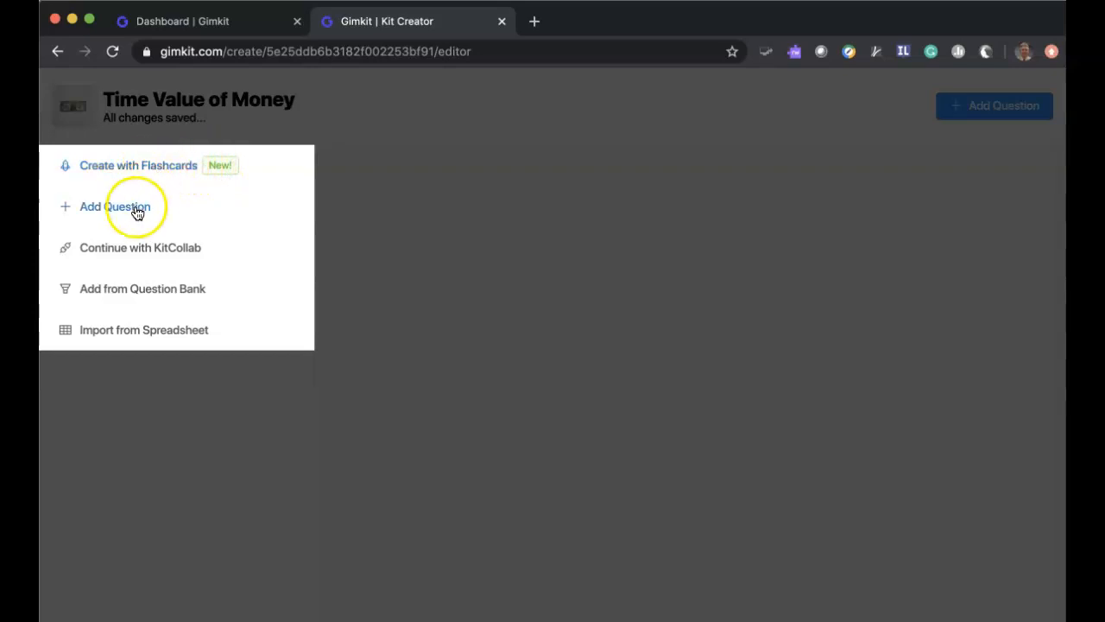
pyautogui.click(114, 207)
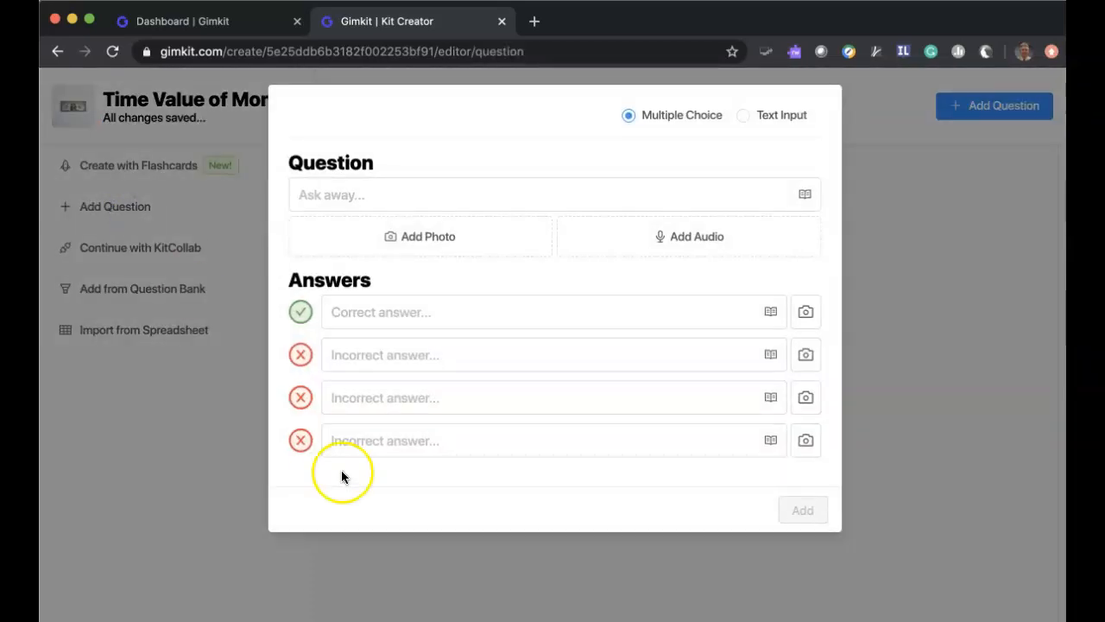
pyautogui.click(553, 397)
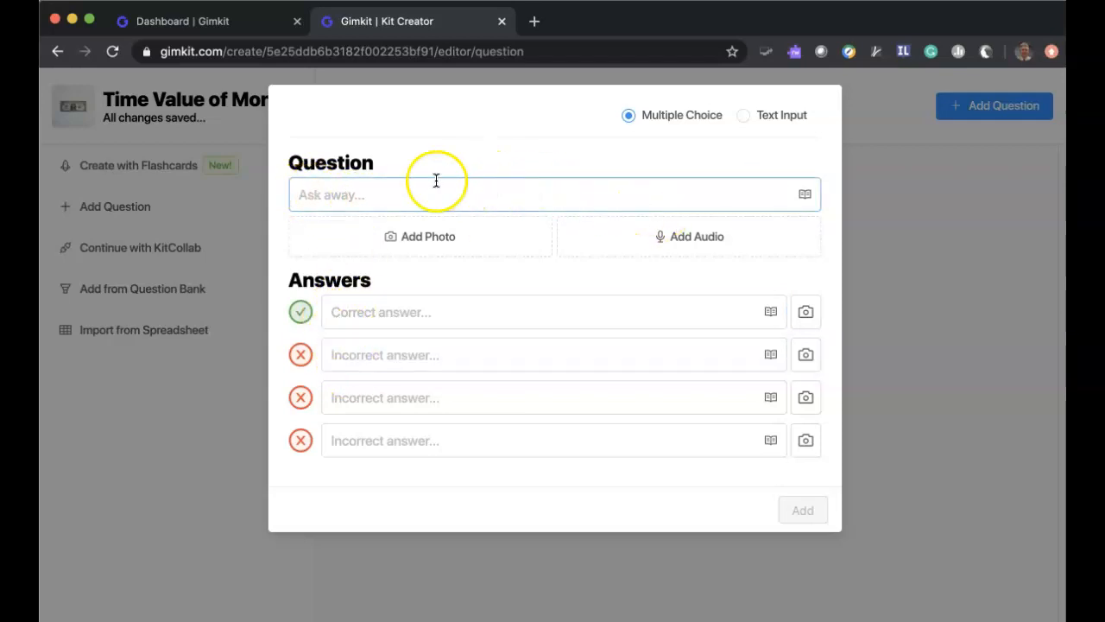
pyautogui.moveTo(563, 204)
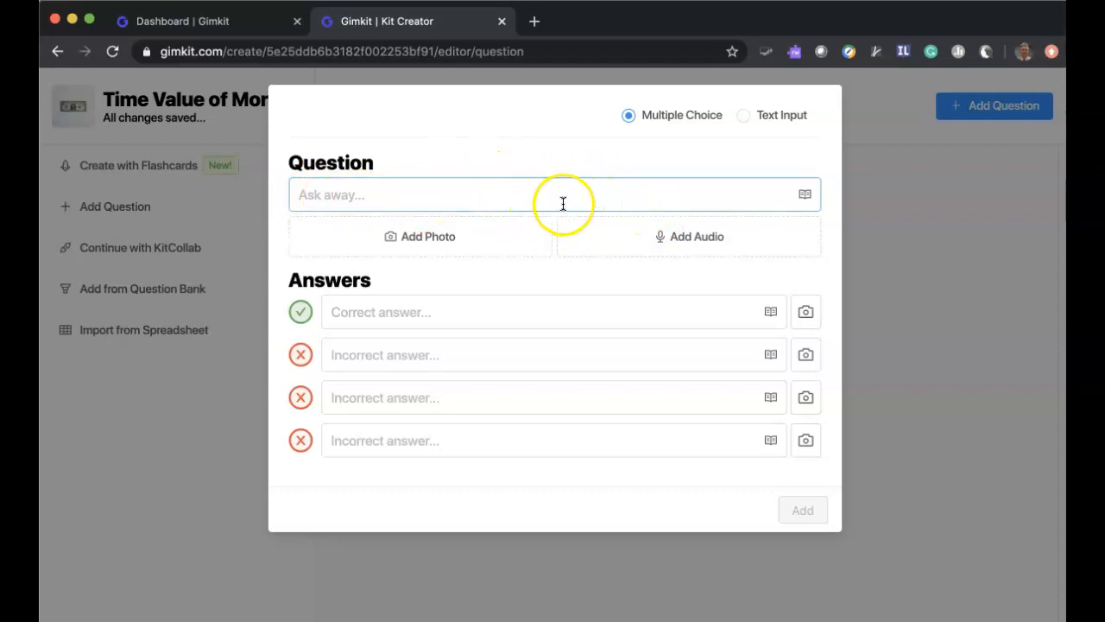
pyautogui.moveTo(429, 236)
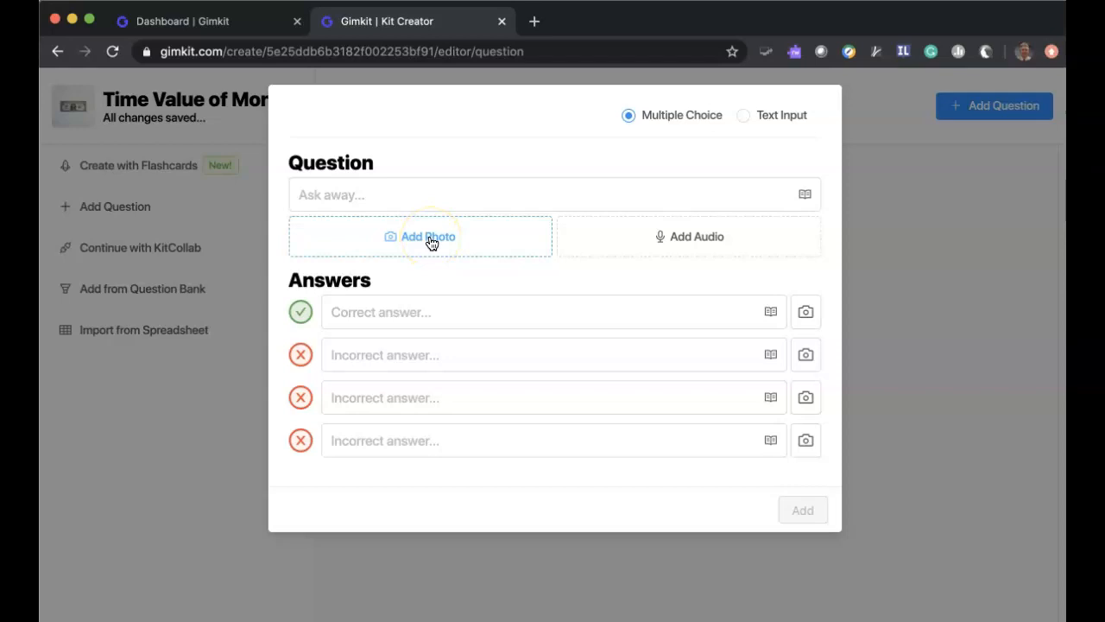
pyautogui.moveTo(691, 242)
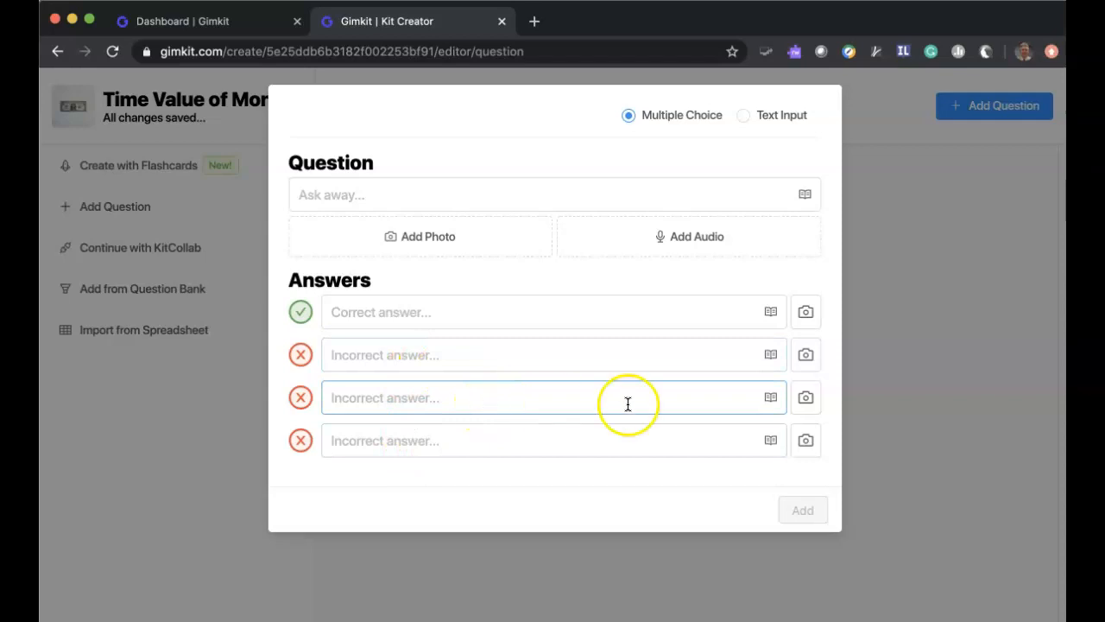
pyautogui.moveTo(805, 356)
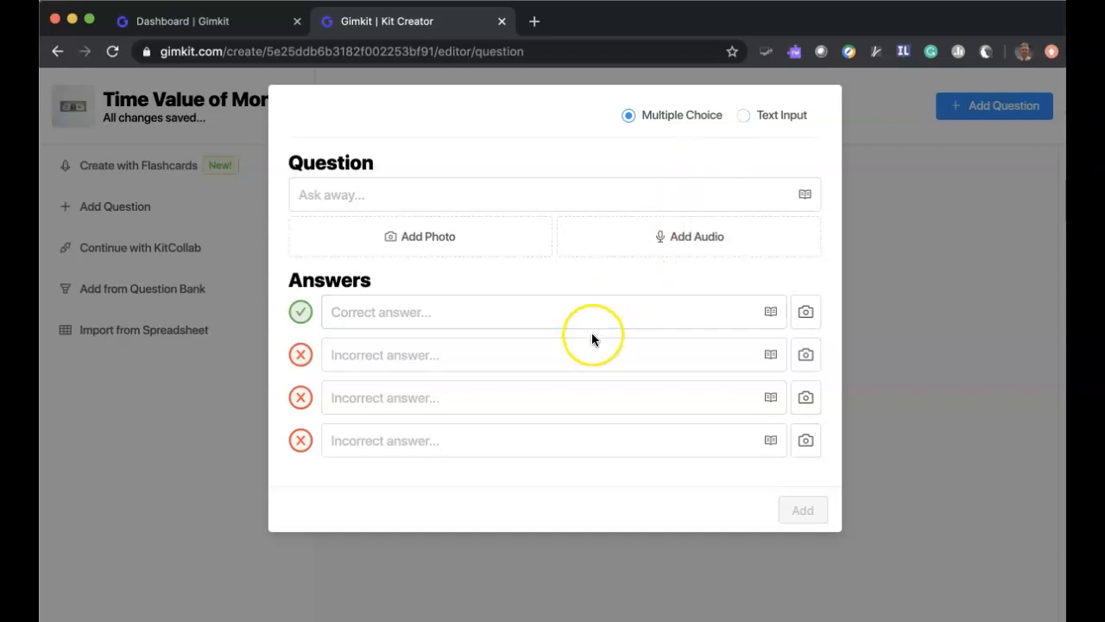
pyautogui.moveTo(565, 383)
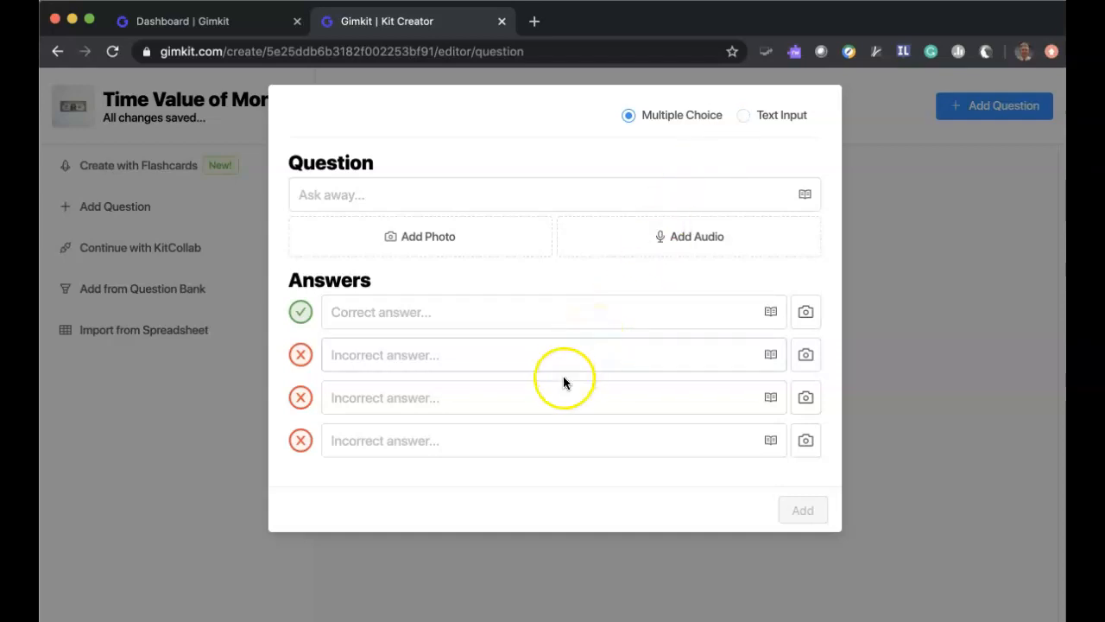
pyautogui.click(552, 397)
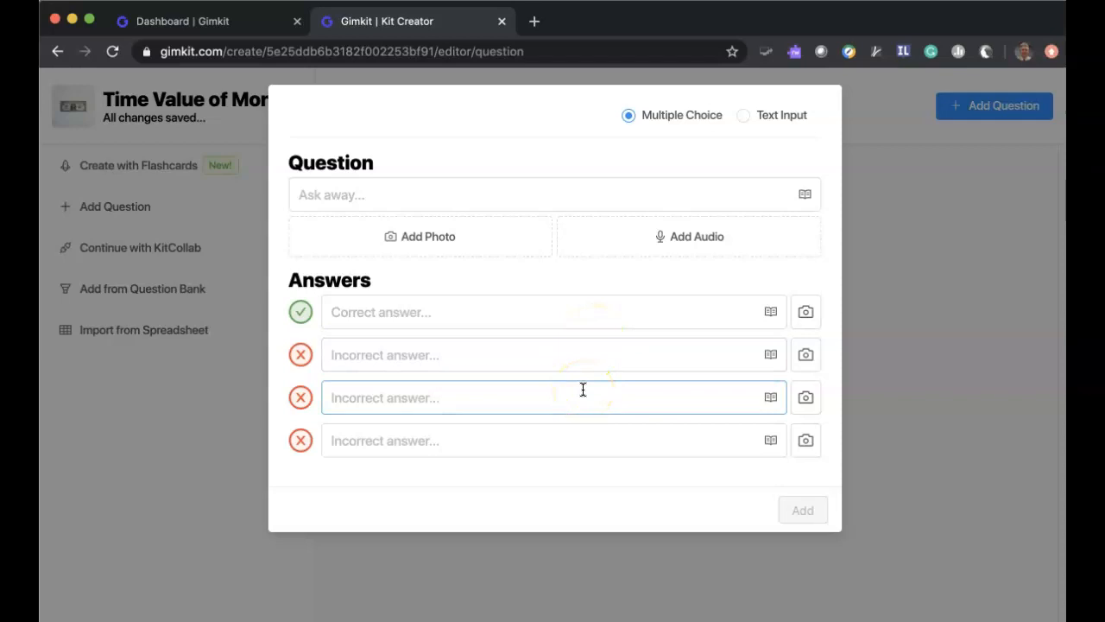
pyautogui.click(553, 193)
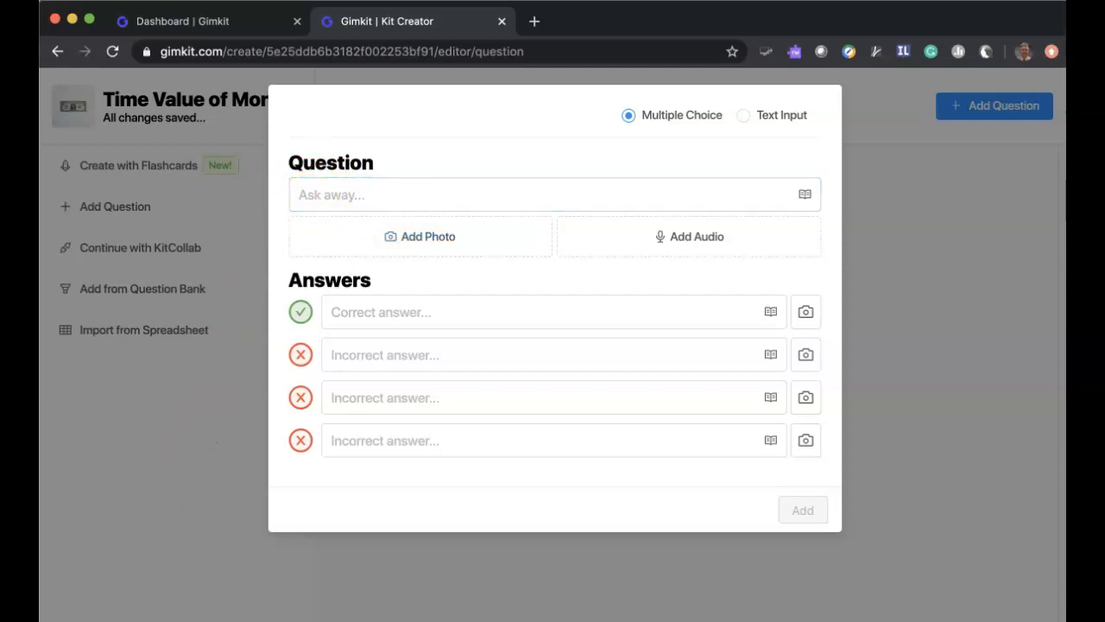
# Enter 'All the options are true' as an answer and add the question to the kit
pyautogui.write('All the options are true')
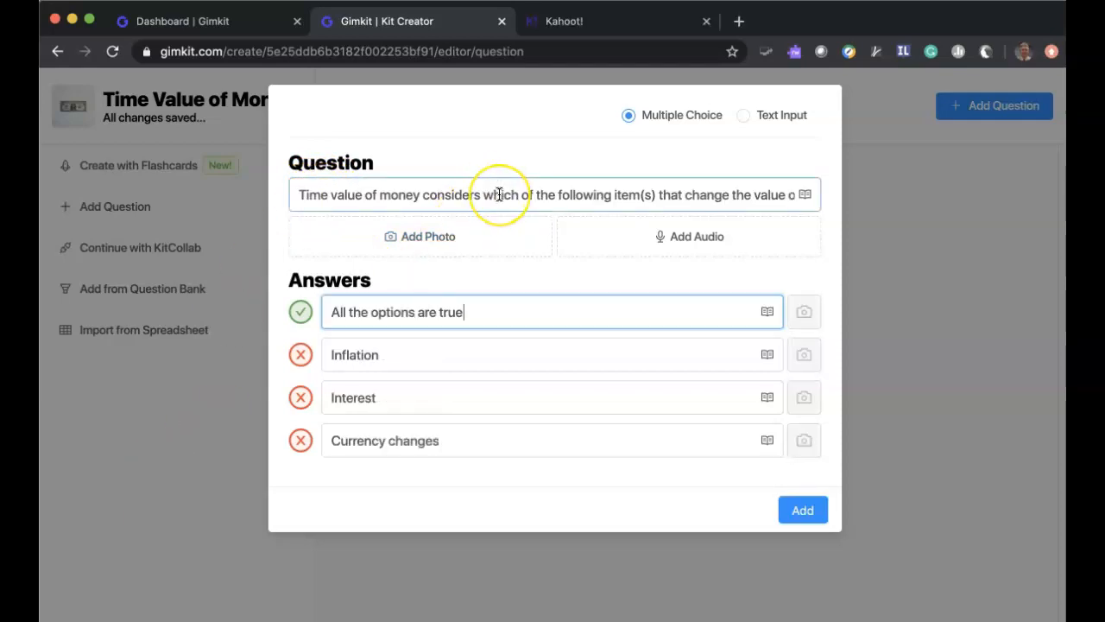
pyautogui.moveTo(494, 311)
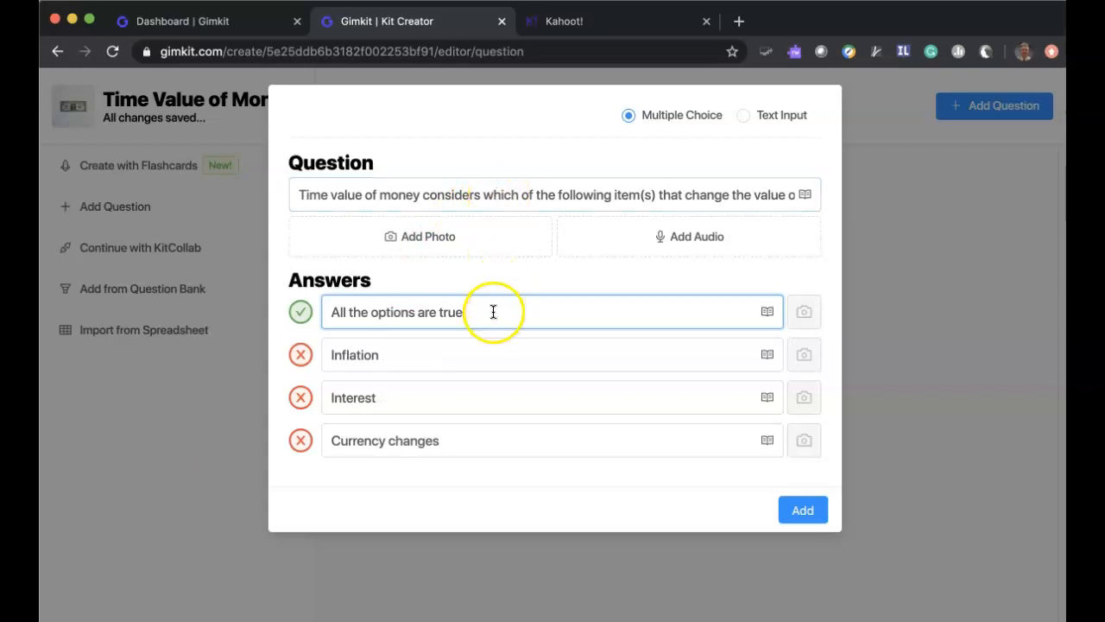
pyautogui.moveTo(418, 354)
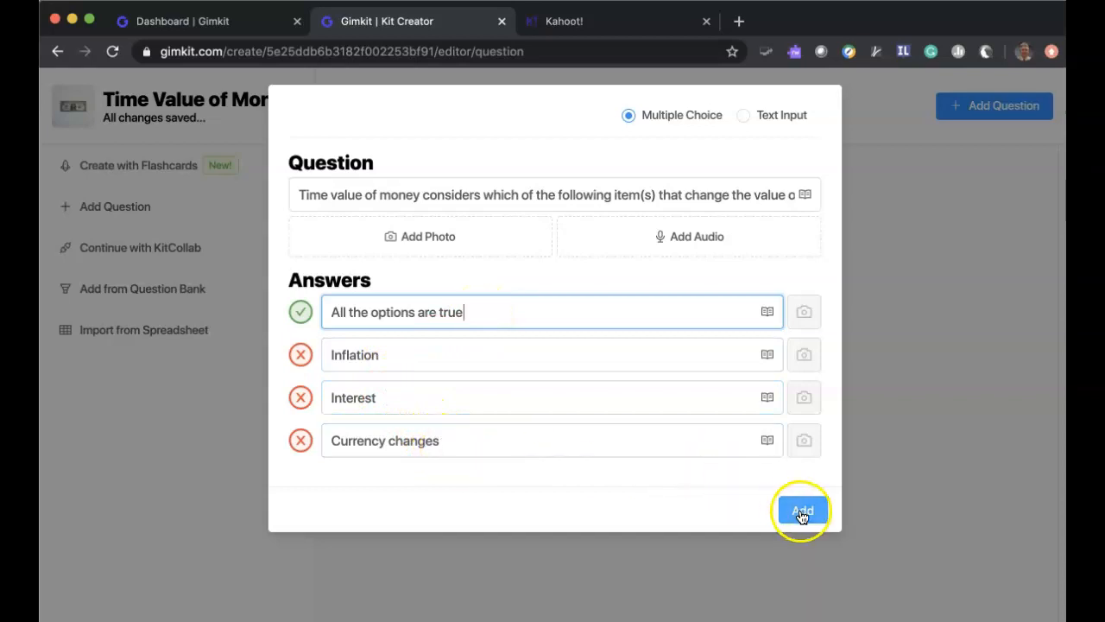
pyautogui.click(801, 511)
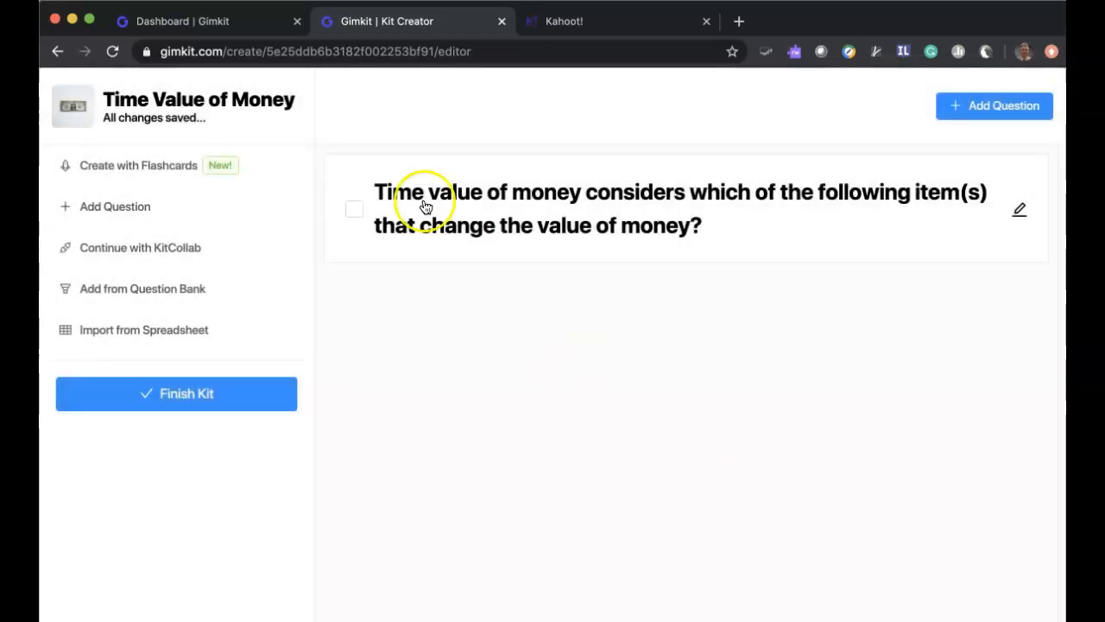
pyautogui.moveTo(1019, 210)
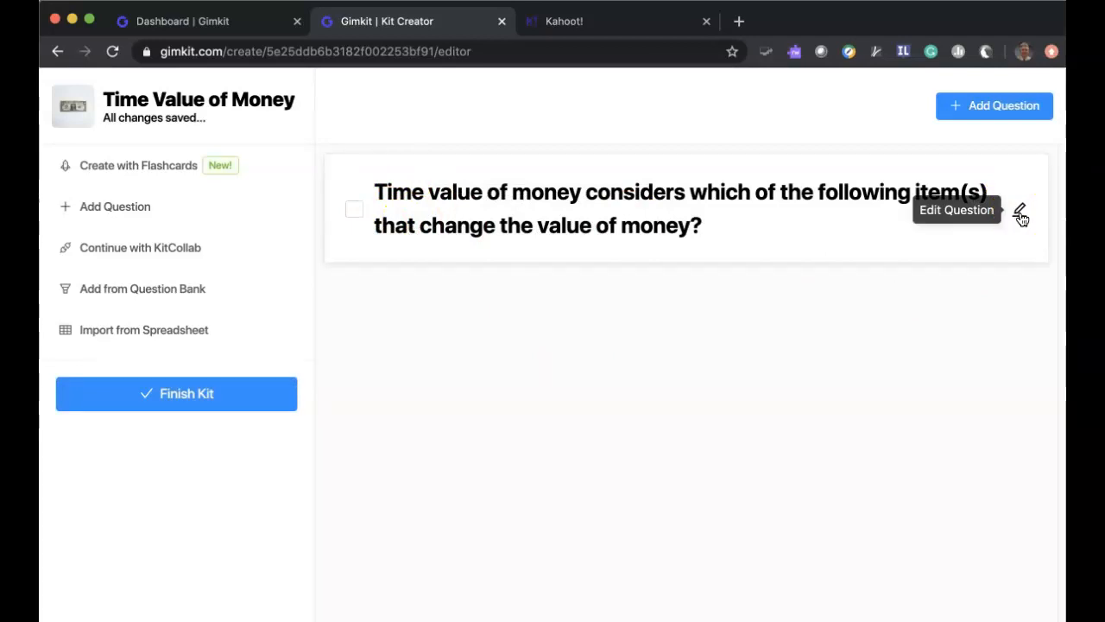
pyautogui.moveTo(556, 273)
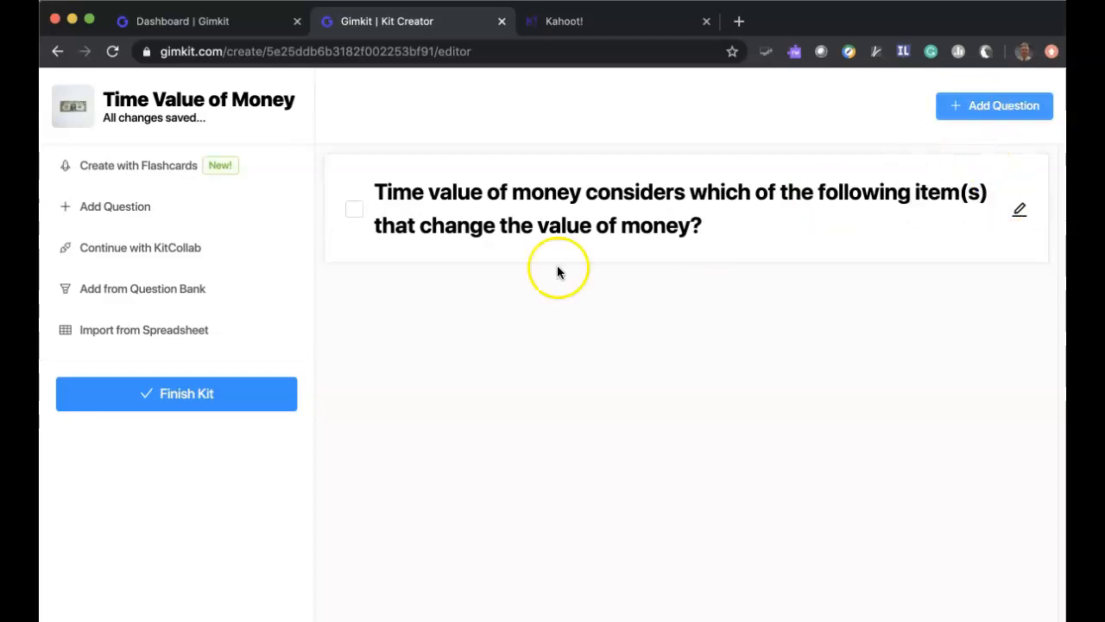
# Add the rising discount rates question with 0 as the correct answer
pyautogui.click(995, 105)
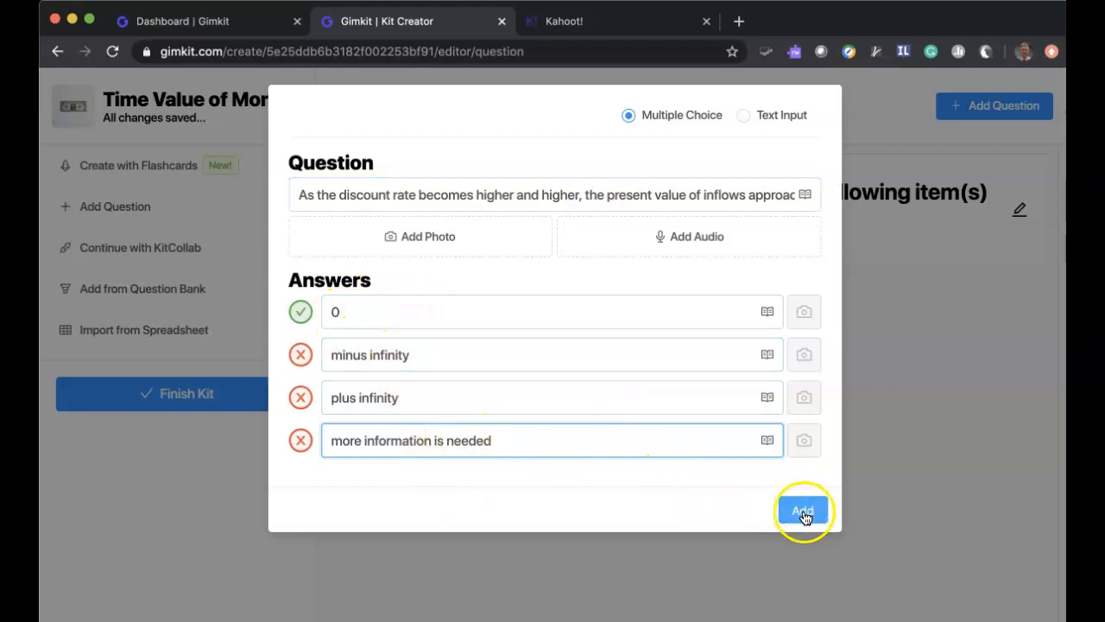
pyautogui.click(802, 511)
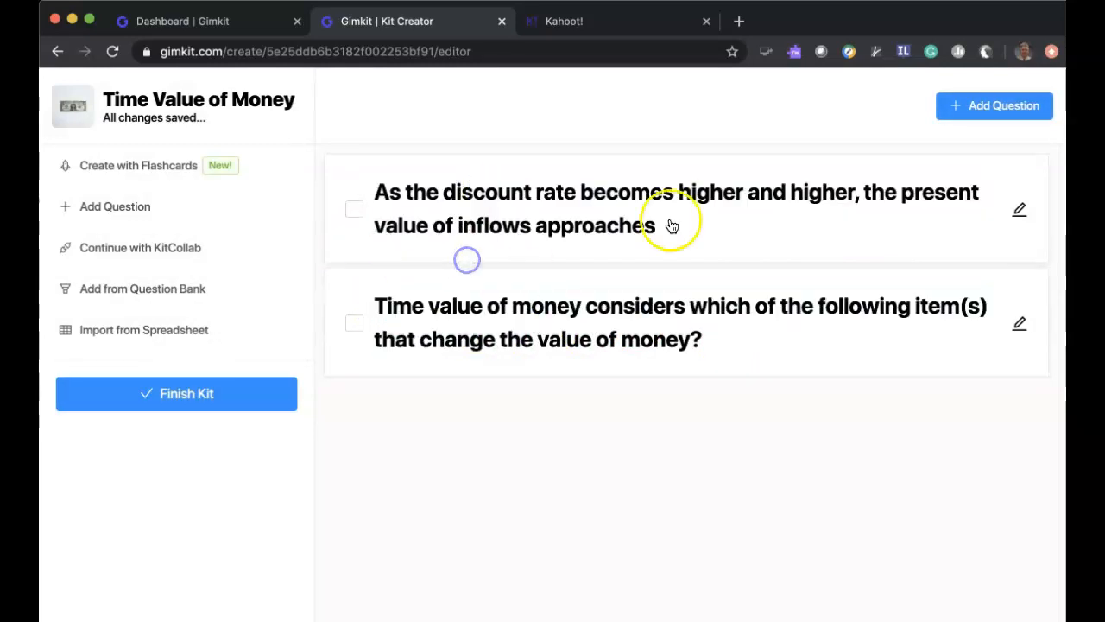
pyautogui.moveTo(1019, 327)
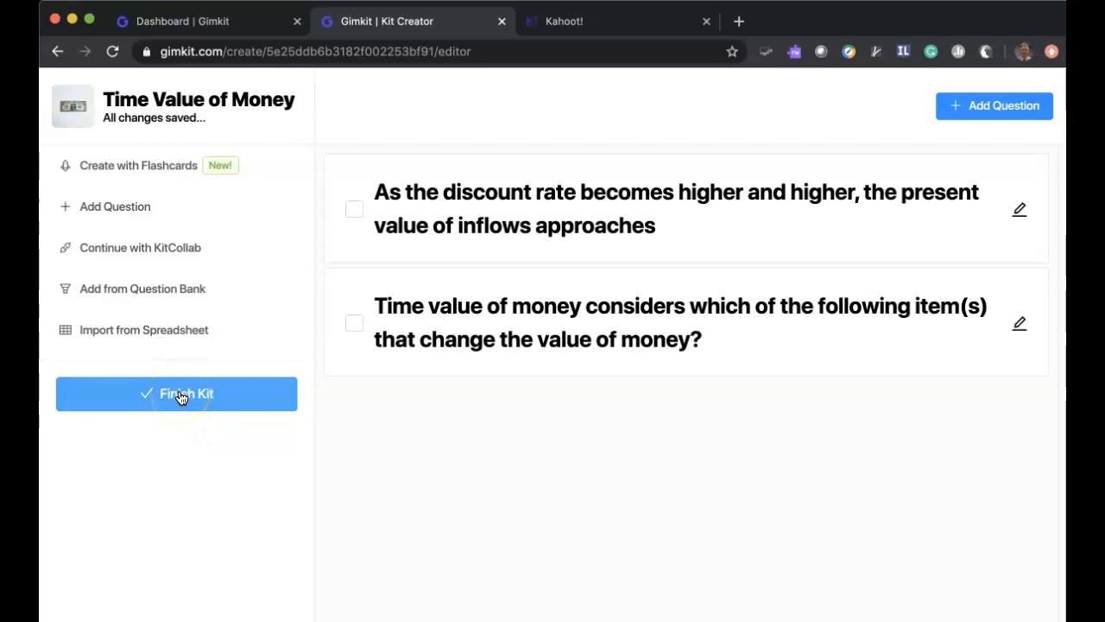
# Finish the kit and view its More options on the Kits dashboard
pyautogui.click(176, 394)
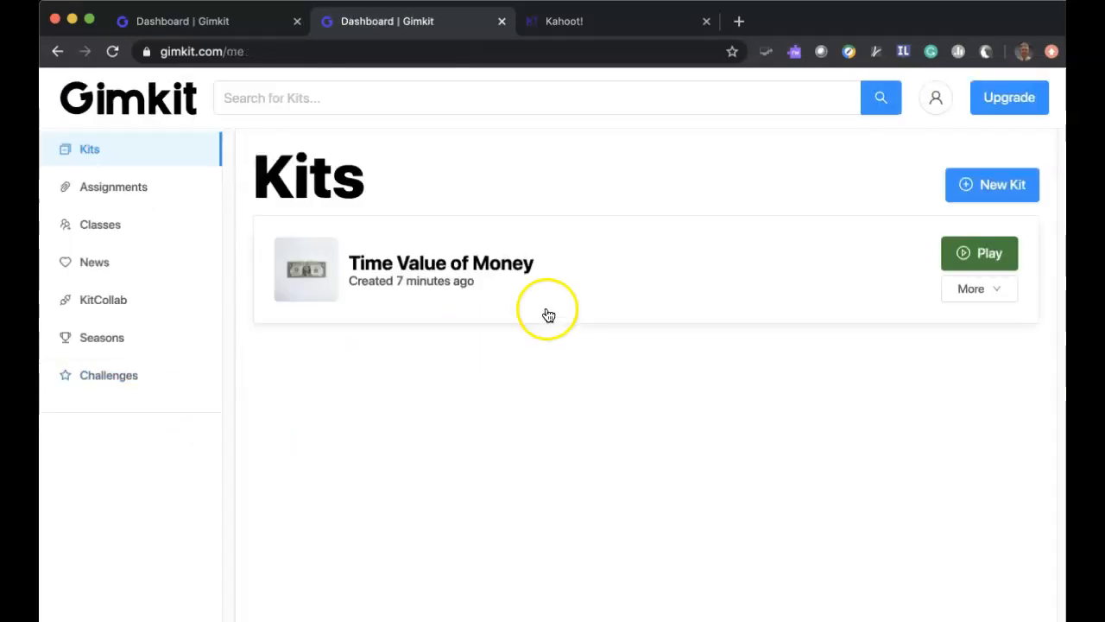
pyautogui.moveTo(494, 271)
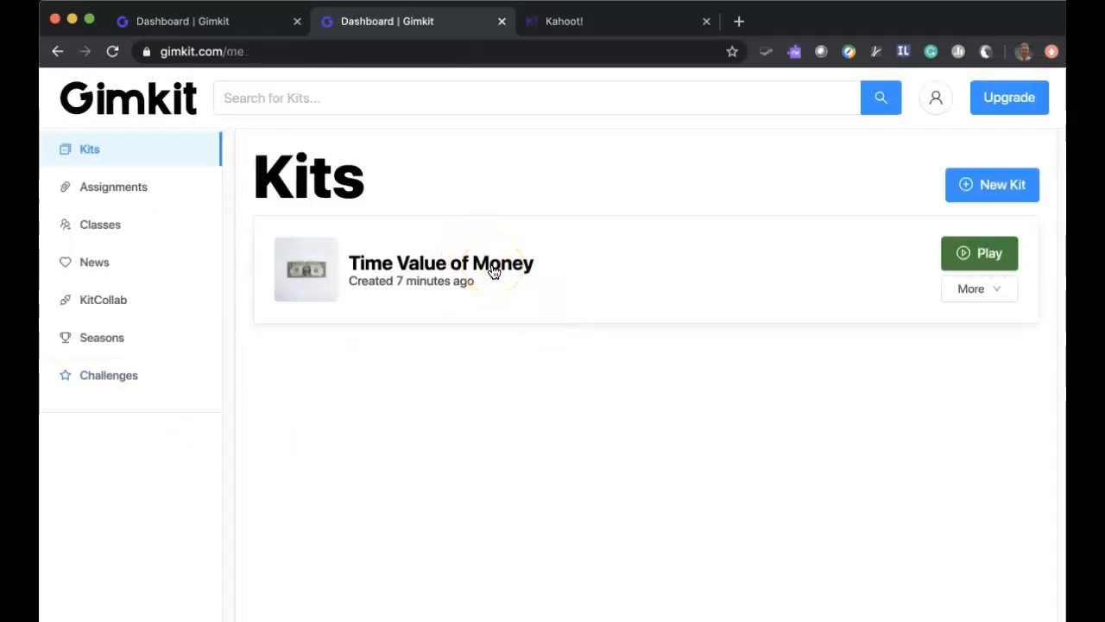
pyautogui.moveTo(895, 291)
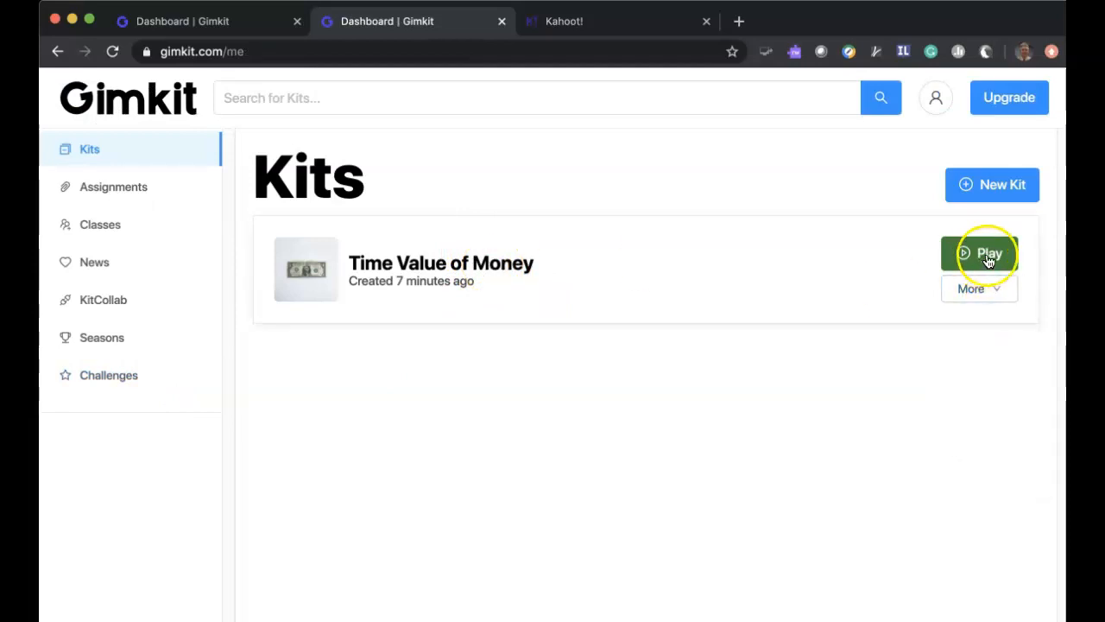
pyautogui.click(979, 288)
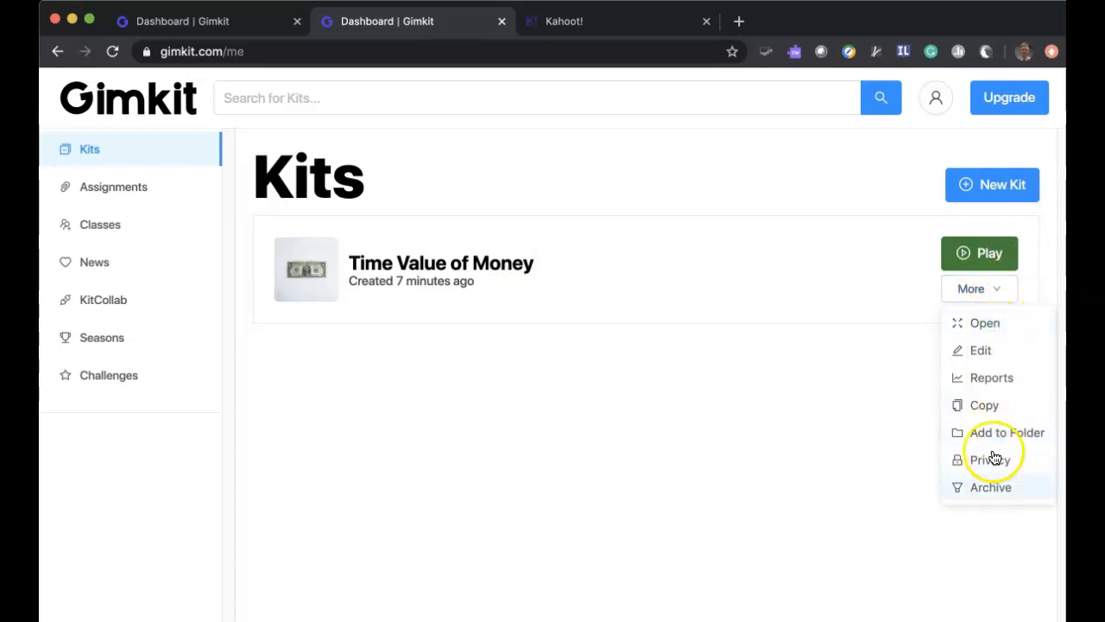
pyautogui.moveTo(963, 383)
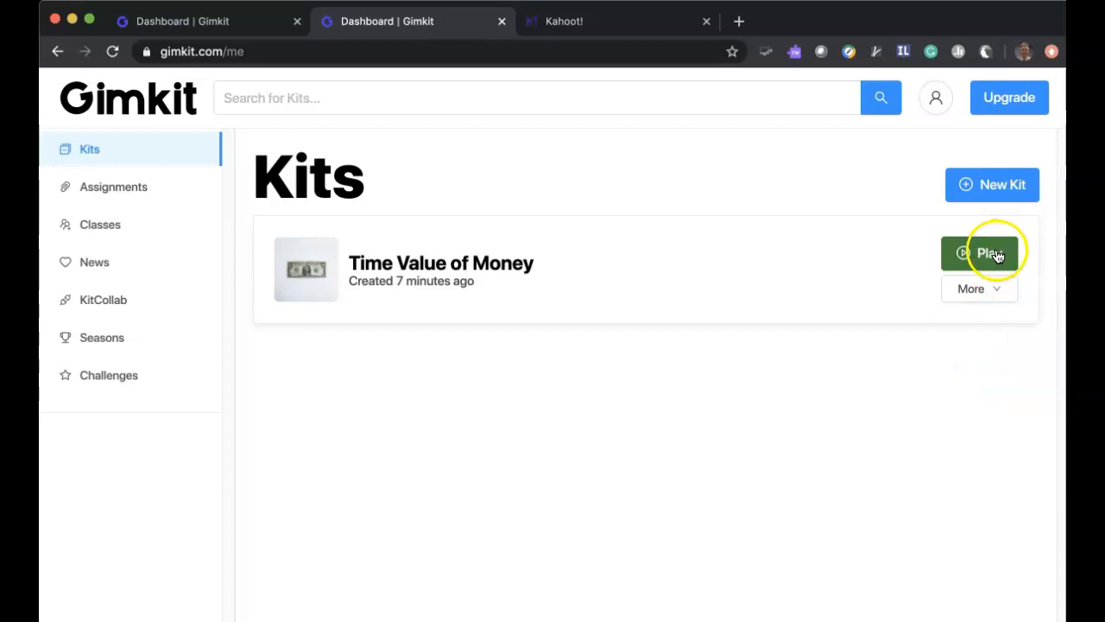
# Start hosting the Time Value of Money kit and look through the available game modes
pyautogui.click(981, 253)
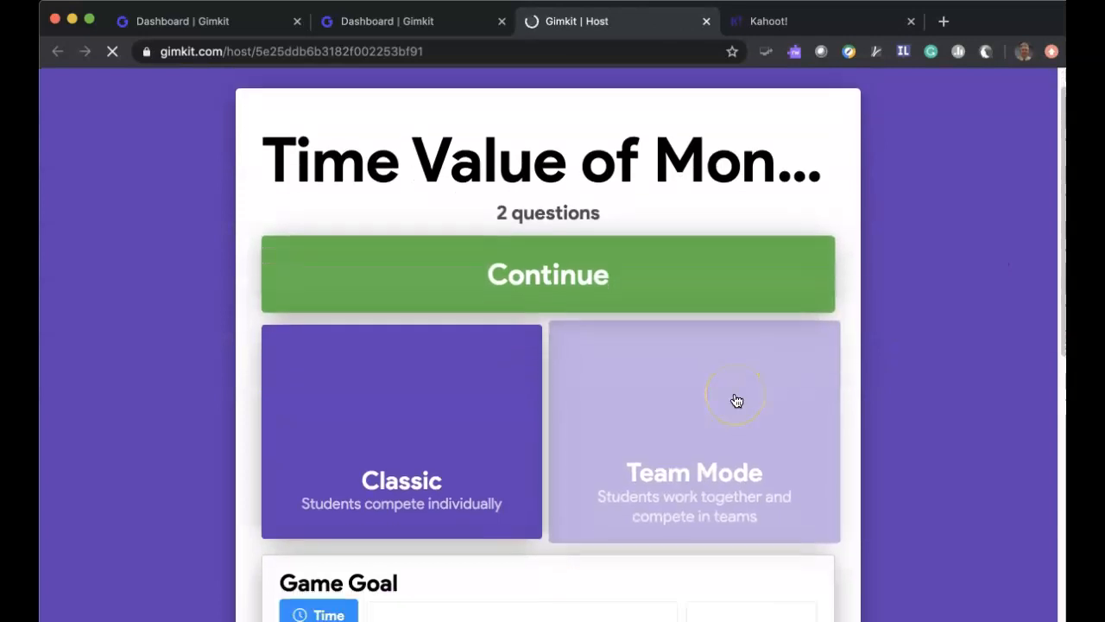
pyautogui.scroll(-3)
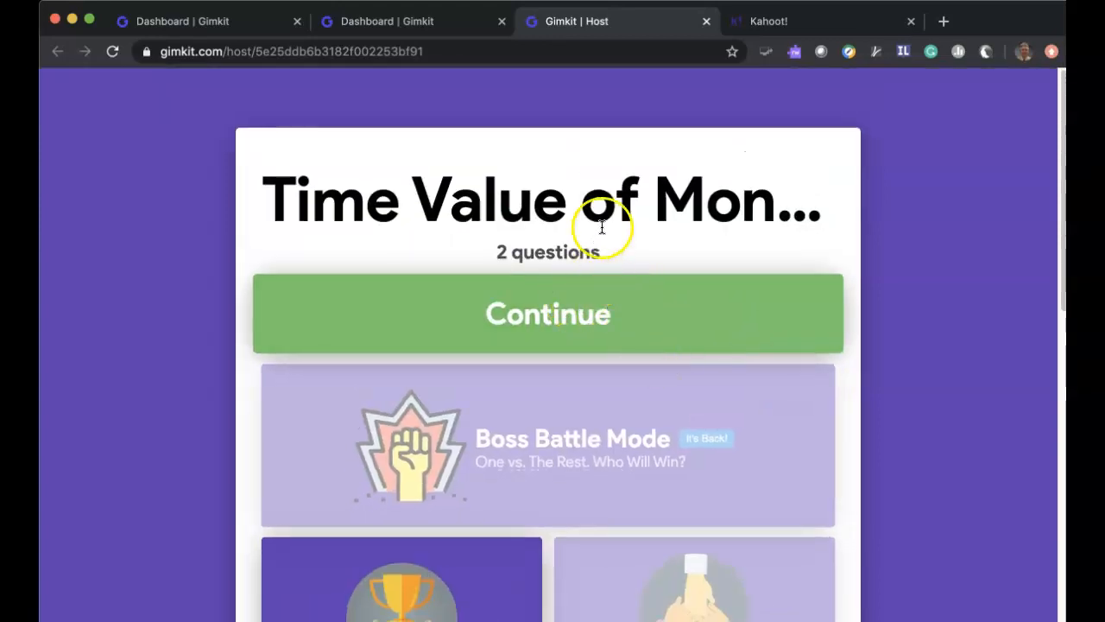
pyautogui.scroll(-3)
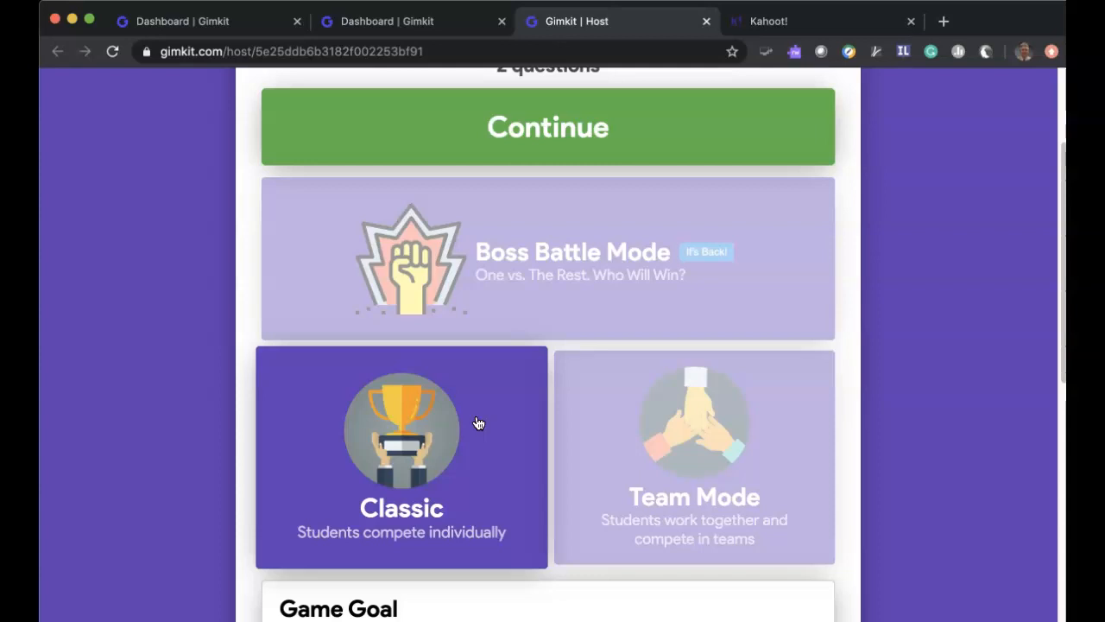
# Choose the Time game goal for the classic game and enter 2 minutes
pyautogui.scroll(-3)
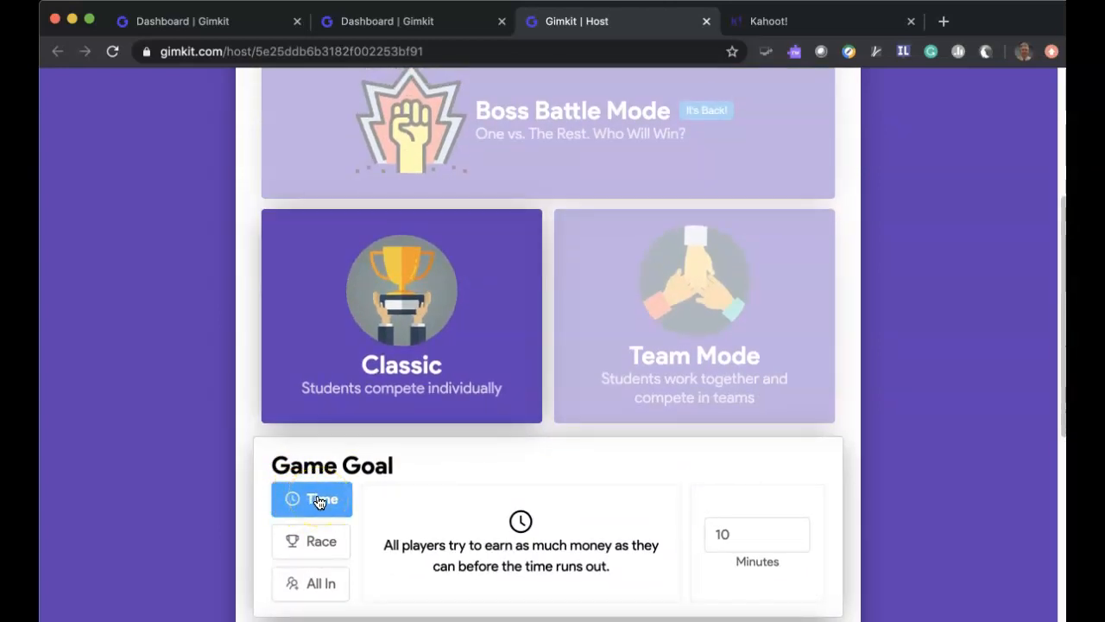
pyautogui.click(756, 534)
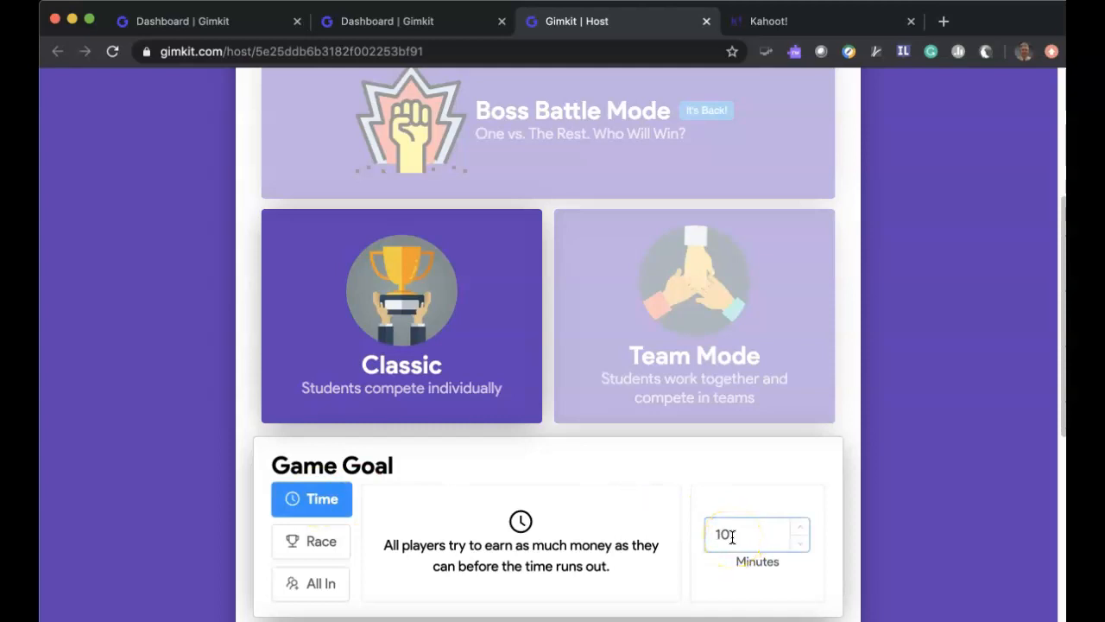
pyautogui.click(756, 534)
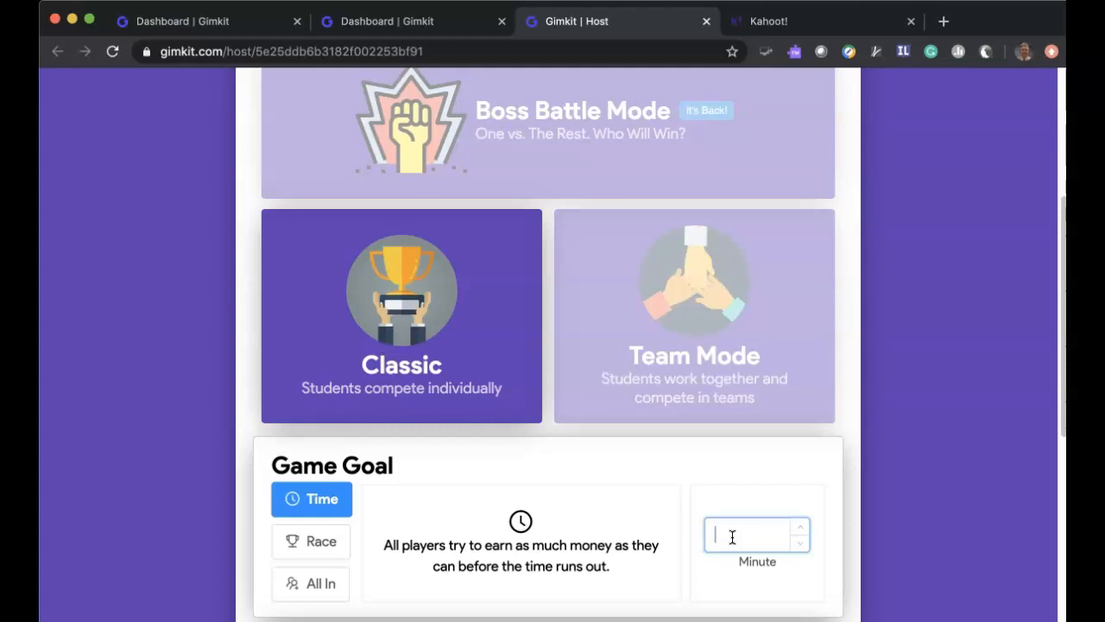
pyautogui.write('2')
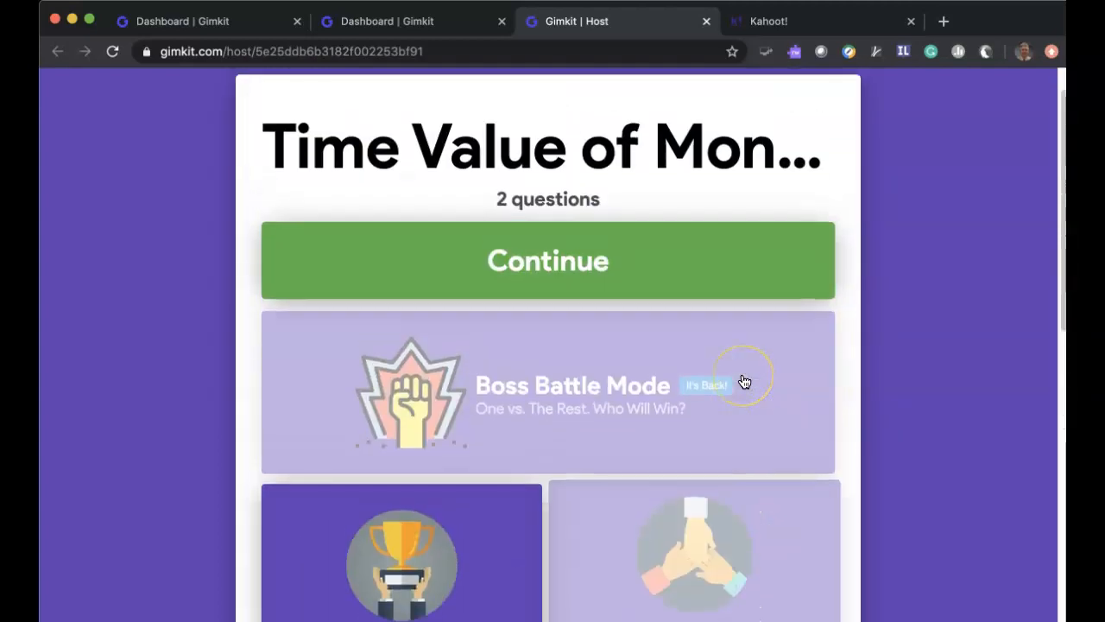
pyautogui.scroll(-3)
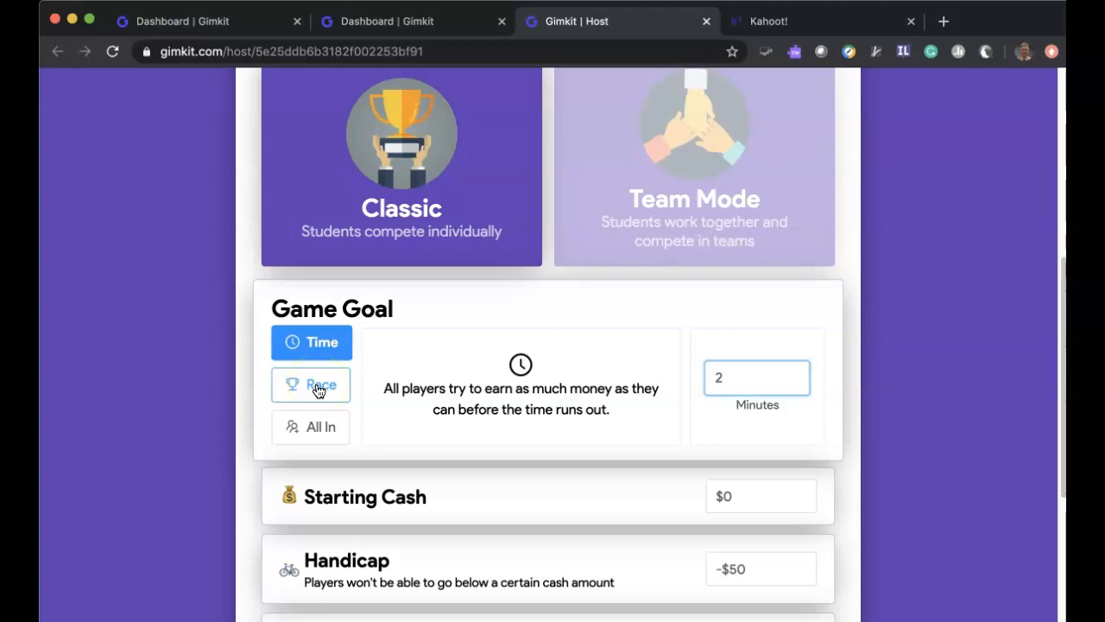
# Compare the Race and All In goals, then return to Time with 2 minutes
pyautogui.click(310, 383)
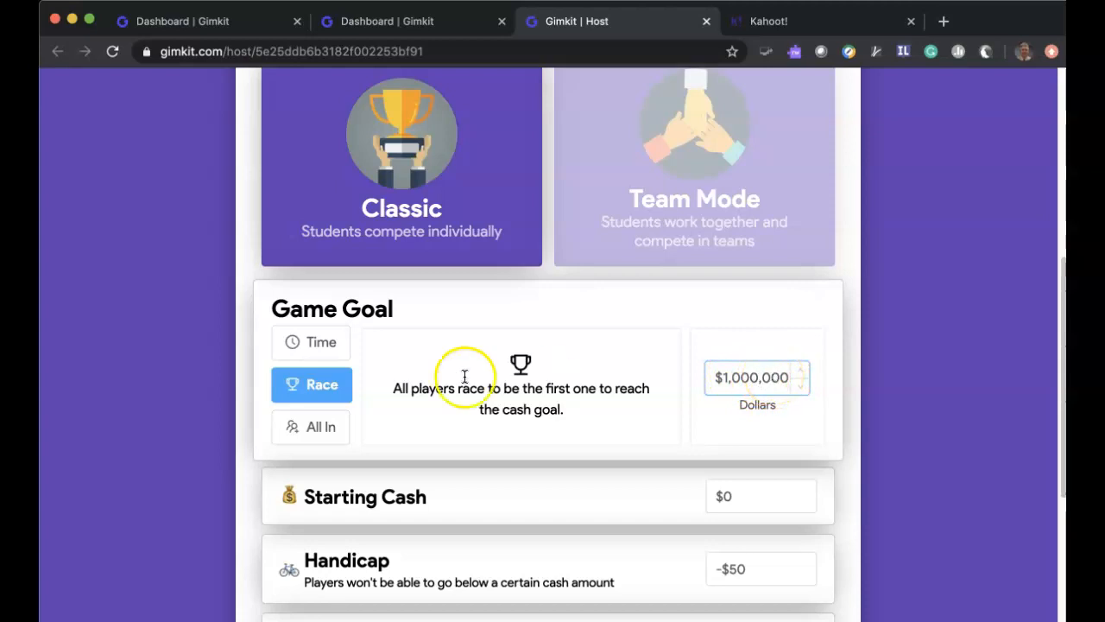
pyautogui.click(311, 427)
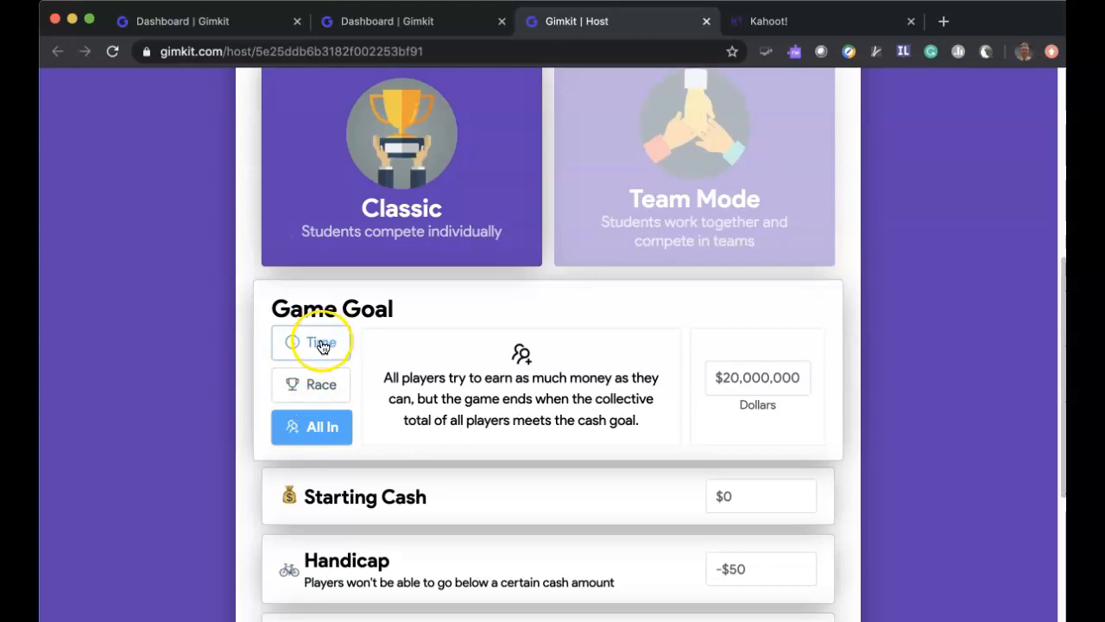
pyautogui.click(311, 342)
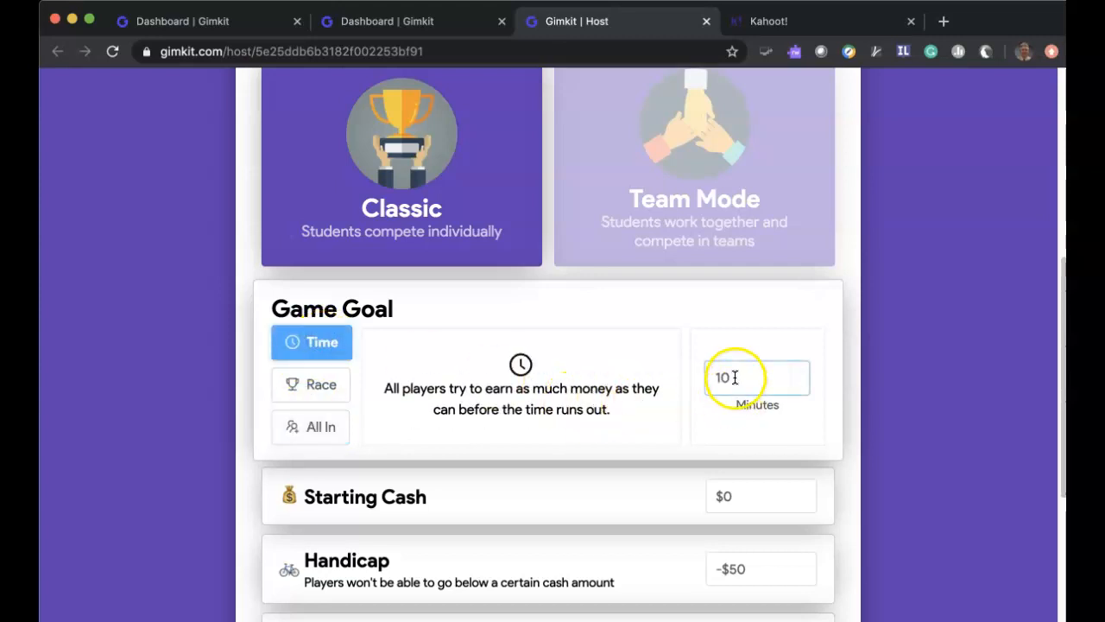
pyautogui.write('2')
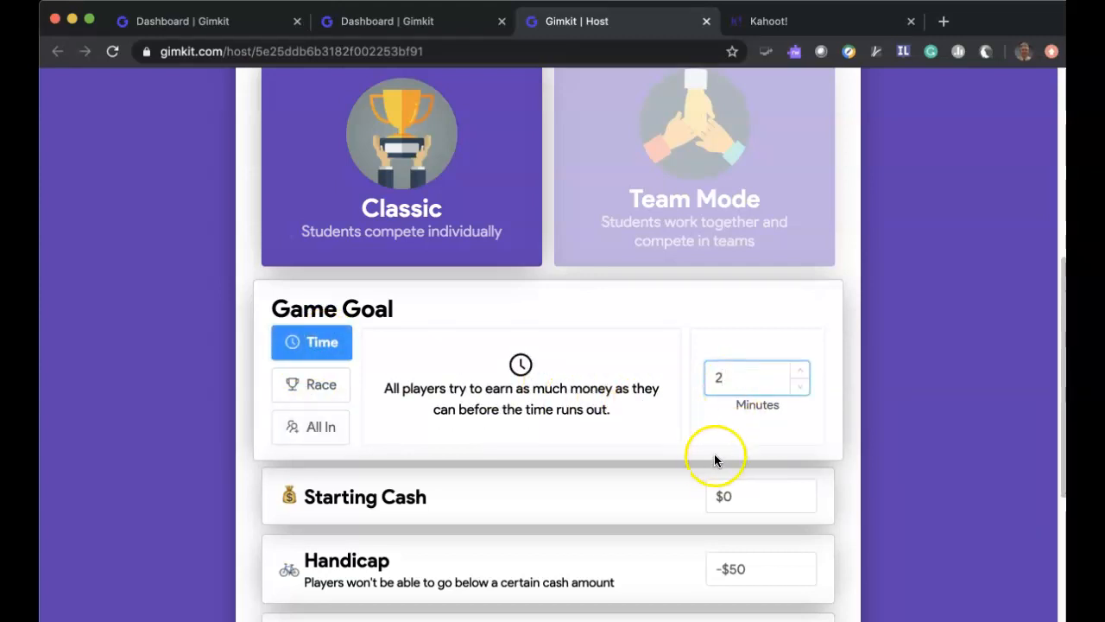
# Scroll down through the remaining classic game settings
pyautogui.scroll(-3)
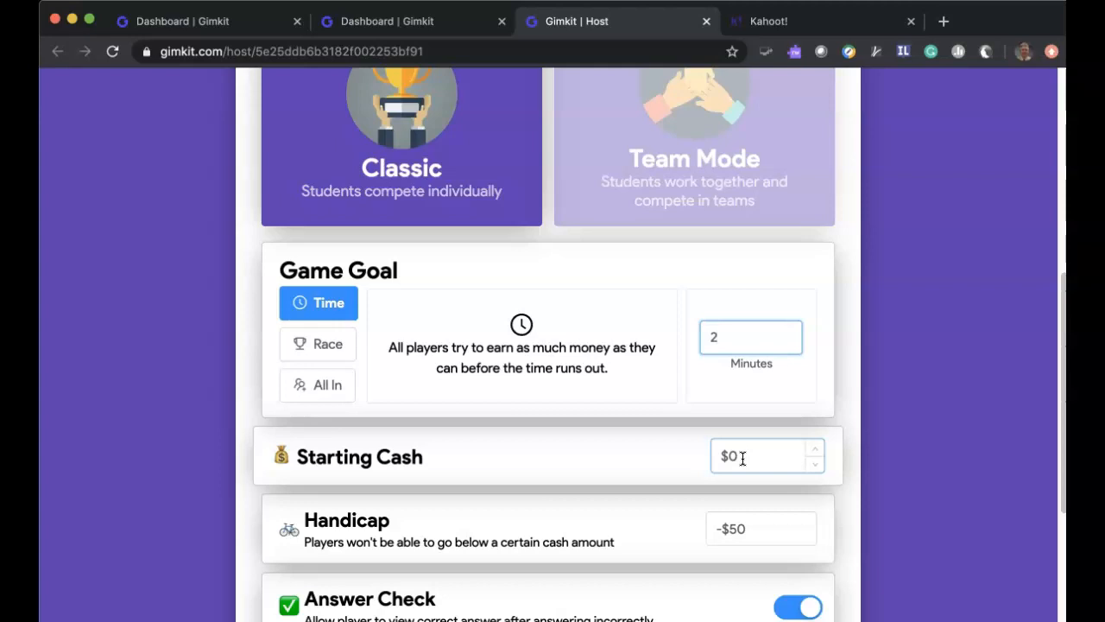
pyautogui.scroll(-3)
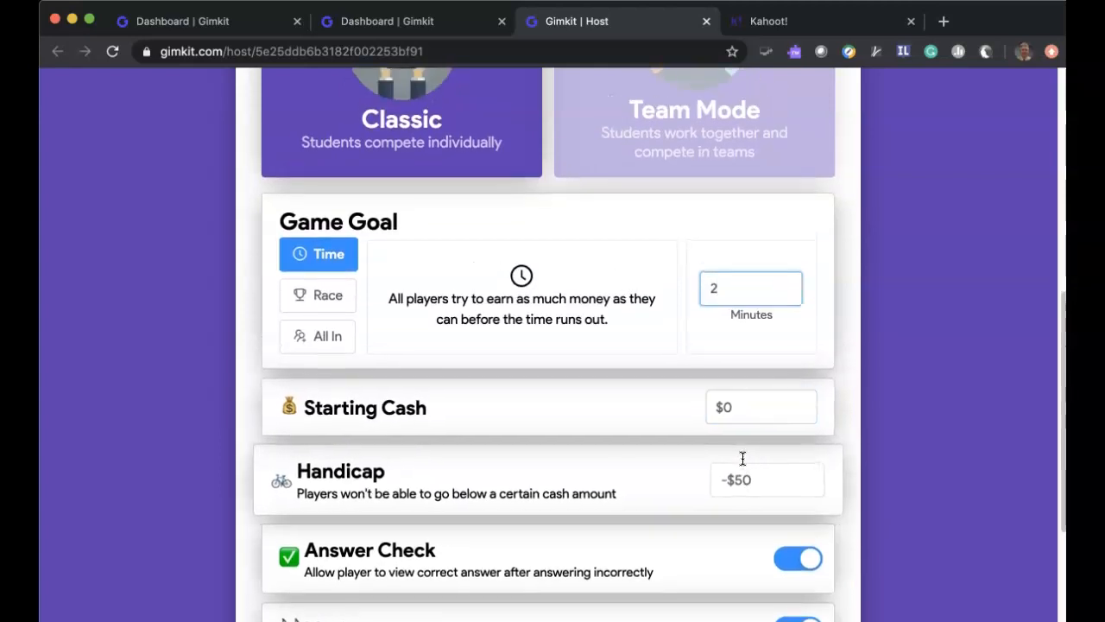
pyautogui.scroll(-3)
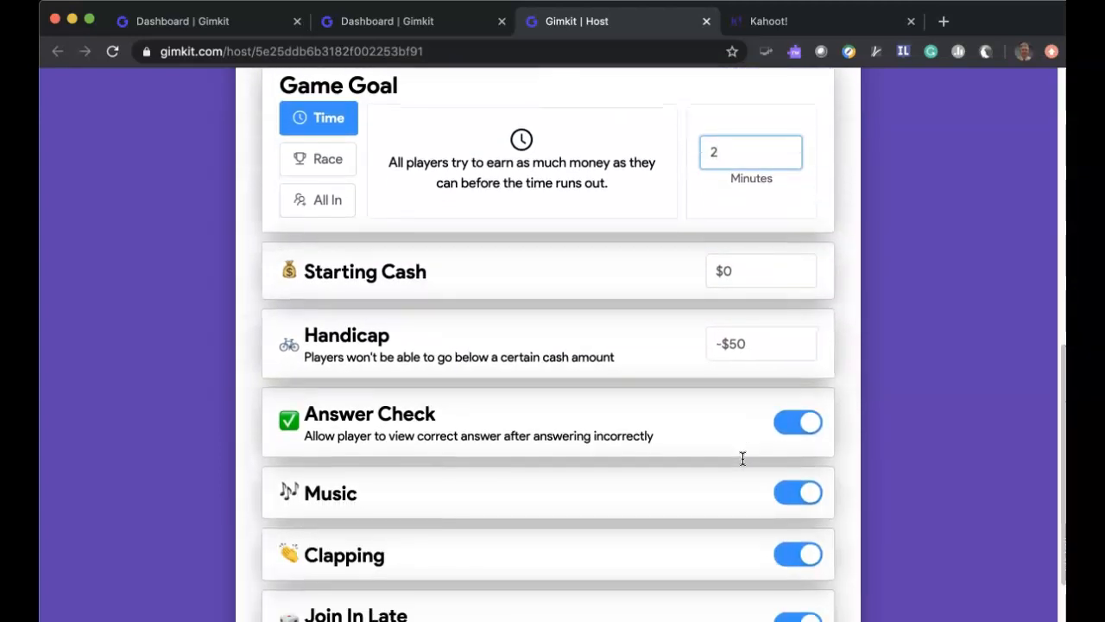
pyautogui.scroll(-3)
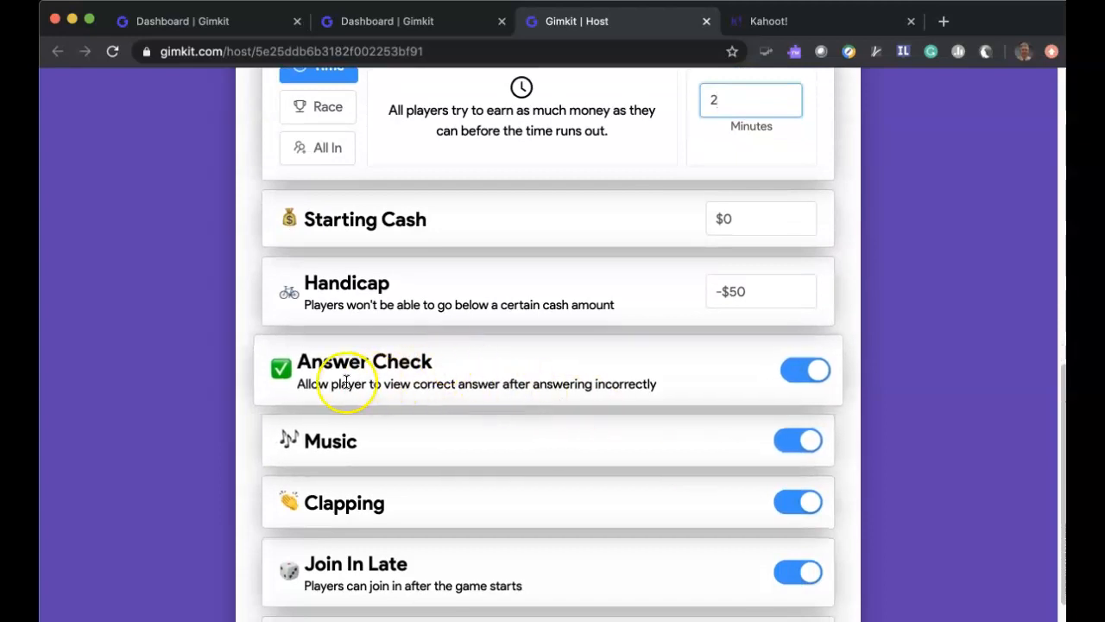
pyautogui.moveTo(594, 388)
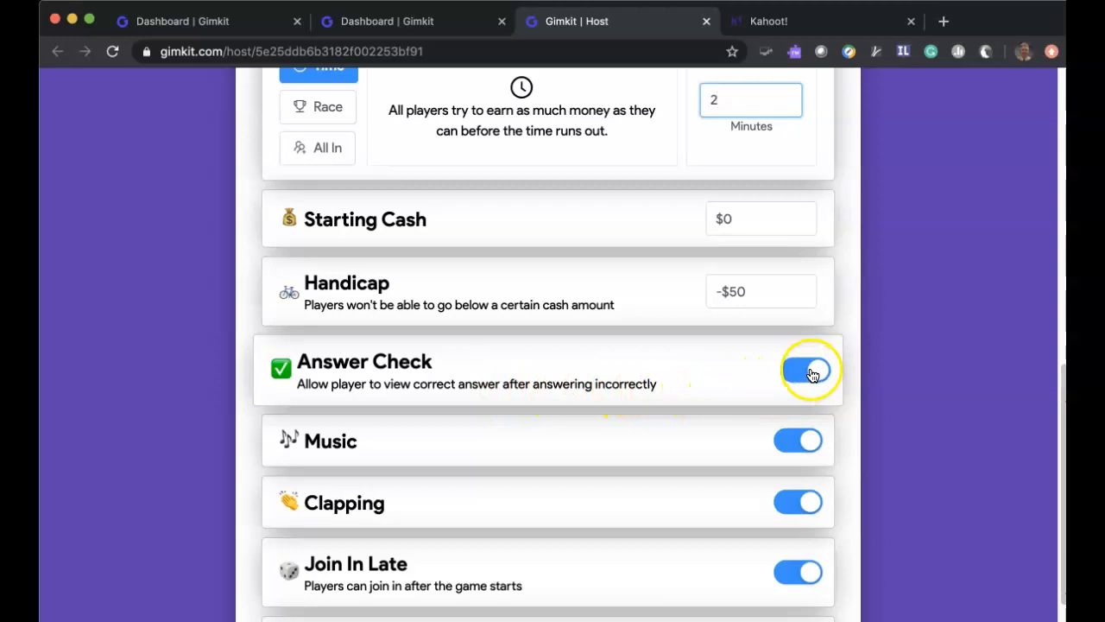
# Adjust the game options so Answer Check and Join In Late are enabled
pyautogui.click(798, 440)
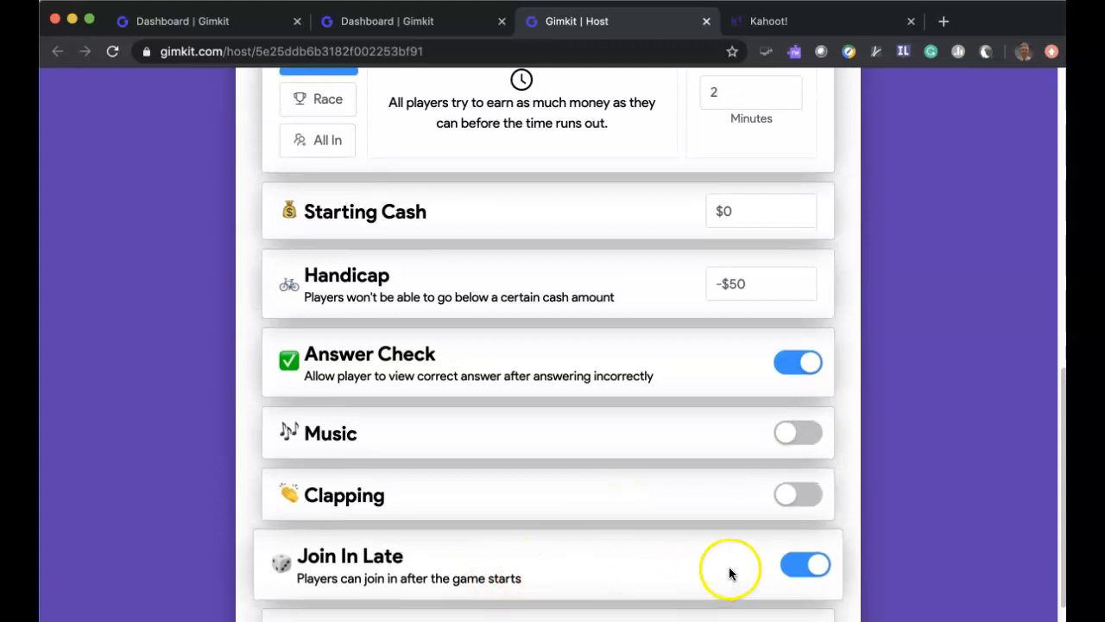
pyautogui.moveTo(725, 569)
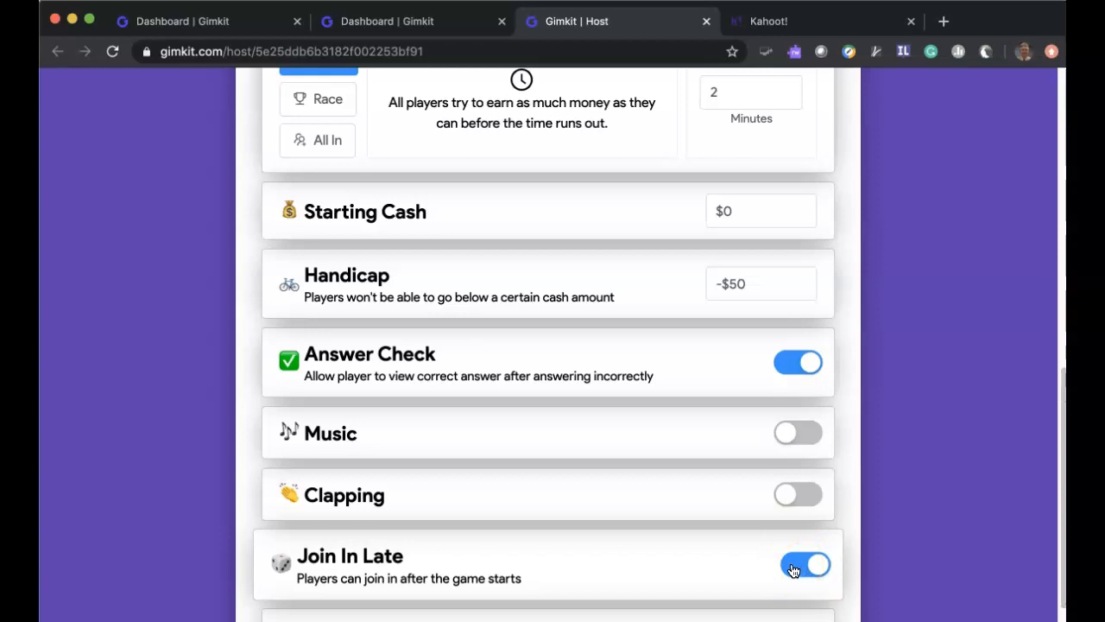
pyautogui.click(798, 565)
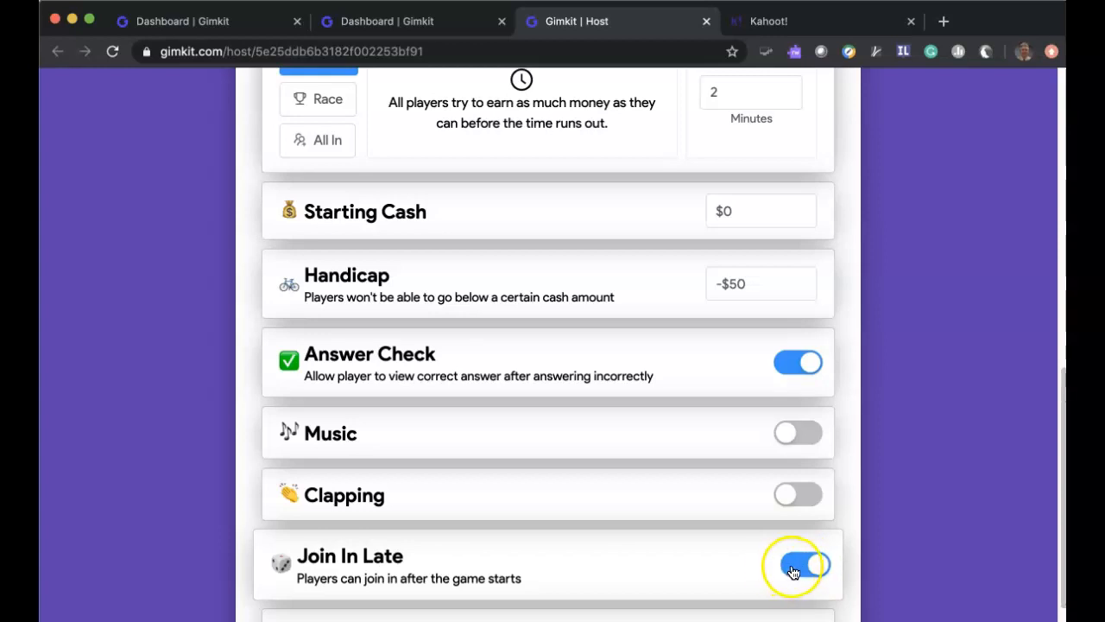
pyautogui.click(798, 567)
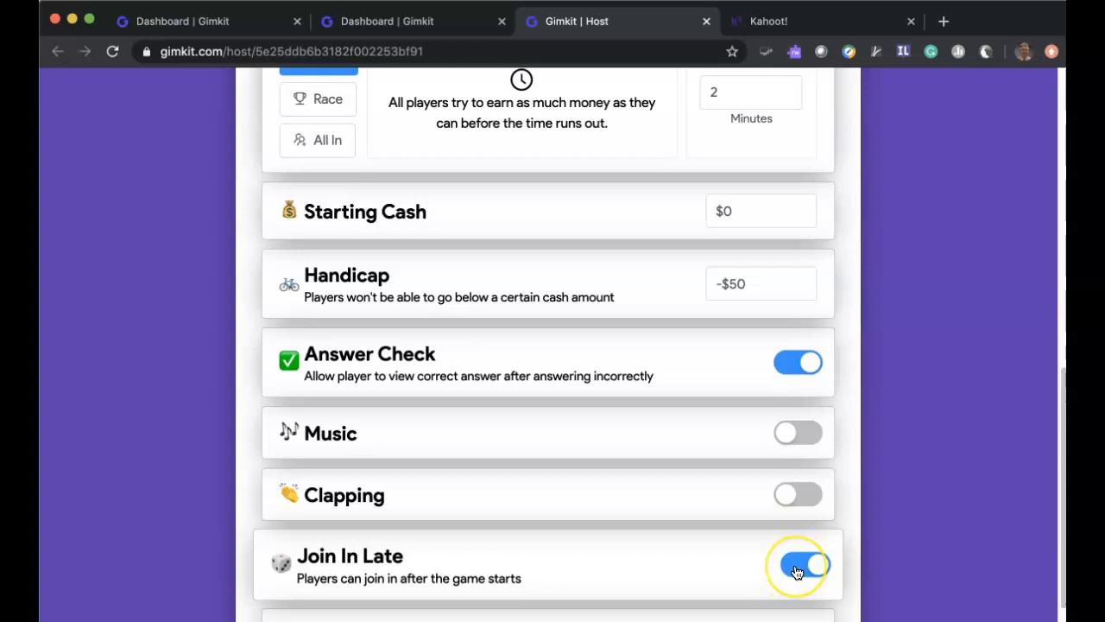
# Review the remaining game options and create the game lobby with code 79312
pyautogui.scroll(-3)
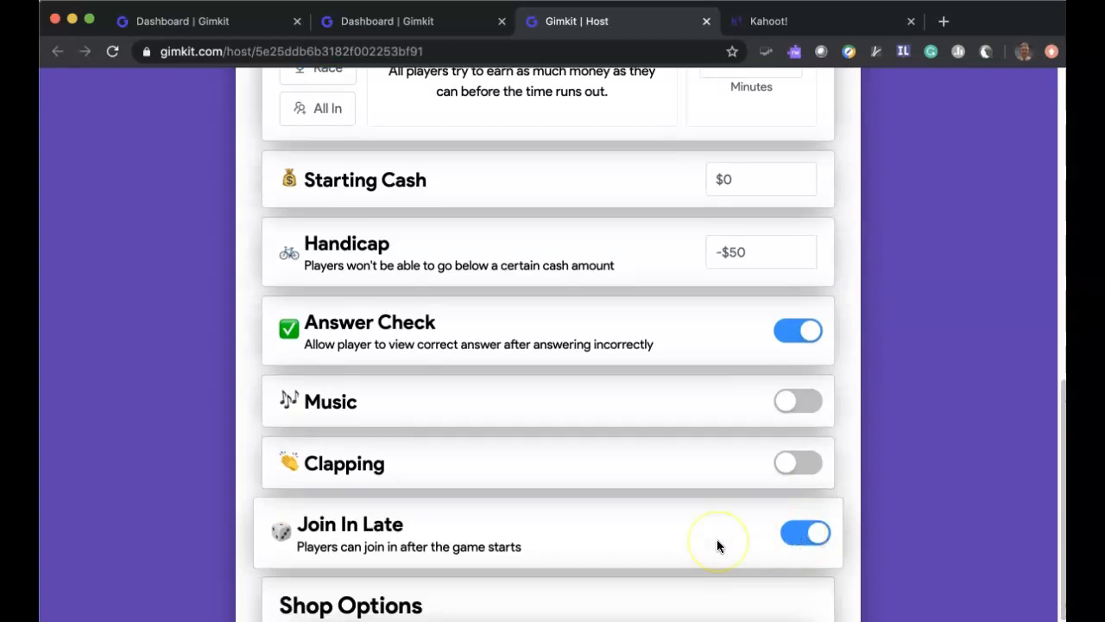
pyautogui.scroll(-3)
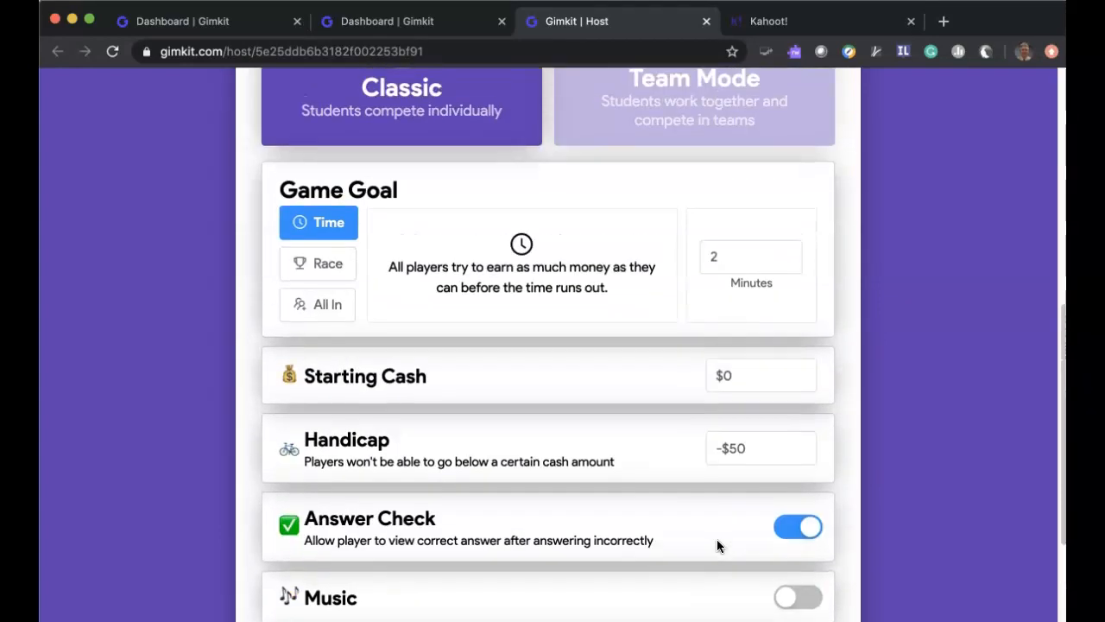
pyautogui.scroll(-3)
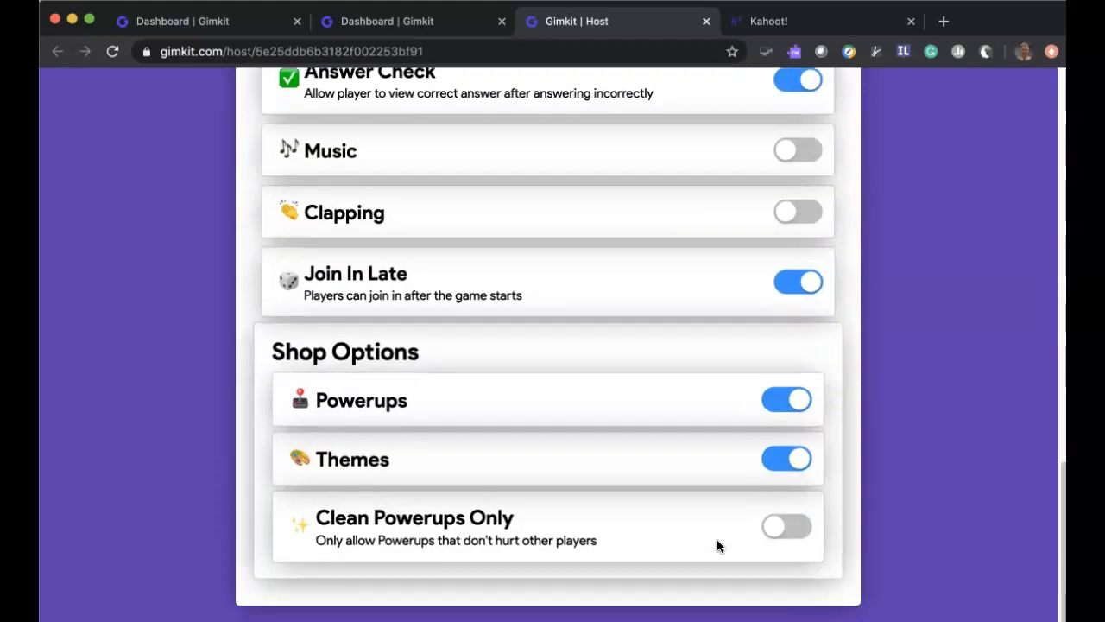
pyautogui.scroll(-3)
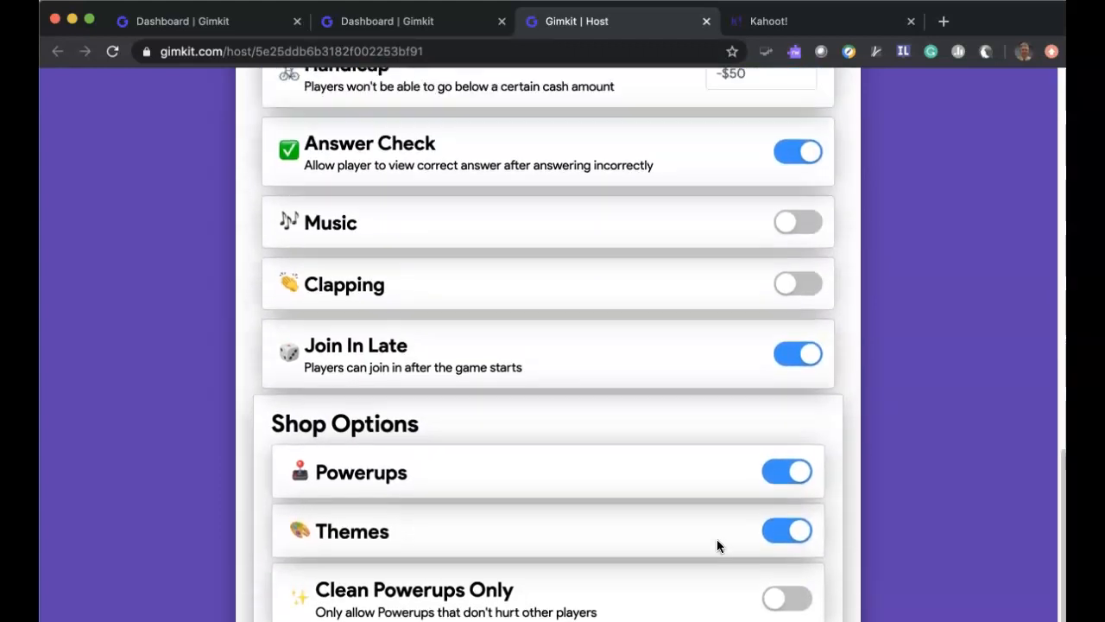
pyautogui.scroll(3)
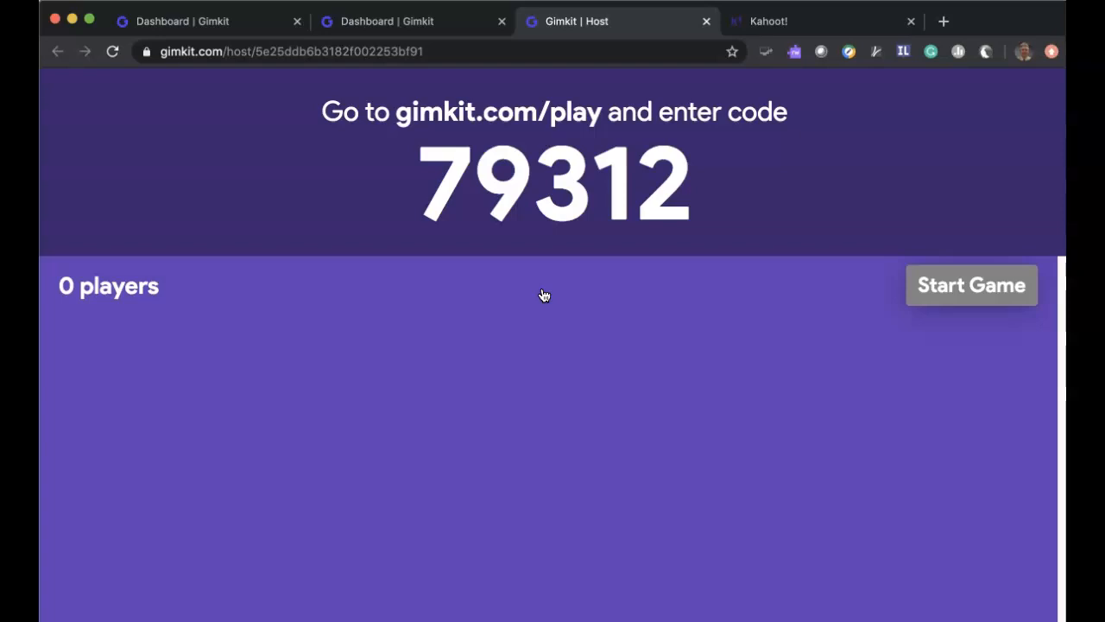
# Show gimkit.com/play join instructions while the host lobby waits for players
pyautogui.click(549, 228)
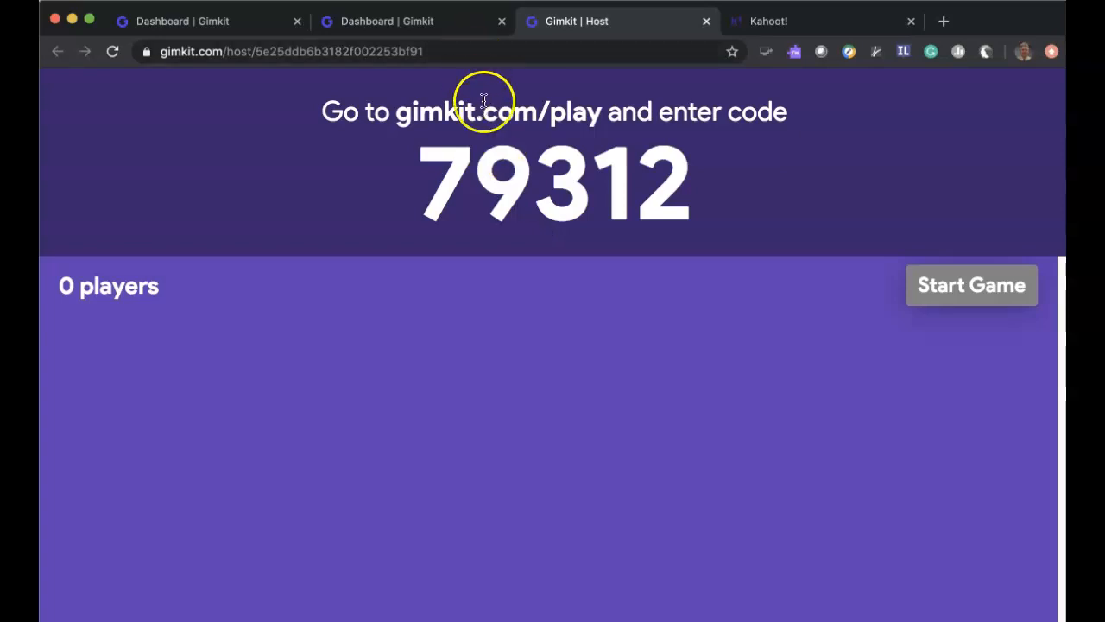
pyautogui.moveTo(510, 137)
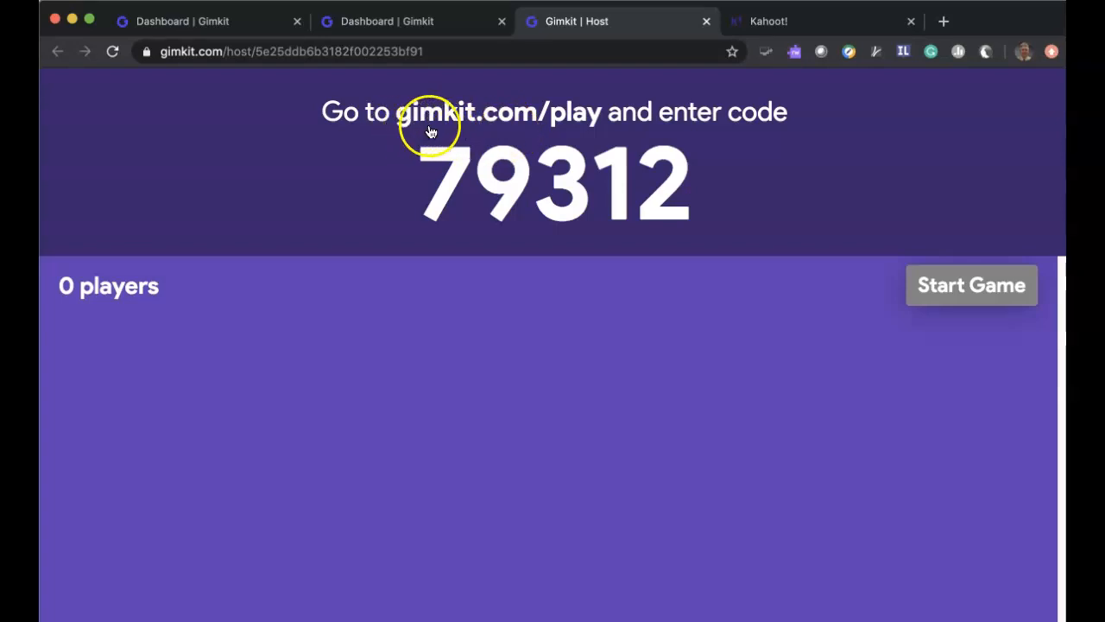
pyautogui.moveTo(536, 128)
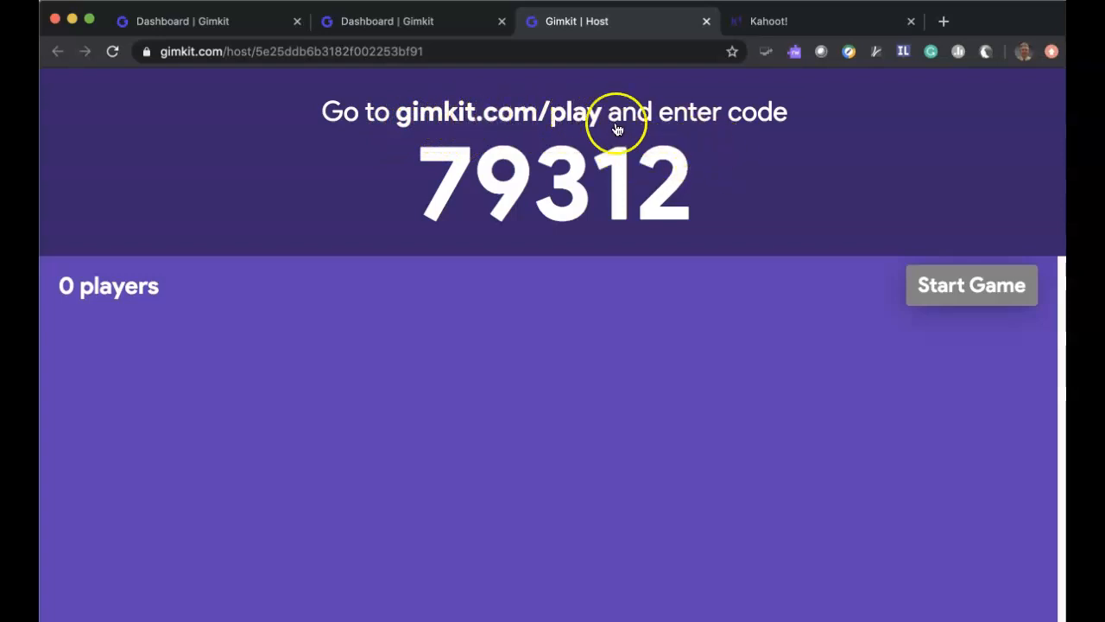
pyautogui.moveTo(724, 186)
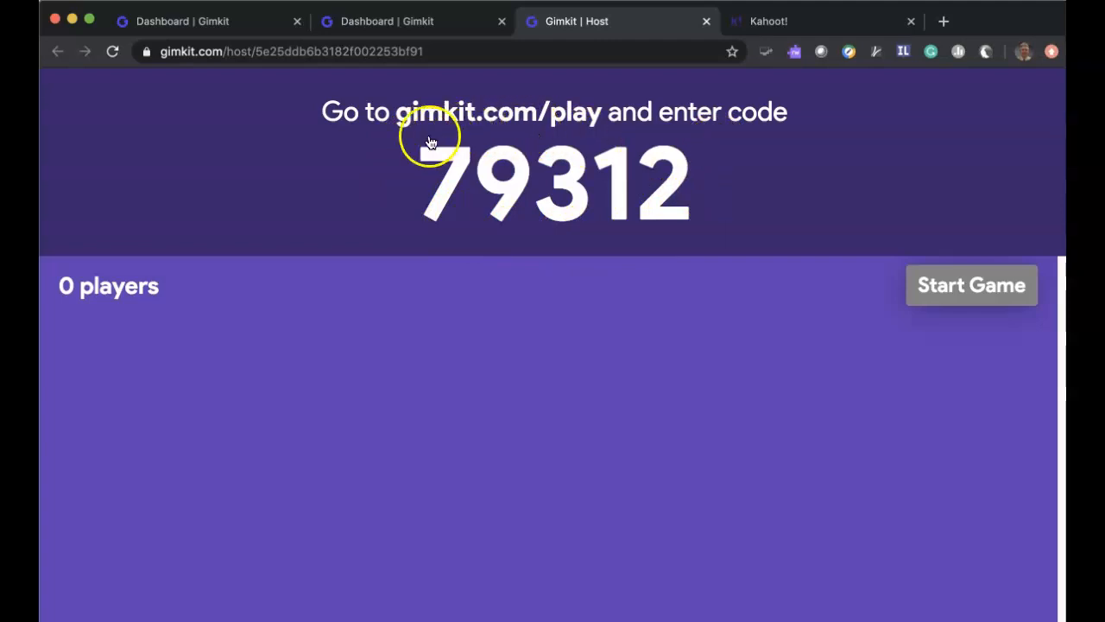
pyautogui.moveTo(705, 180)
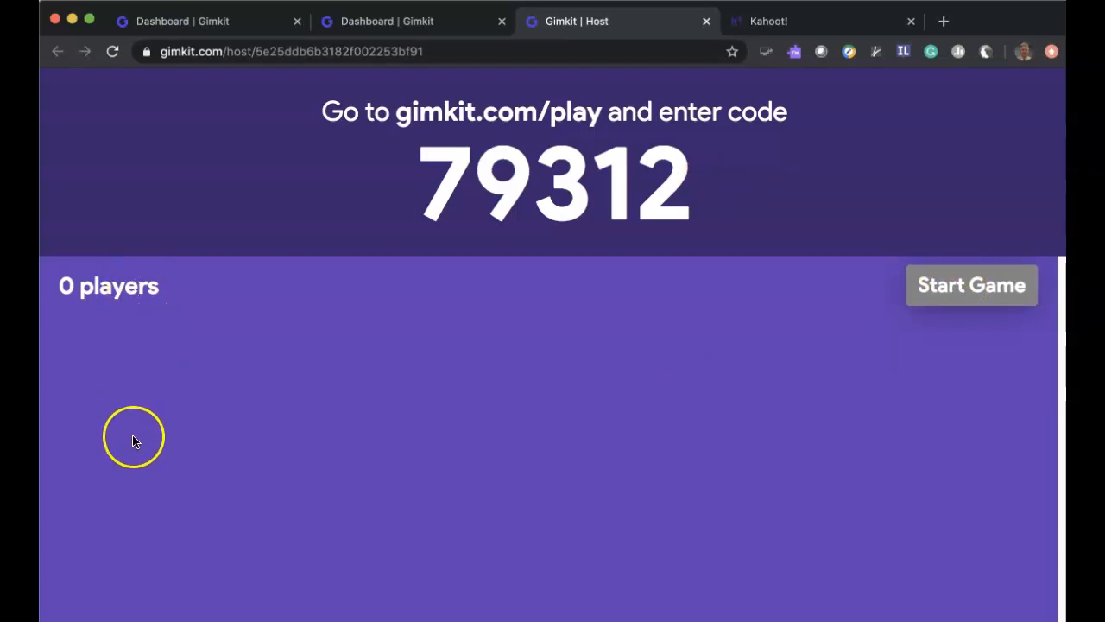
pyautogui.moveTo(118, 551)
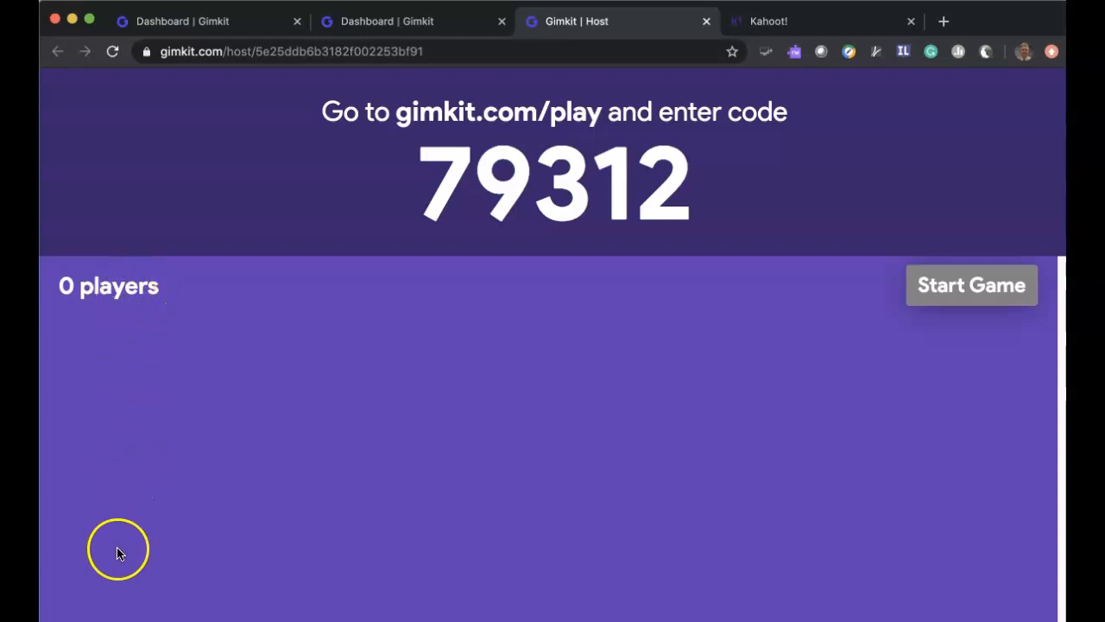
pyautogui.moveTo(587, 415)
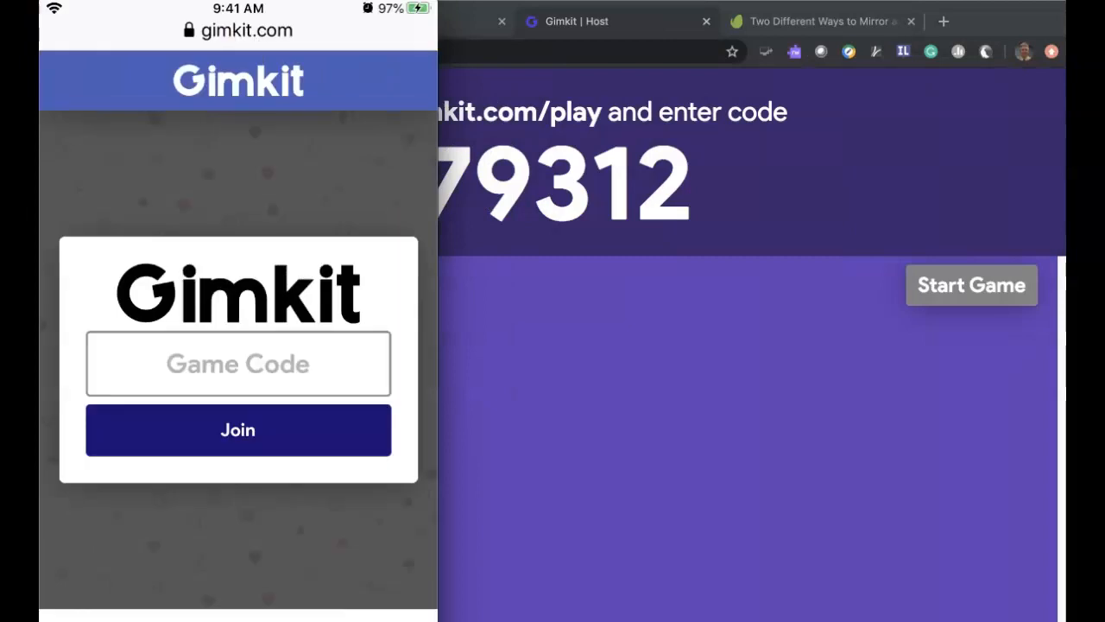
# Join from the phone with code 79312 as player Bob
pyautogui.click(238, 362)
pyautogui.write('79312')
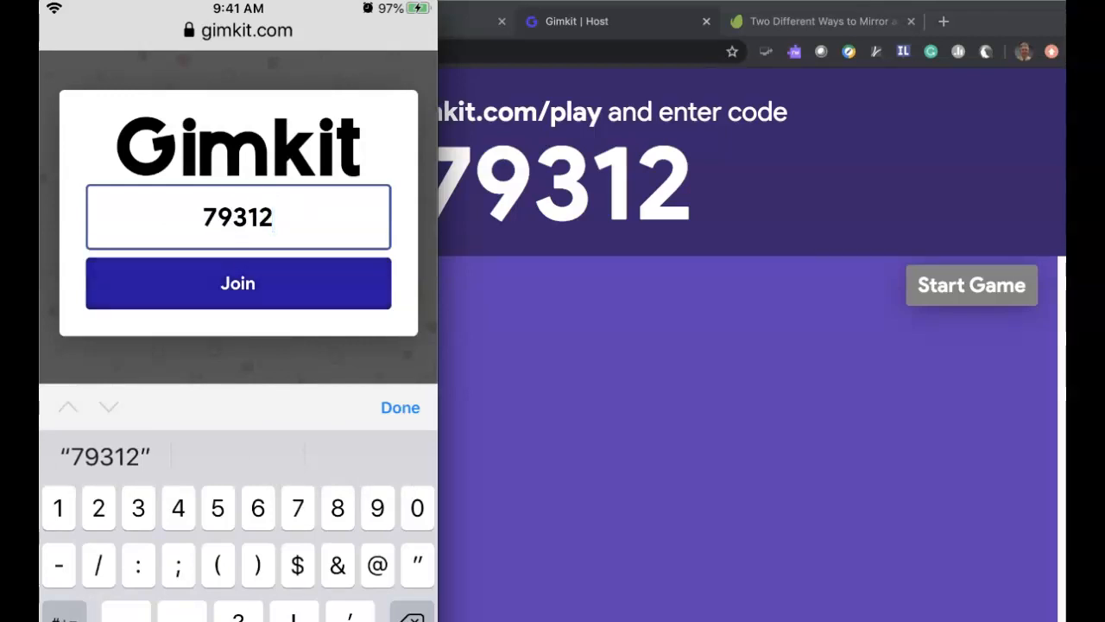
pyautogui.click(238, 283)
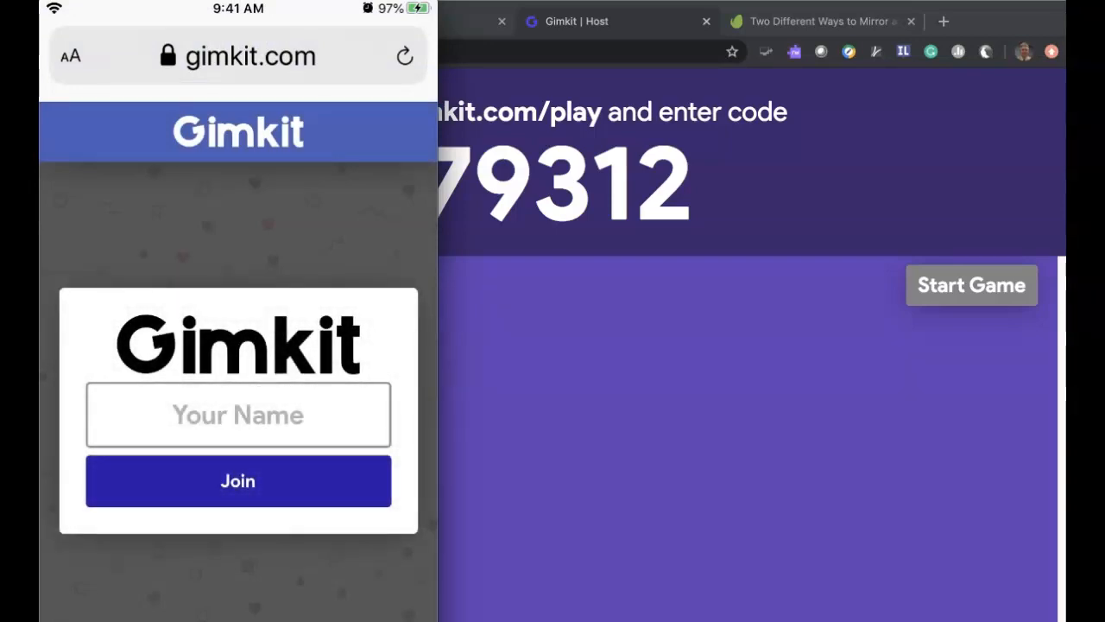
pyautogui.click(238, 415)
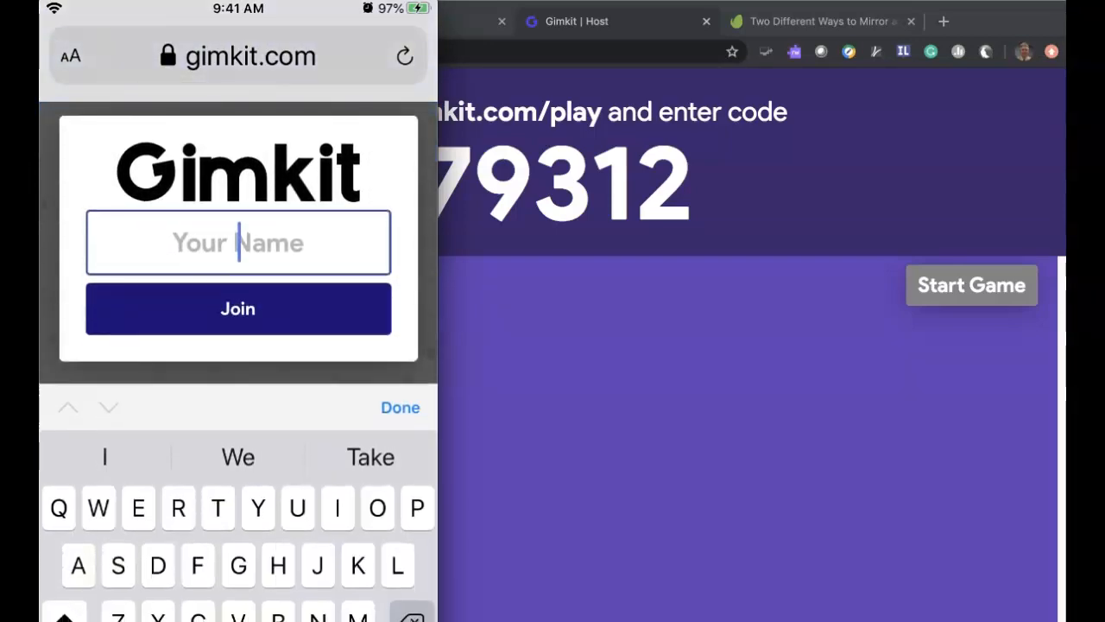
pyautogui.write('Bob')
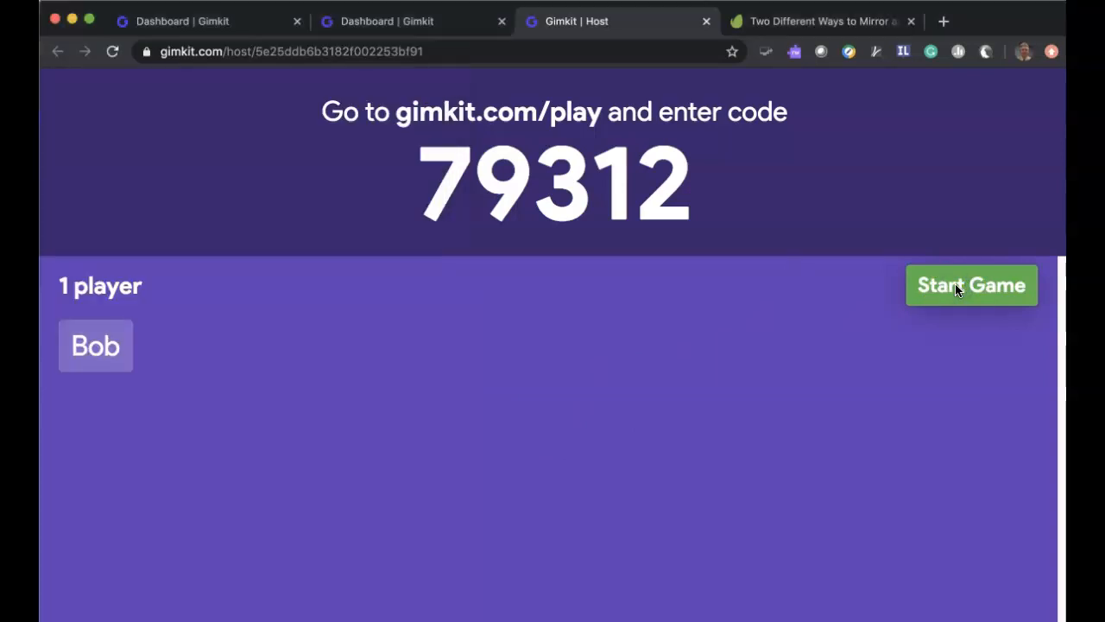
# Start the game so the 2-minute countdown begins with Bob at $0
pyautogui.click(971, 285)
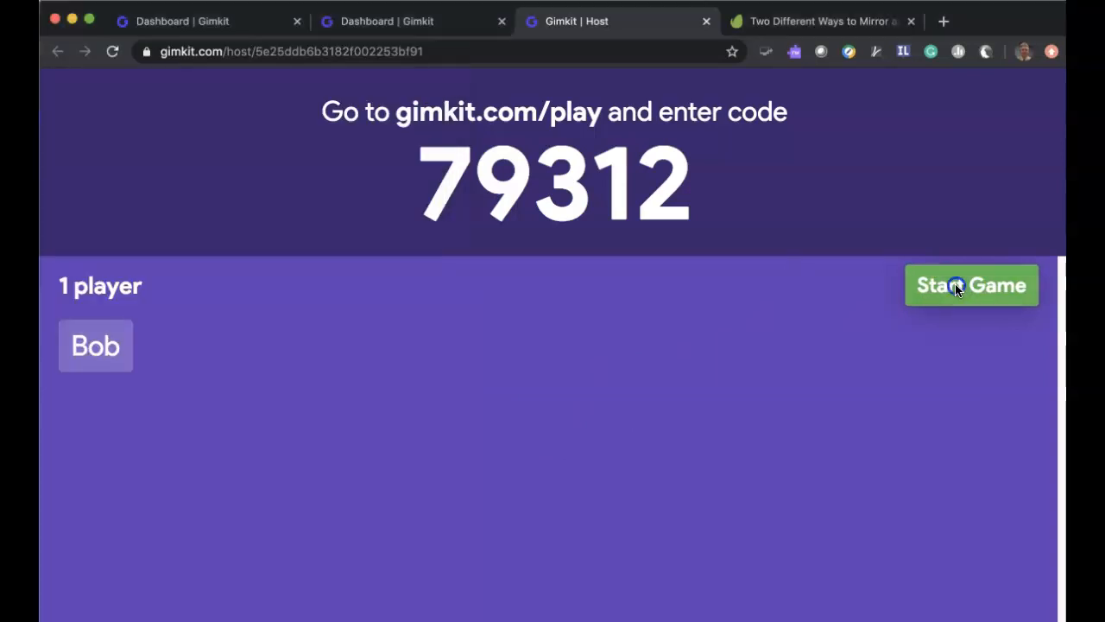
pyautogui.click(971, 285)
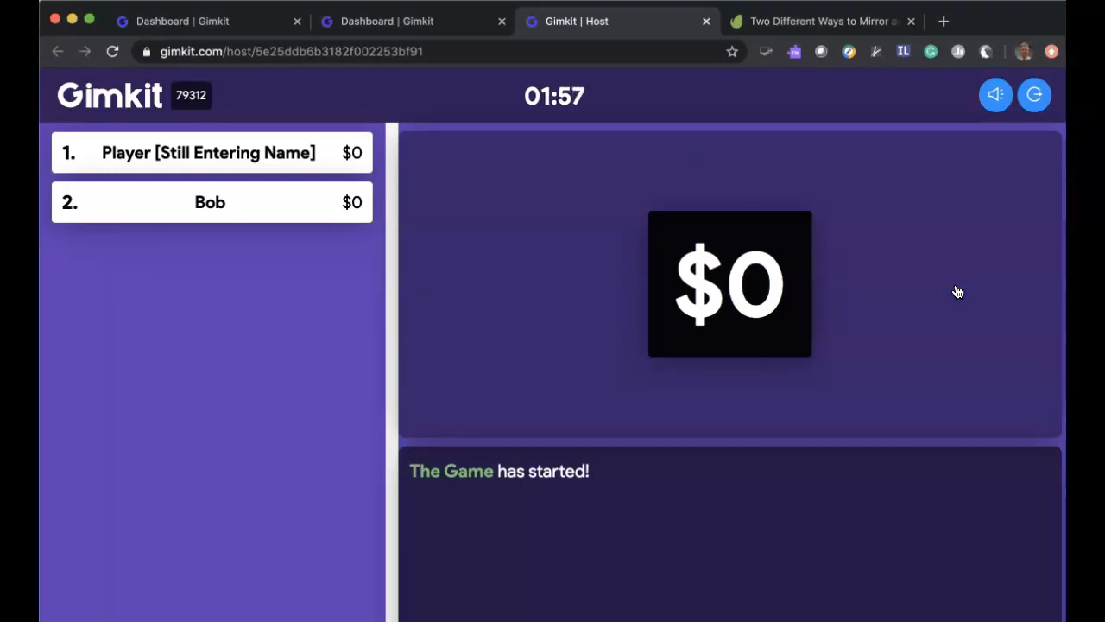
pyautogui.moveTo(590, 152)
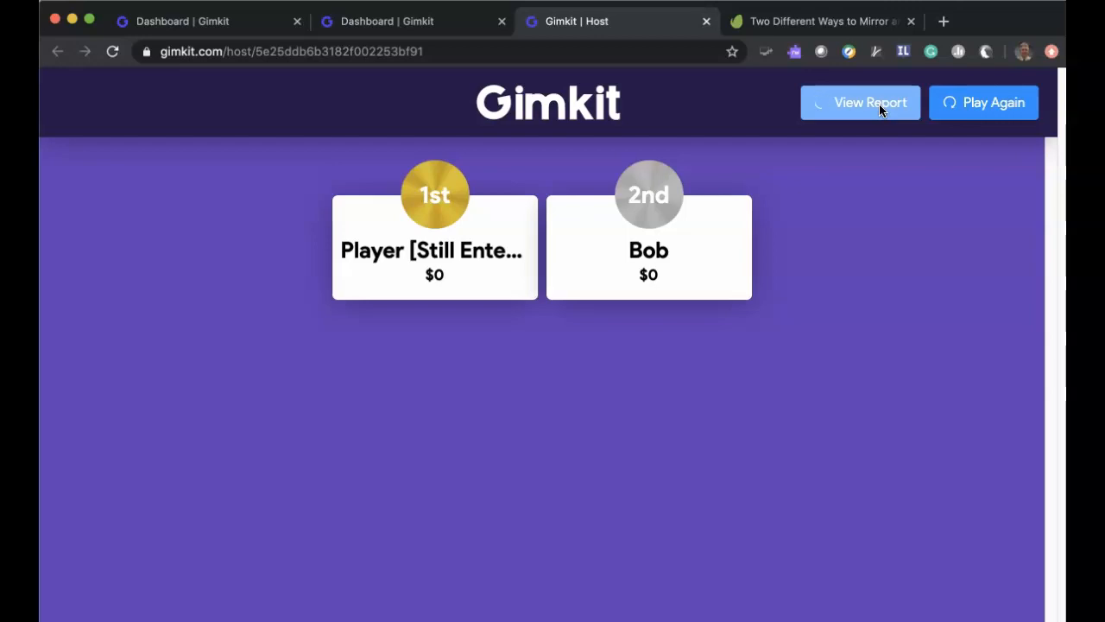
pyautogui.click(860, 104)
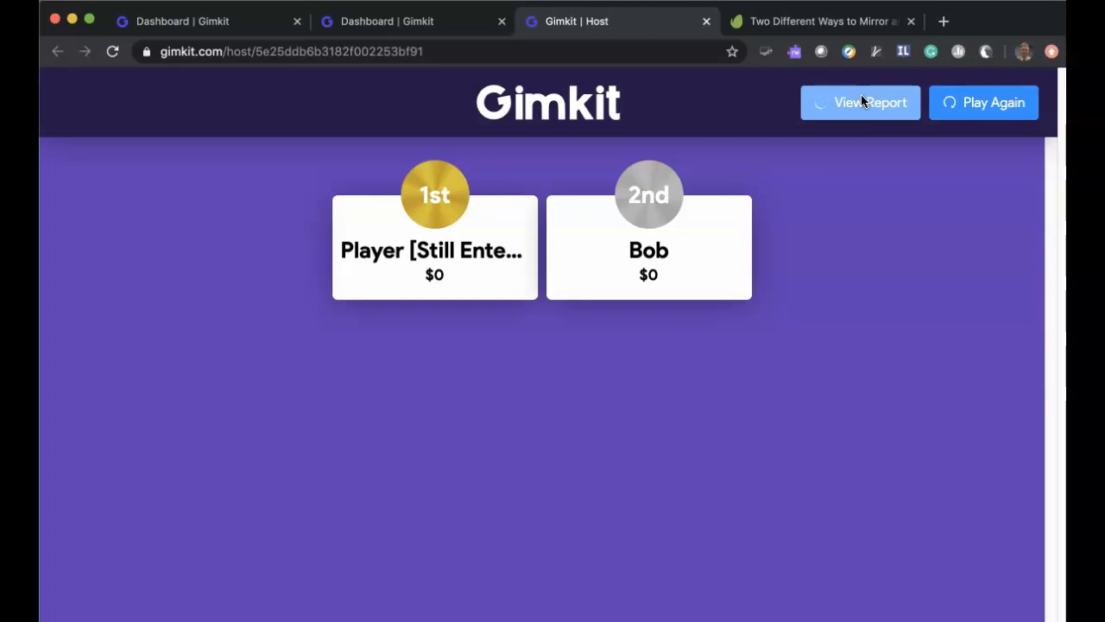
pyautogui.moveTo(577, 349)
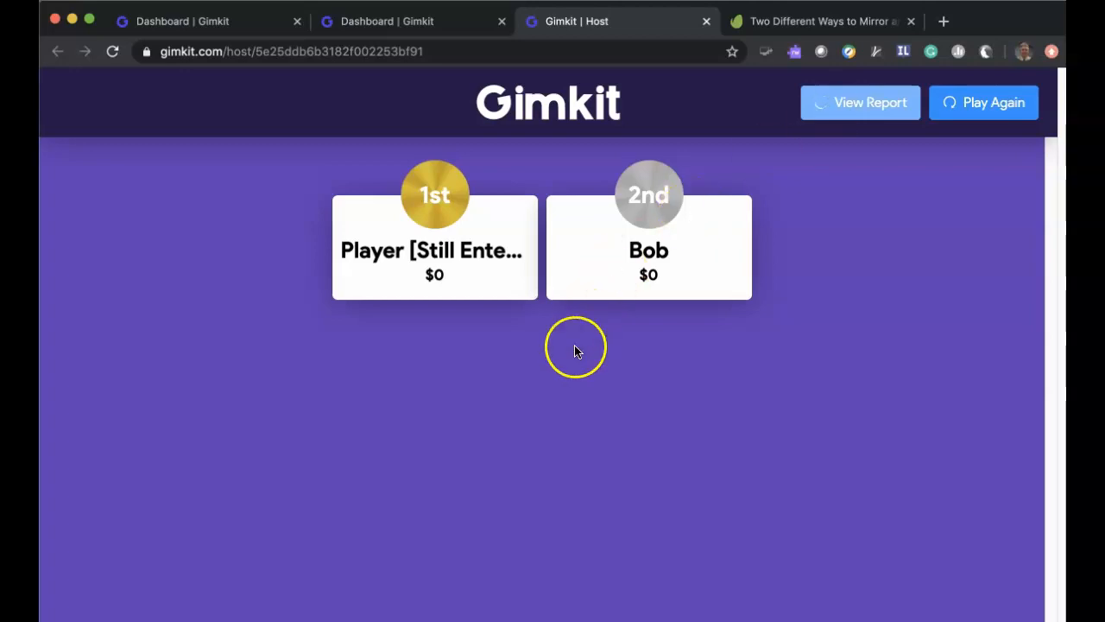
pyautogui.moveTo(577, 378)
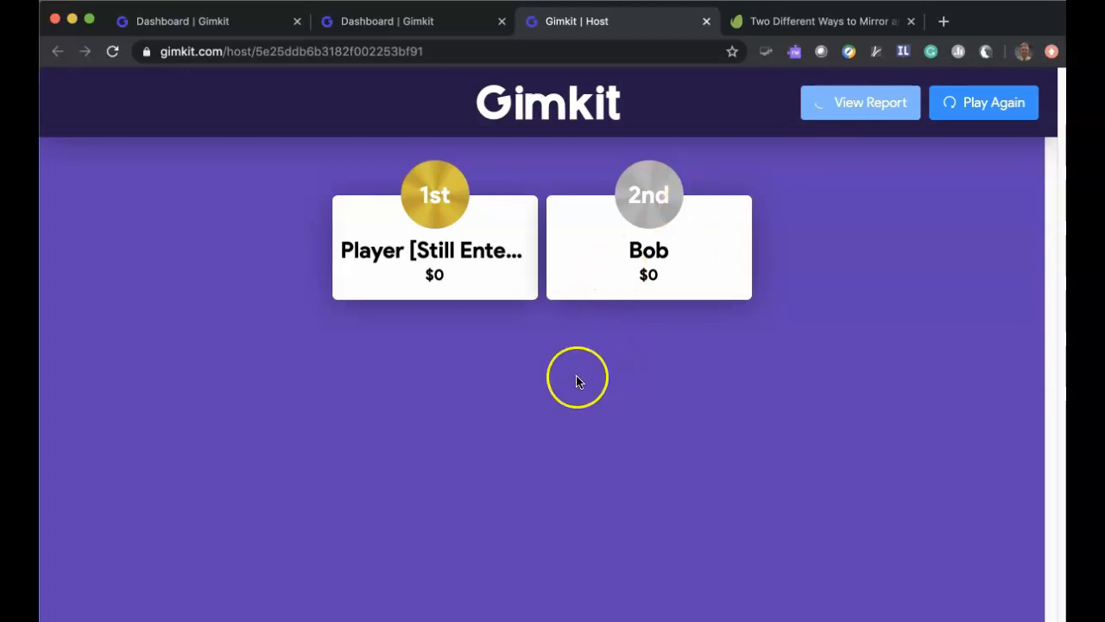
pyautogui.moveTo(440, 405)
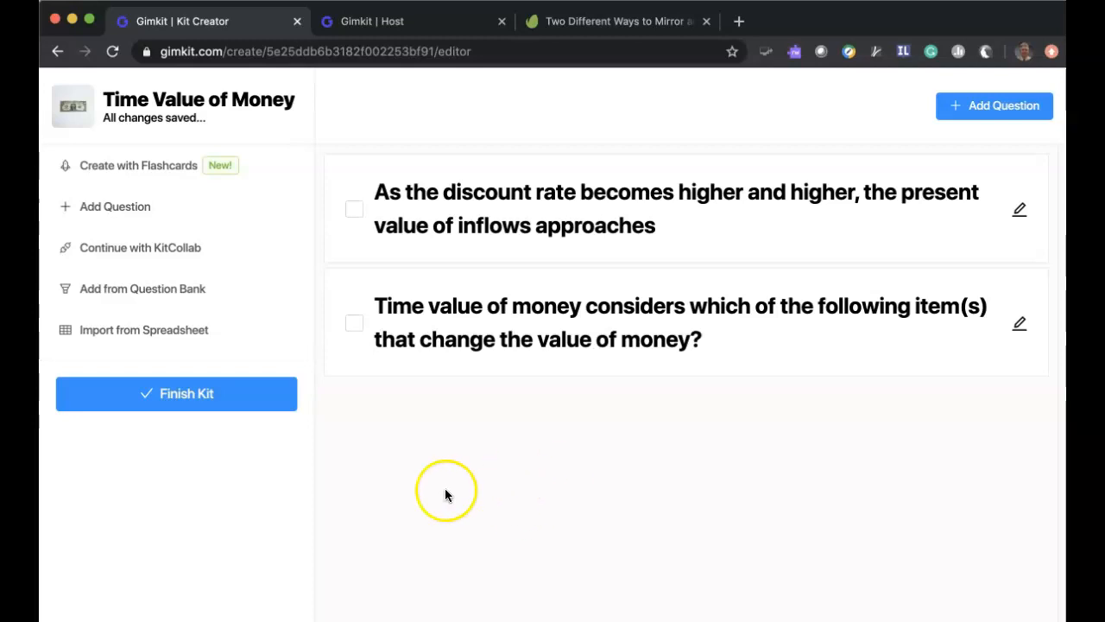
pyautogui.moveTo(266, 530)
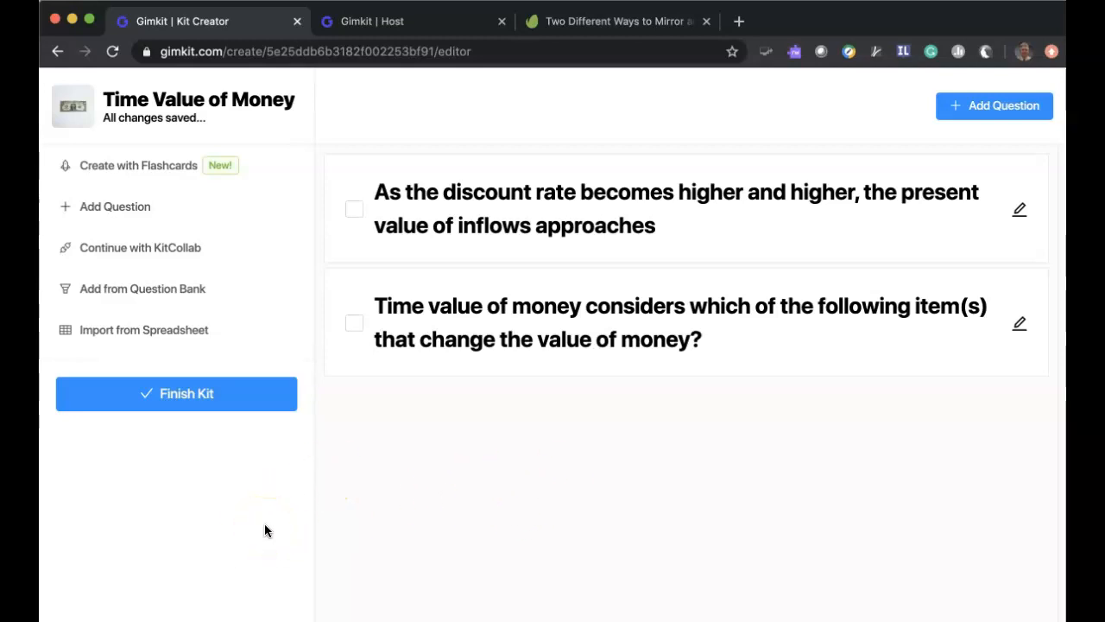